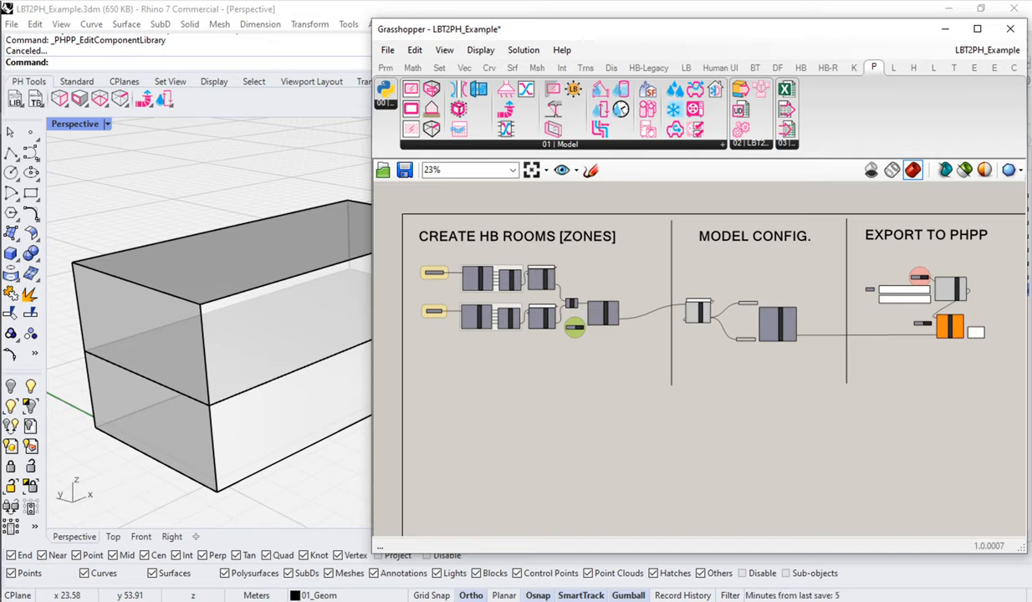
mouse_move(508, 318)
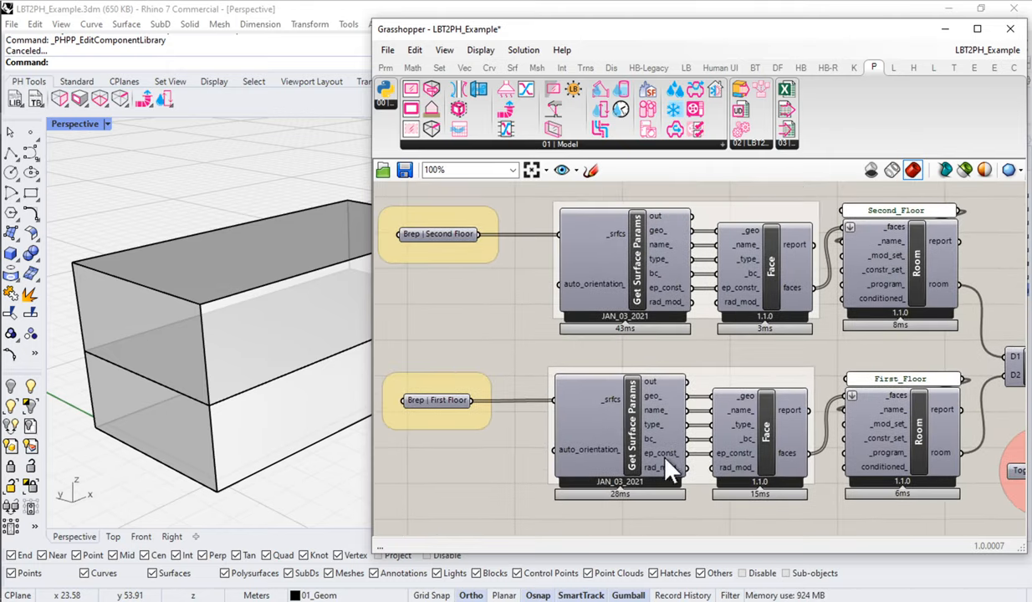
mouse_move(612, 442)
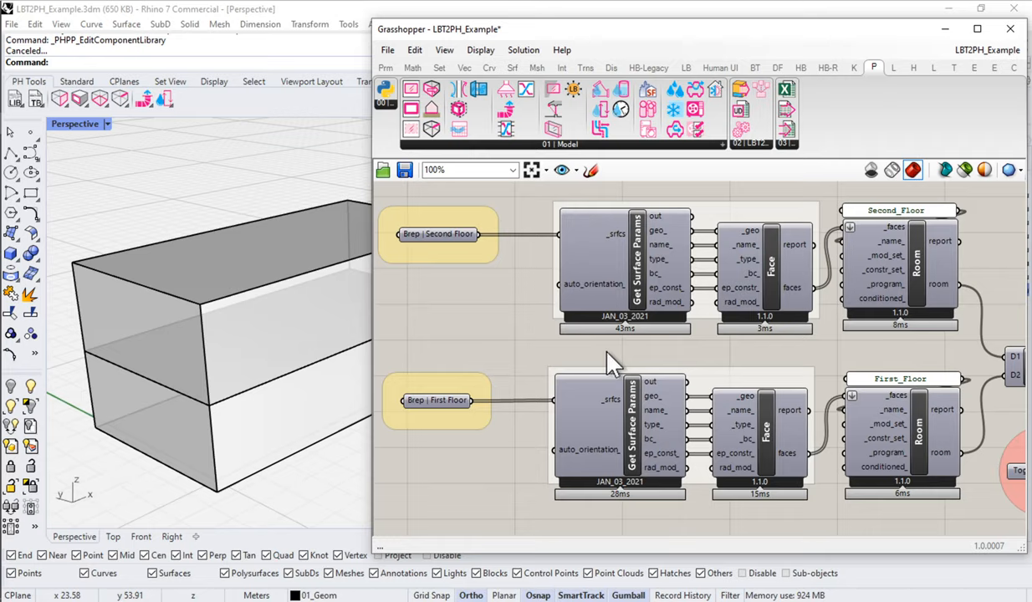
mouse_move(680, 366)
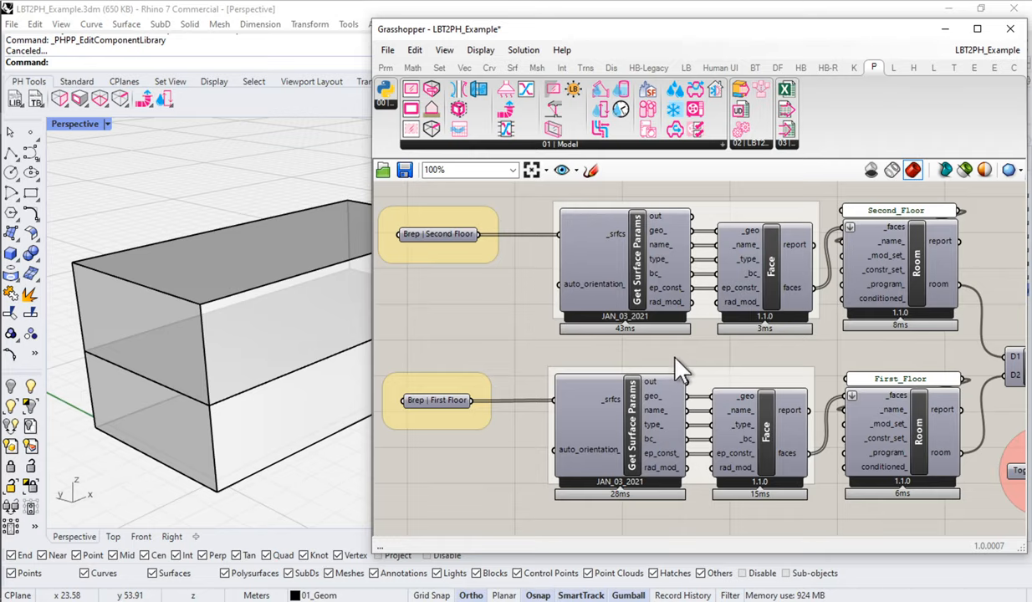
mouse_move(681, 334)
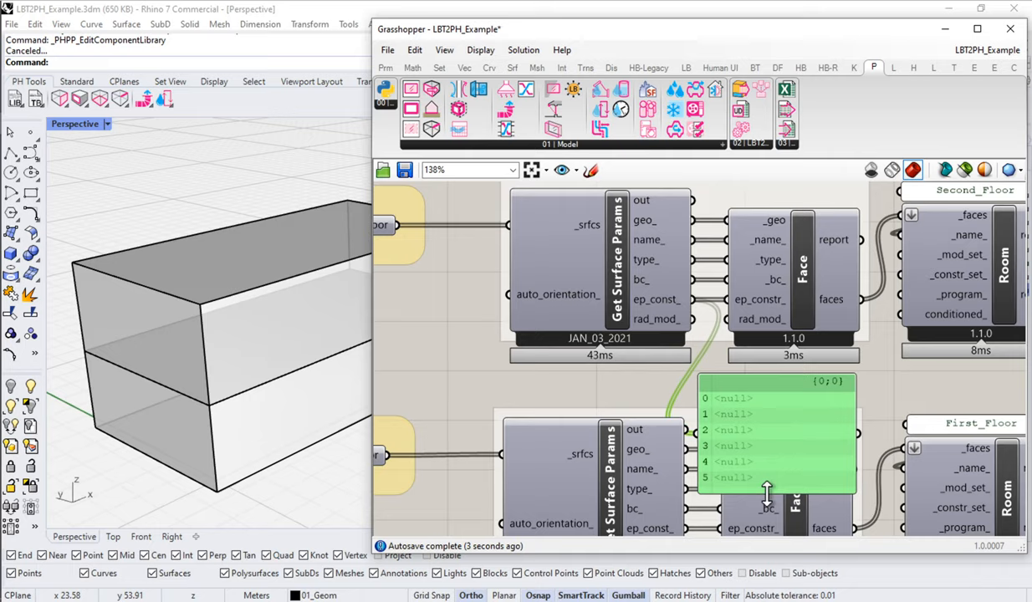
mouse_move(753, 502)
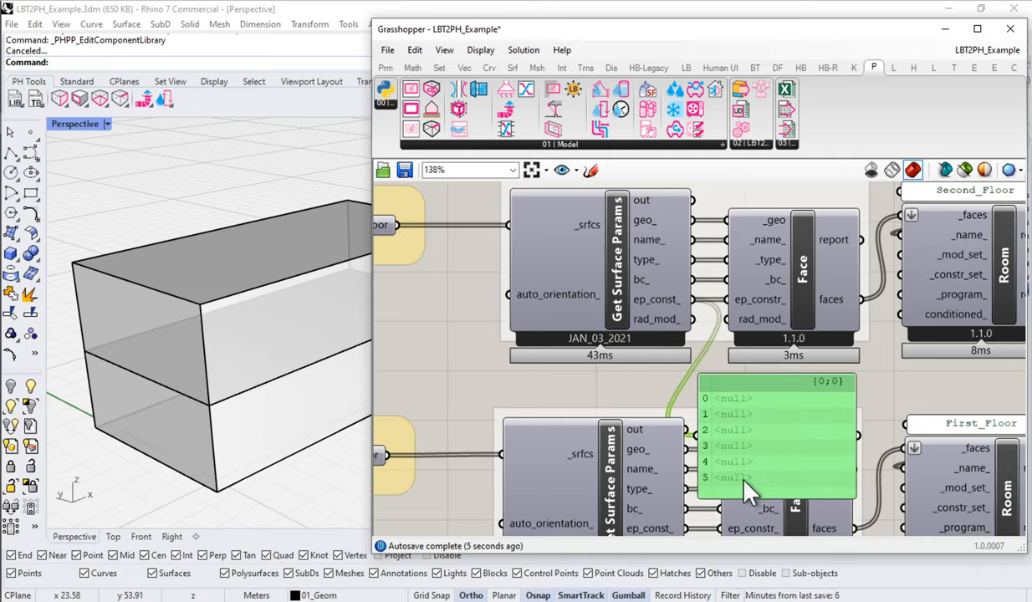
mouse_move(747, 481)
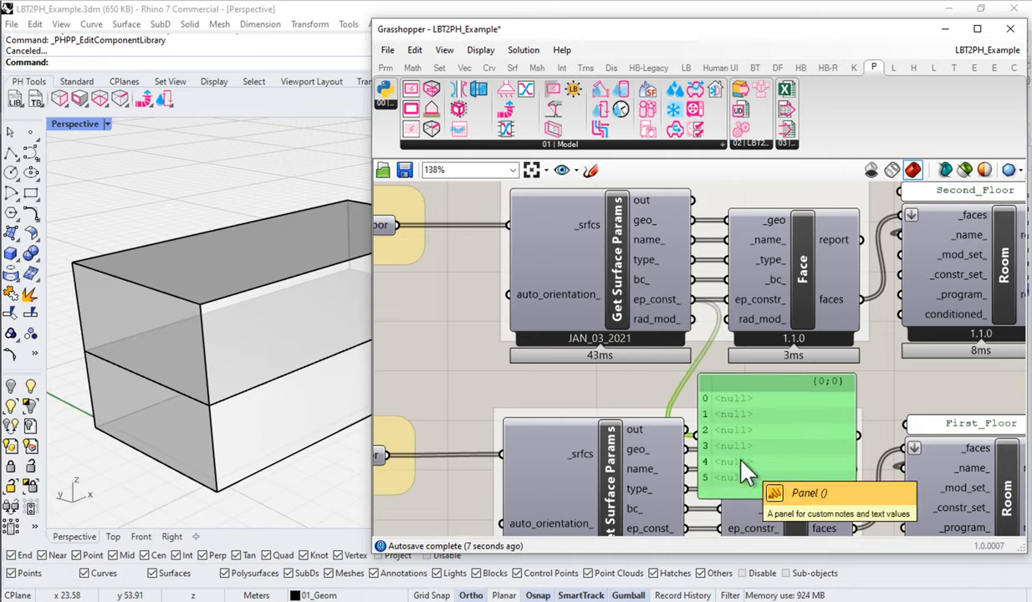
mouse_move(749, 473)
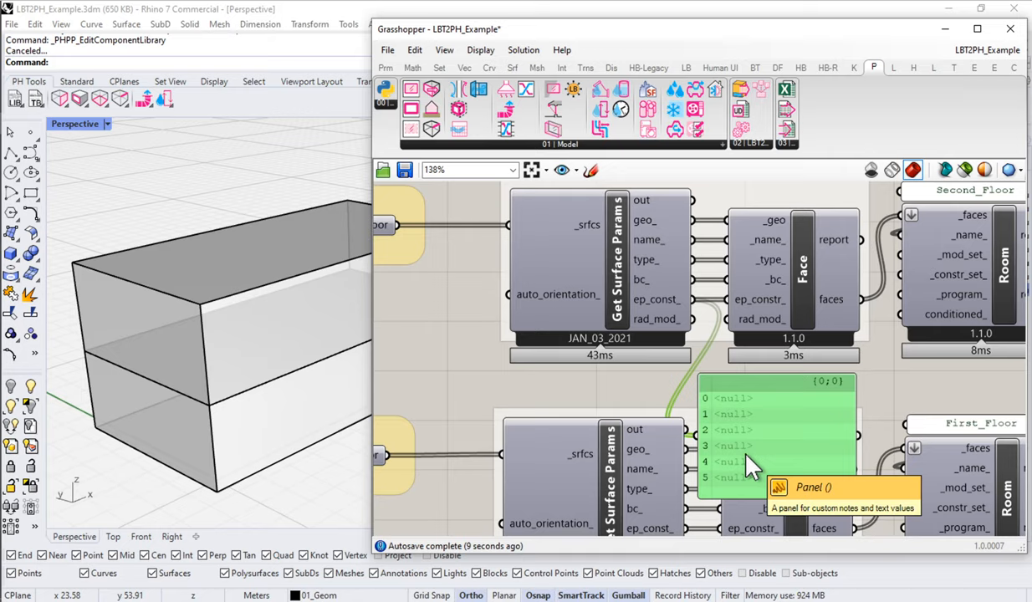
mouse_move(785, 434)
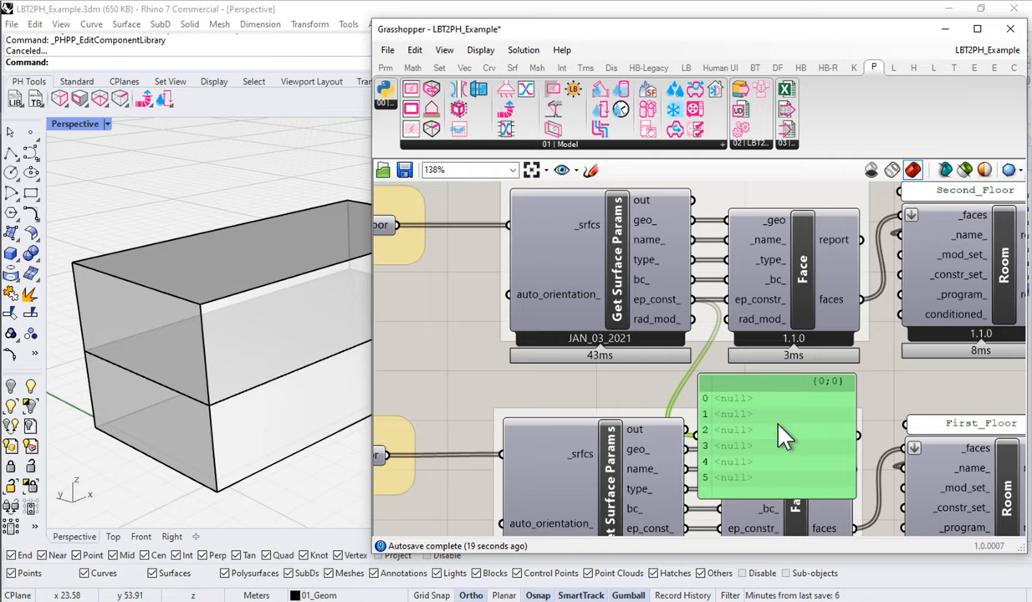
mouse_move(772, 436)
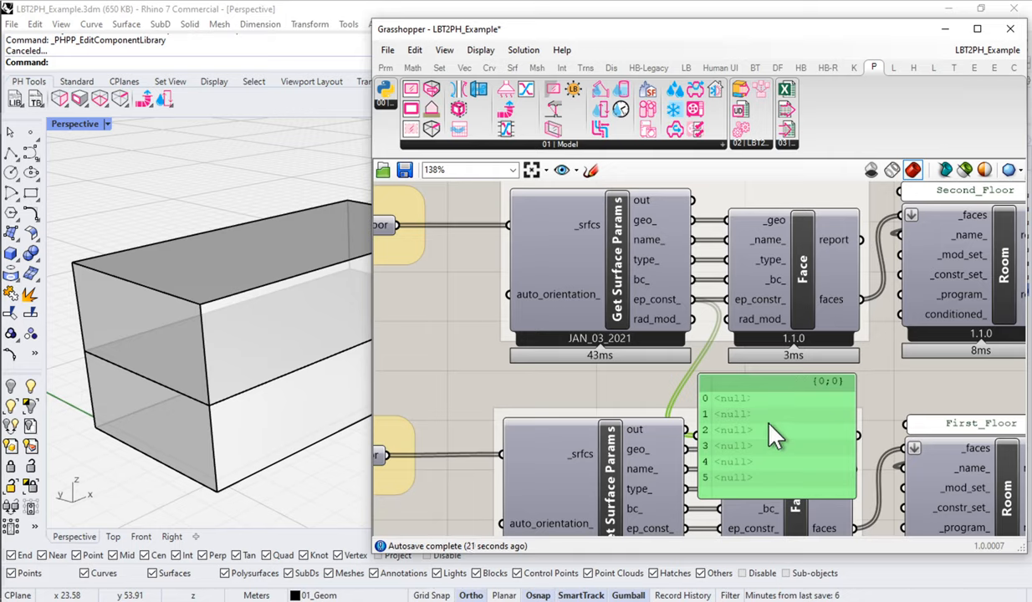
mouse_move(772, 430)
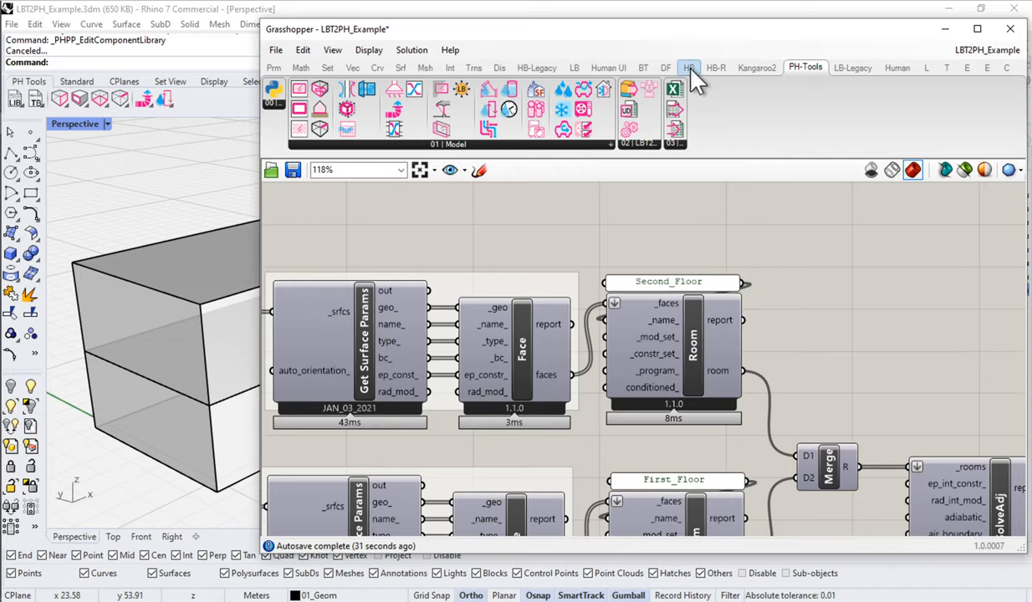
Add HB Color Face Attributes fed by Second_Floor, plus a FaceEnergyAttr list set to Construction
click(688, 68)
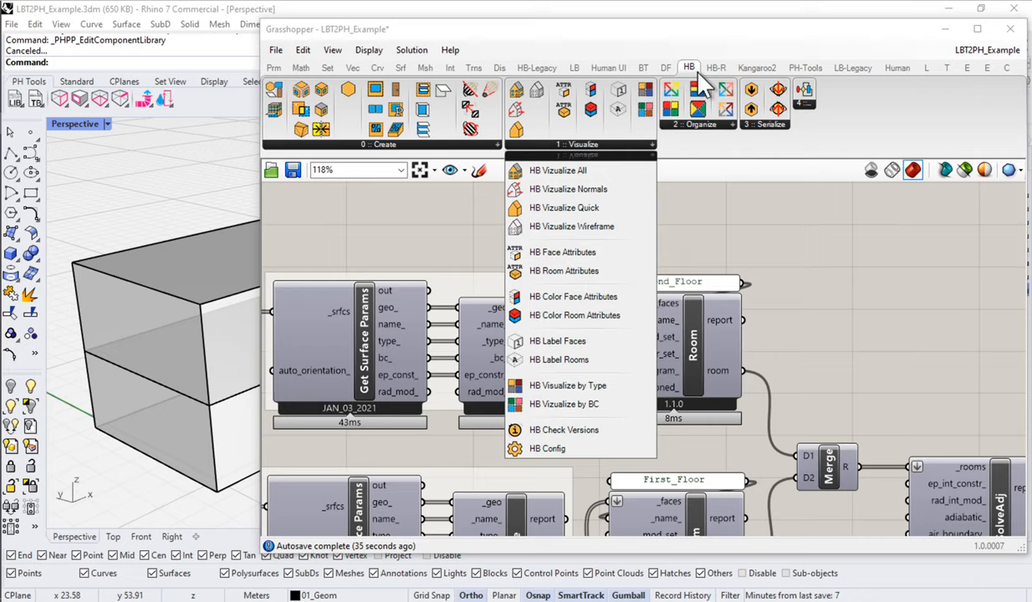
mouse_move(587, 151)
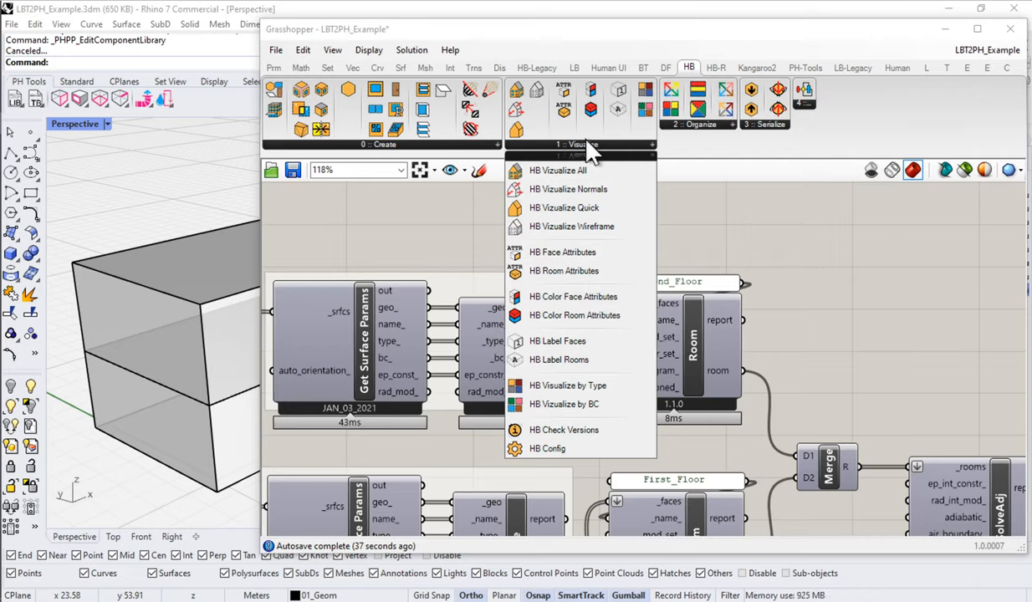
mouse_move(561, 297)
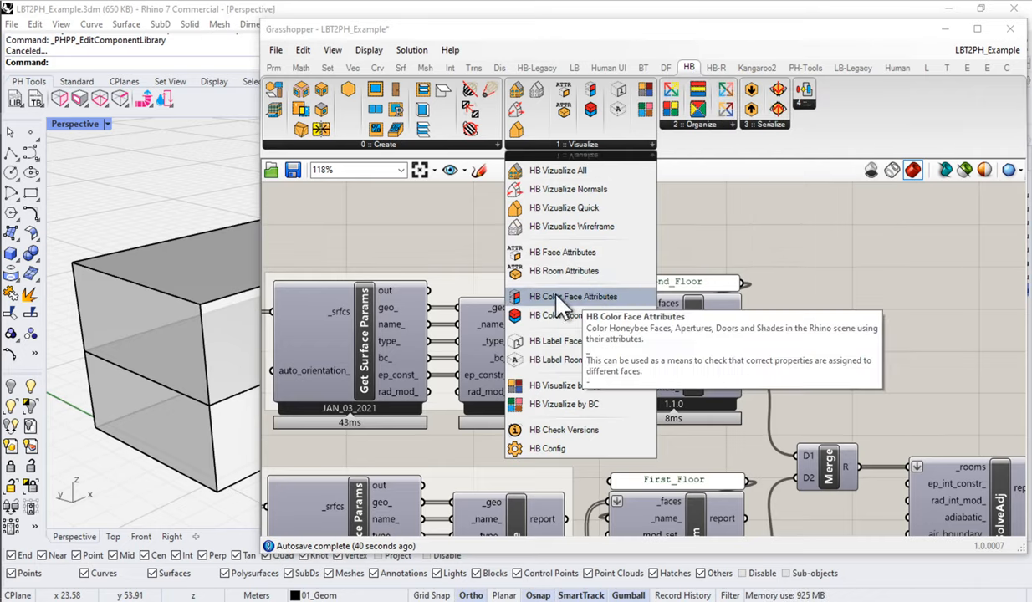
click(573, 297)
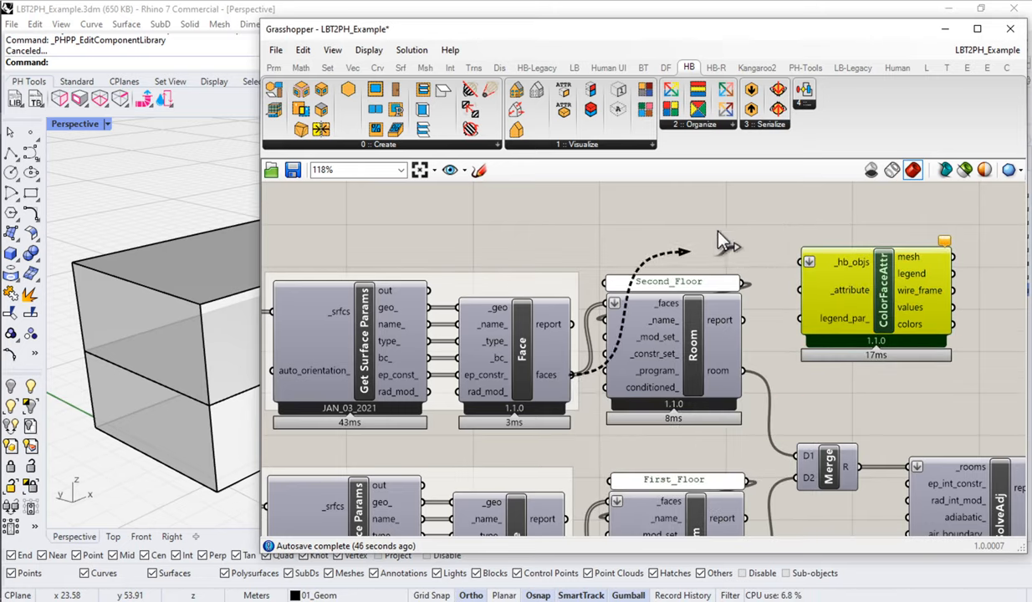
mouse_move(870, 263)
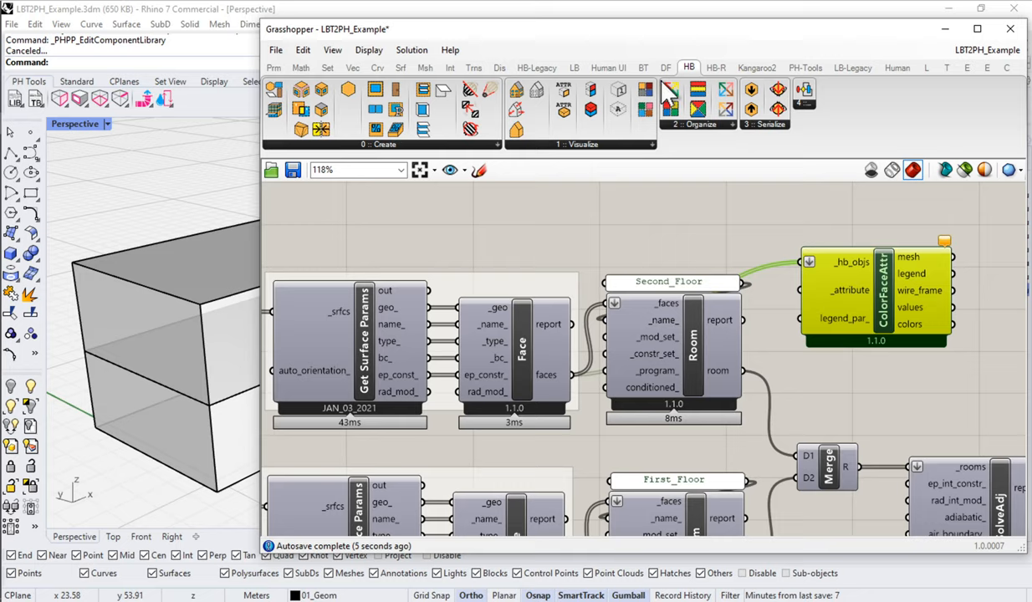
mouse_move(968, 65)
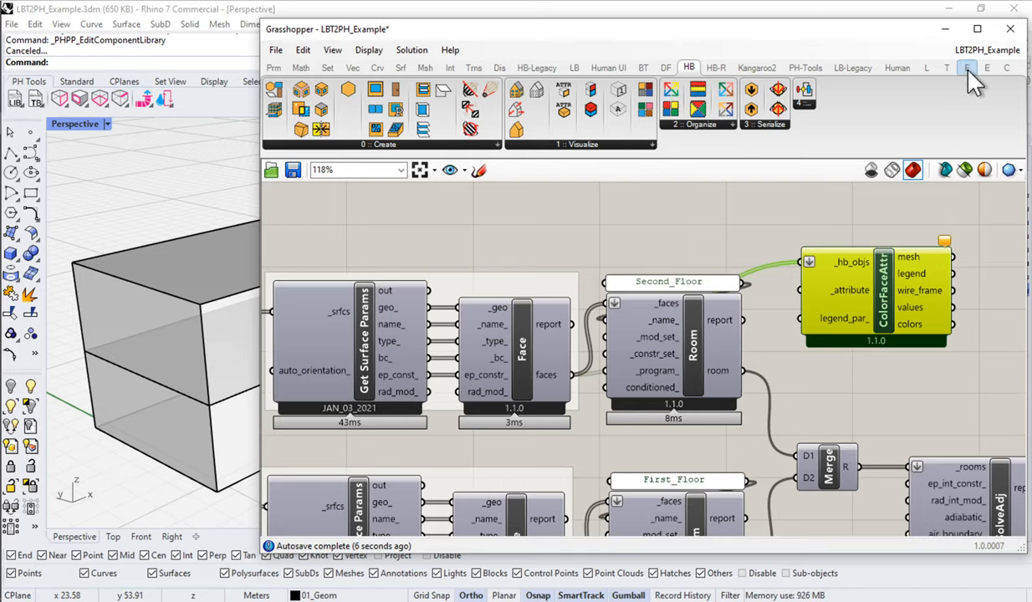
click(643, 68)
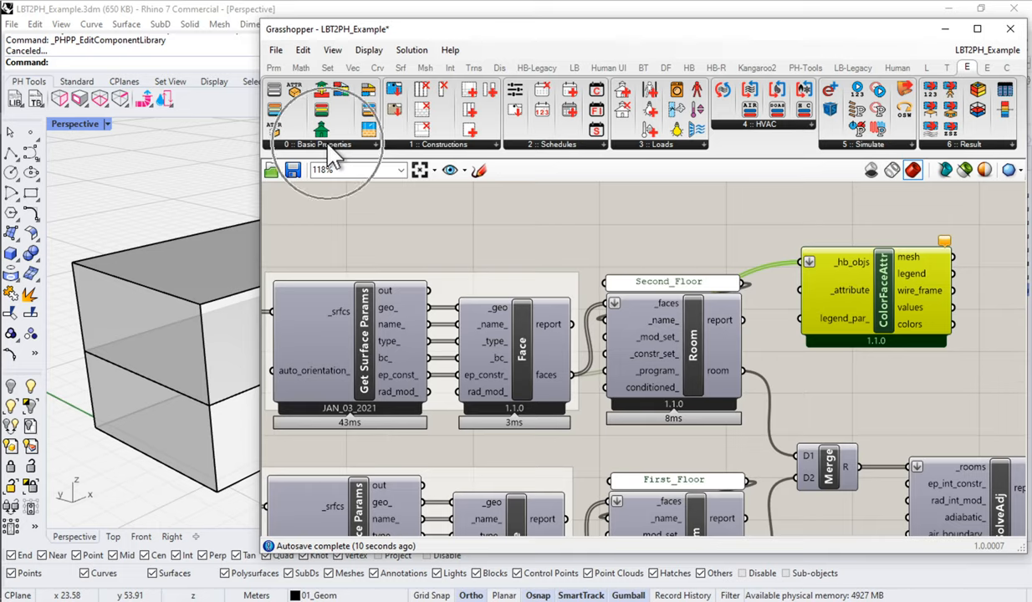
click(322, 144)
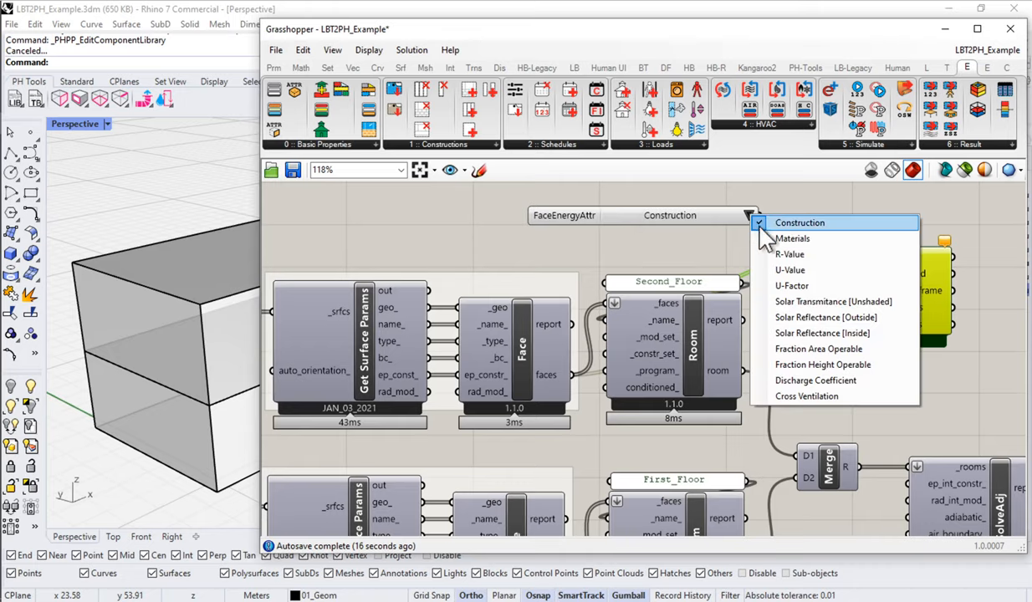
mouse_move(790, 269)
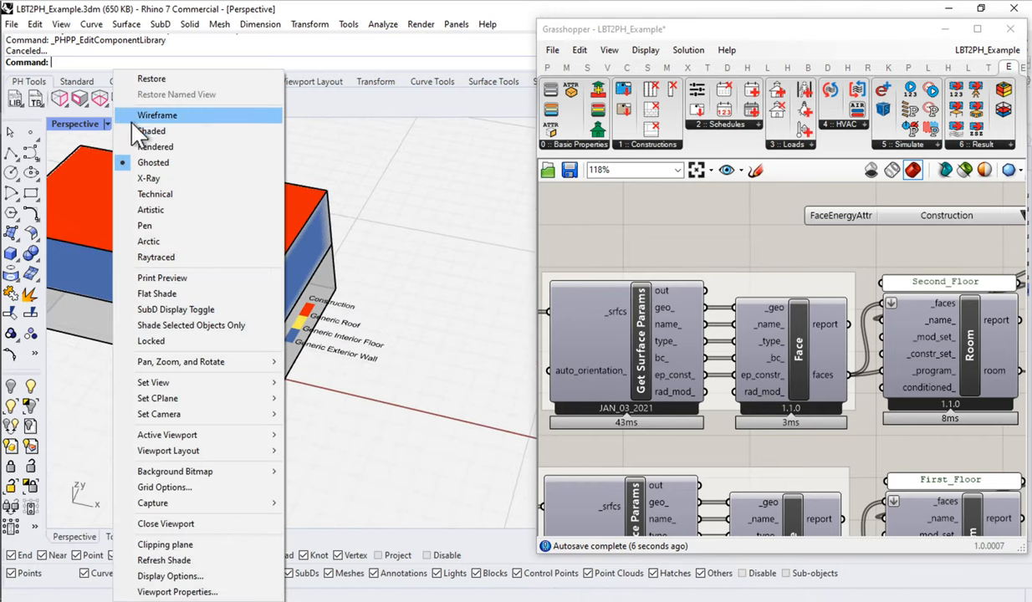
Switch the Perspective viewport to Wireframe and orbit around the construction-coloured room
click(157, 114)
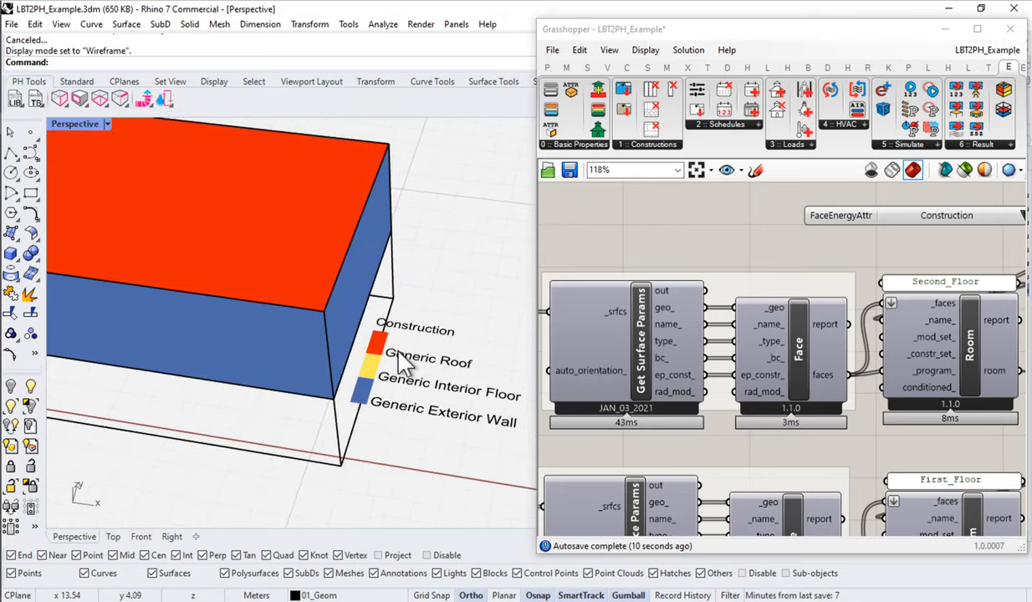
mouse_move(478, 387)
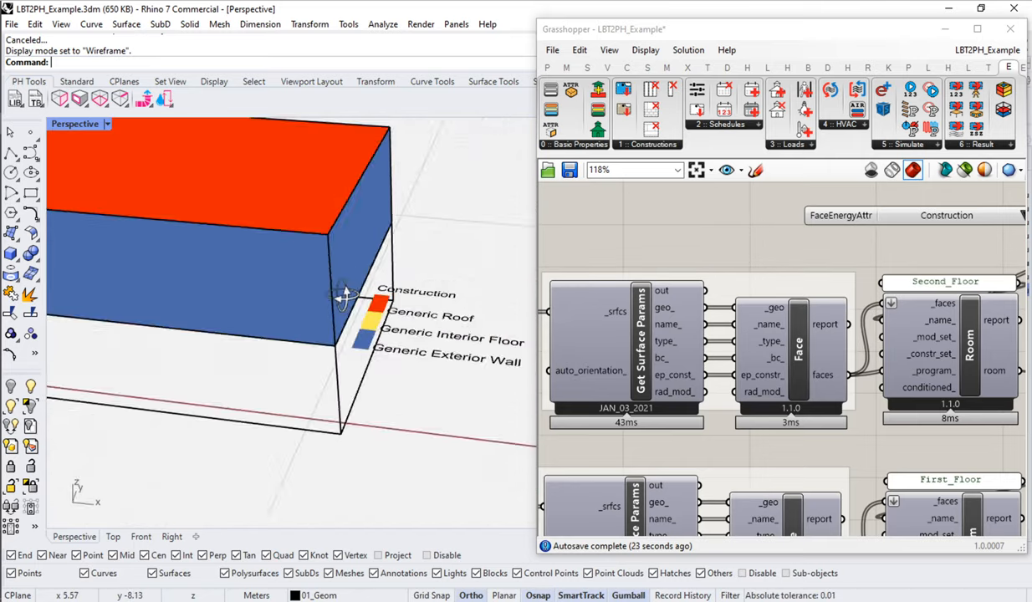
drag(343, 297, 349, 414)
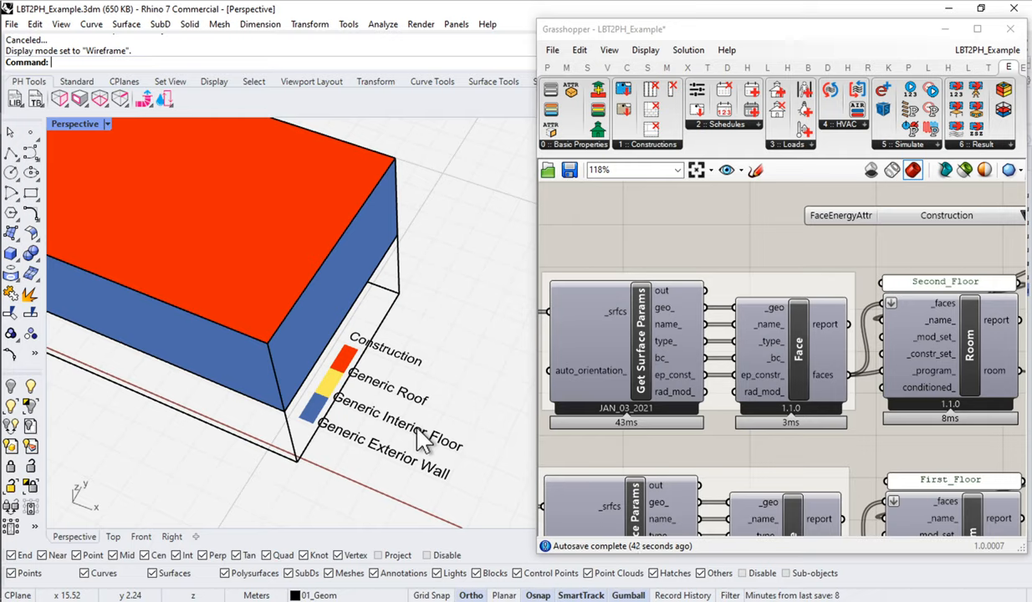
mouse_move(354, 336)
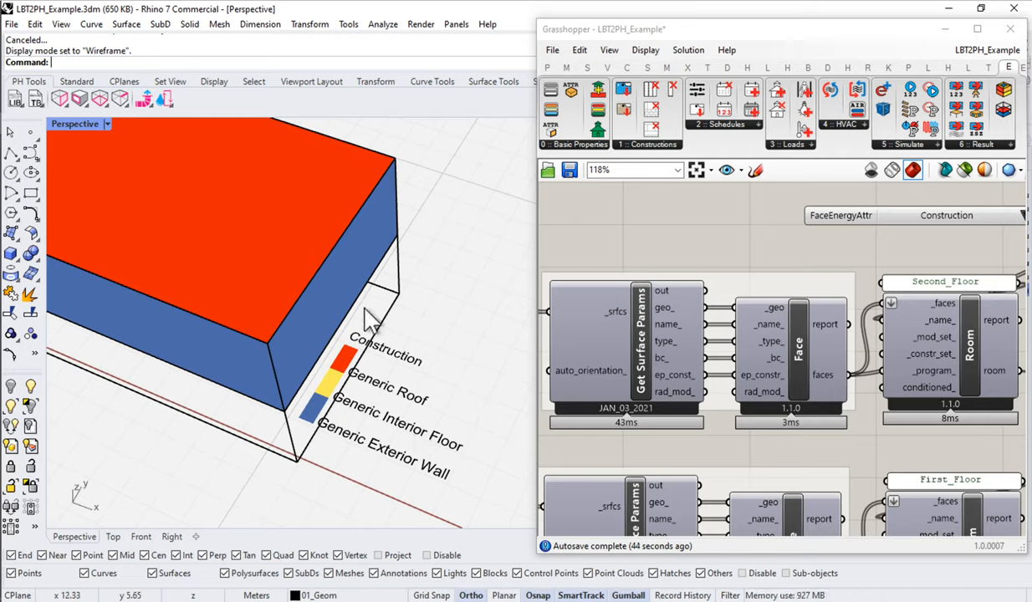
mouse_move(527, 335)
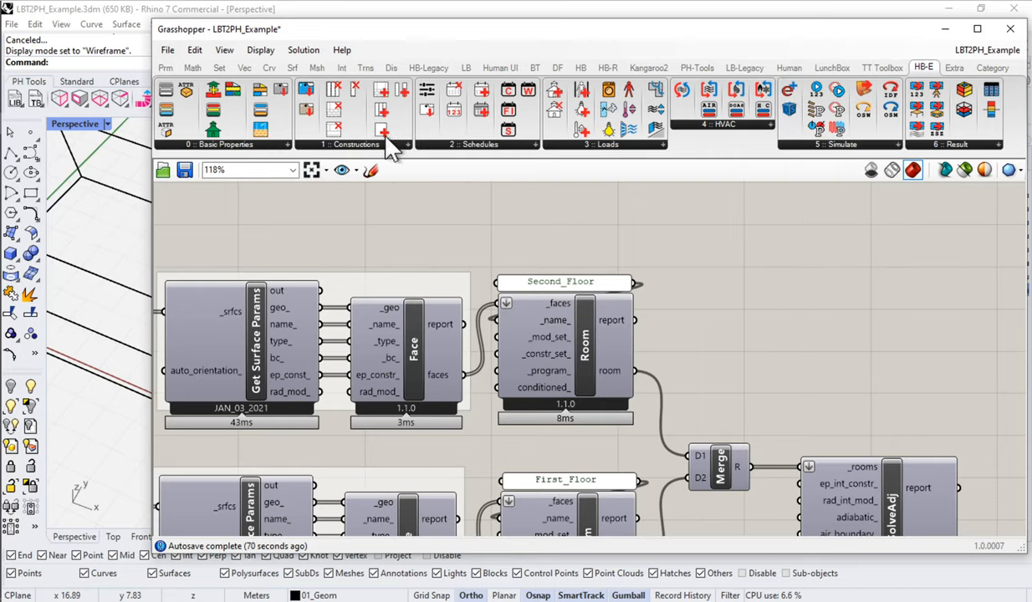
click(355, 144)
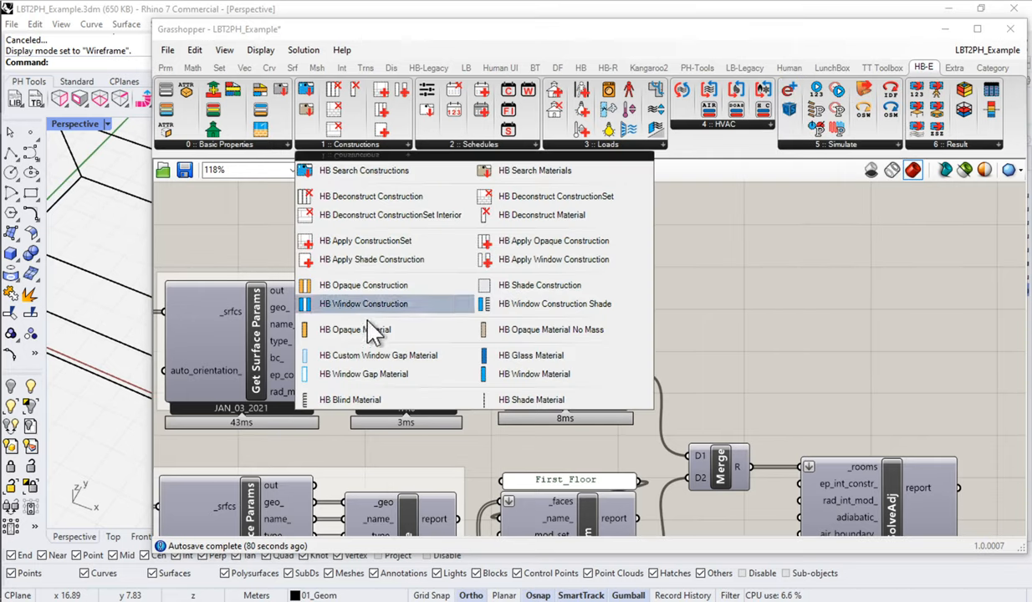
mouse_move(371, 290)
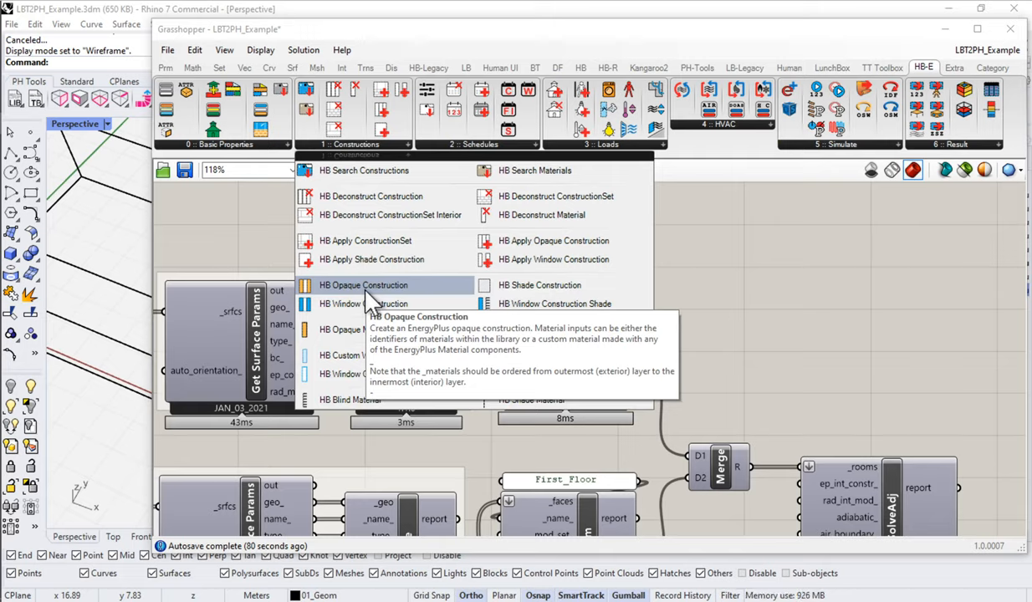
mouse_move(703, 307)
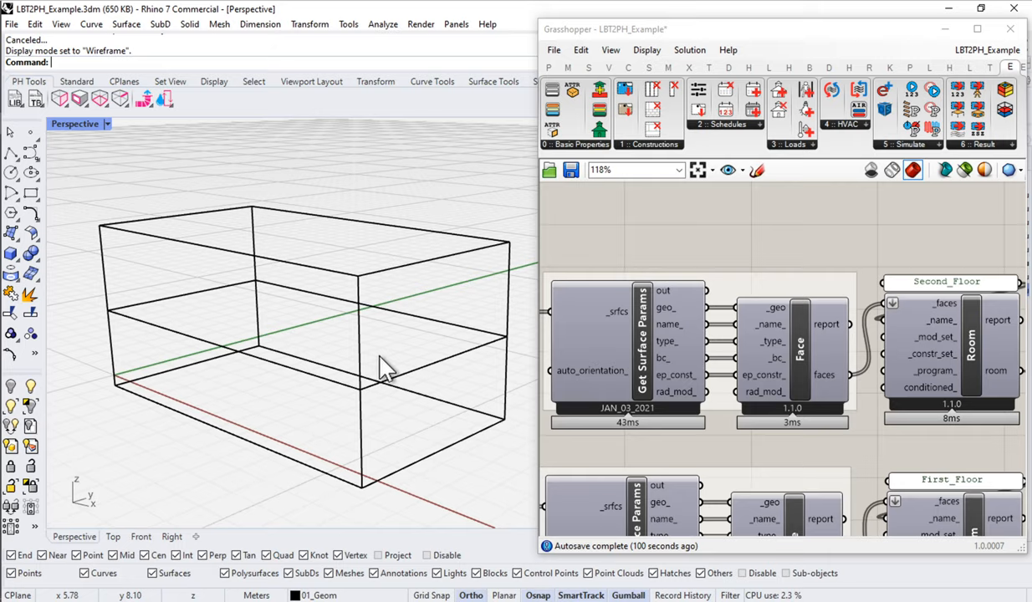
mouse_move(498, 400)
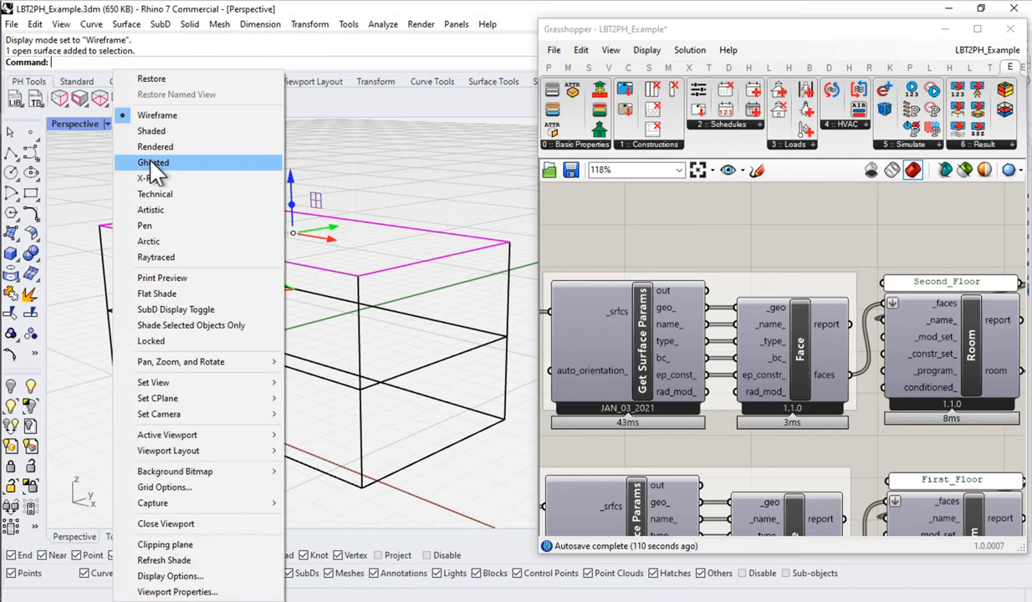
Switch the Perspective viewport to Ghosted display
click(153, 162)
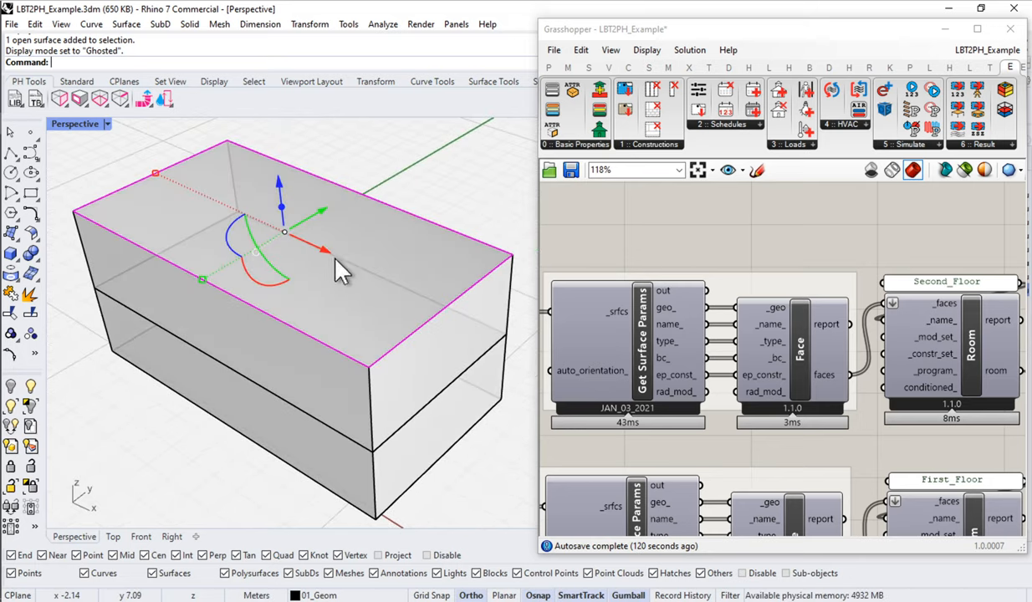
mouse_move(382, 253)
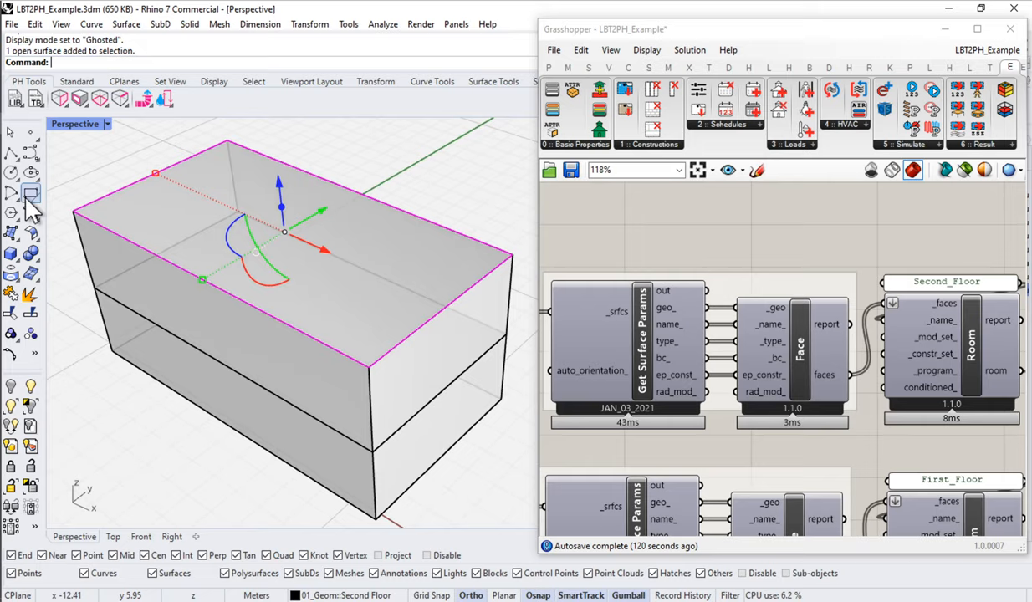
mouse_move(122, 213)
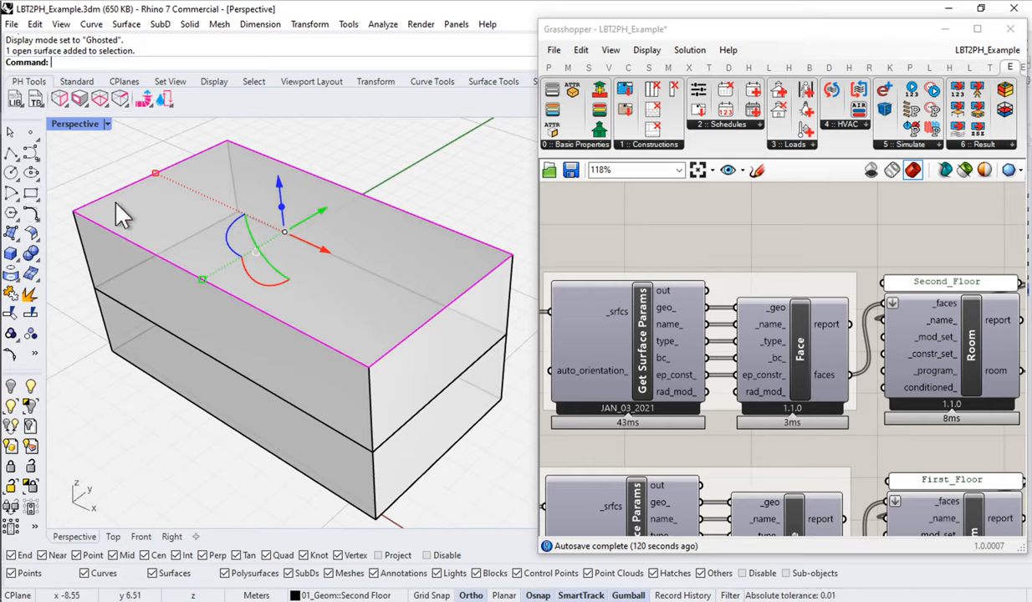
mouse_move(60, 102)
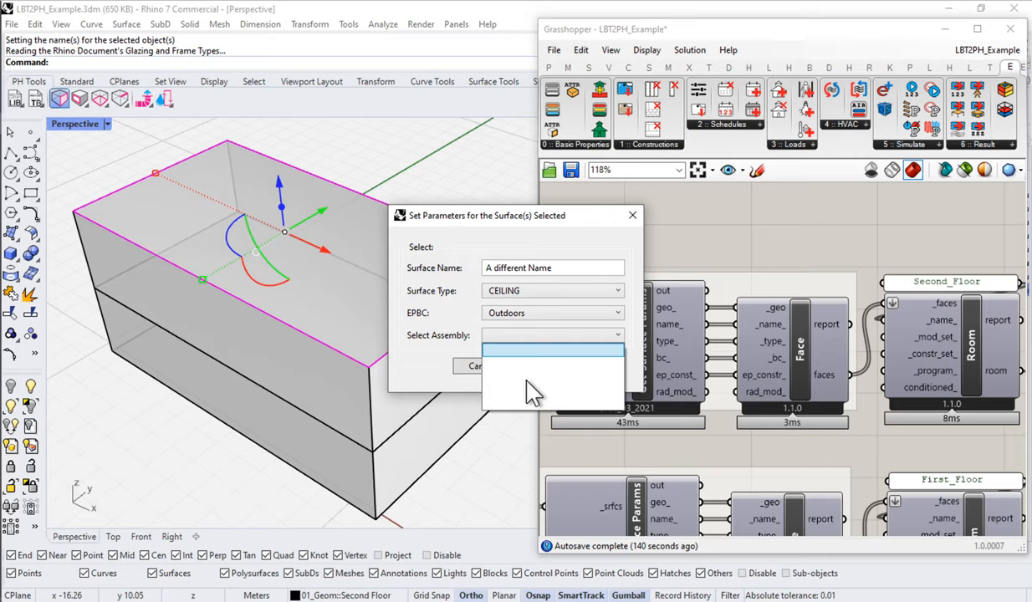
mouse_move(558, 400)
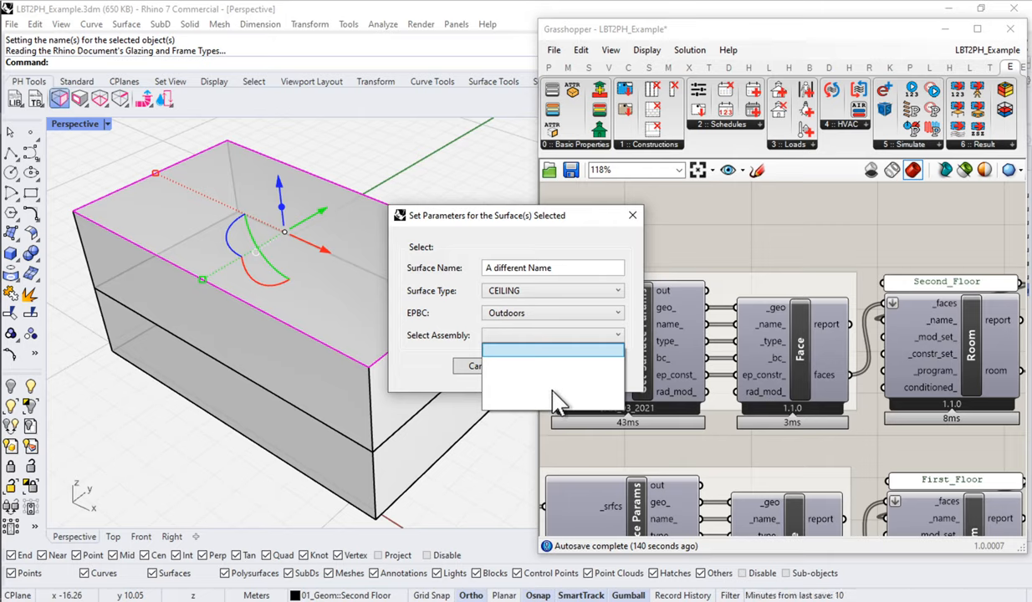
mouse_move(502, 415)
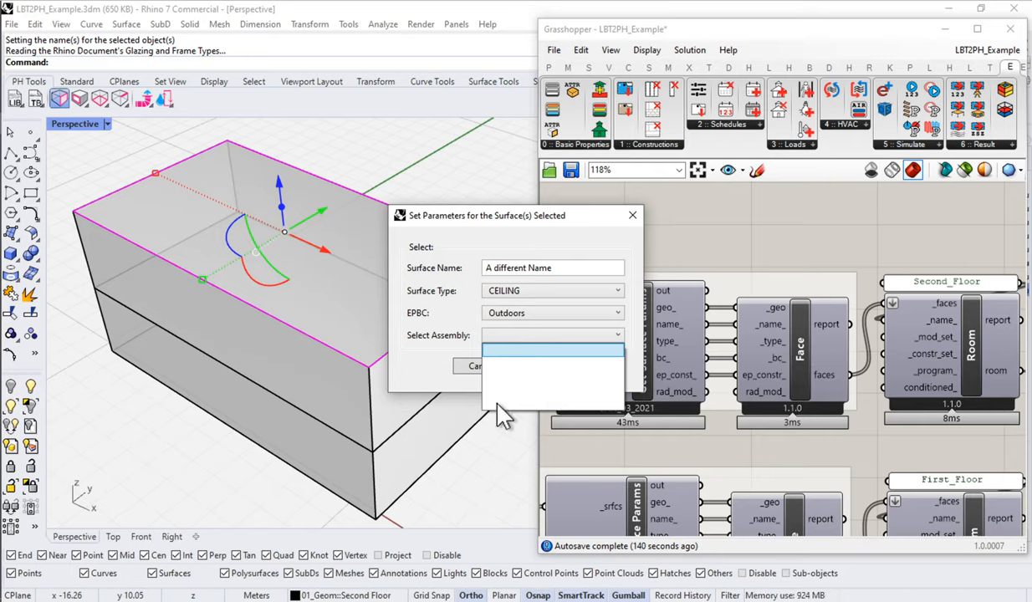
mouse_move(478, 337)
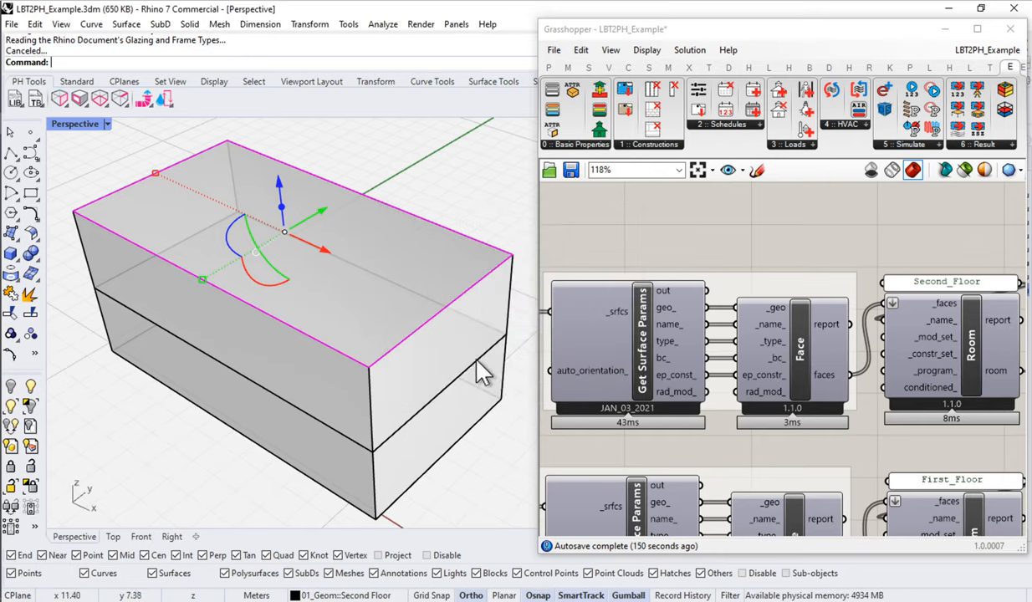
mouse_move(63, 101)
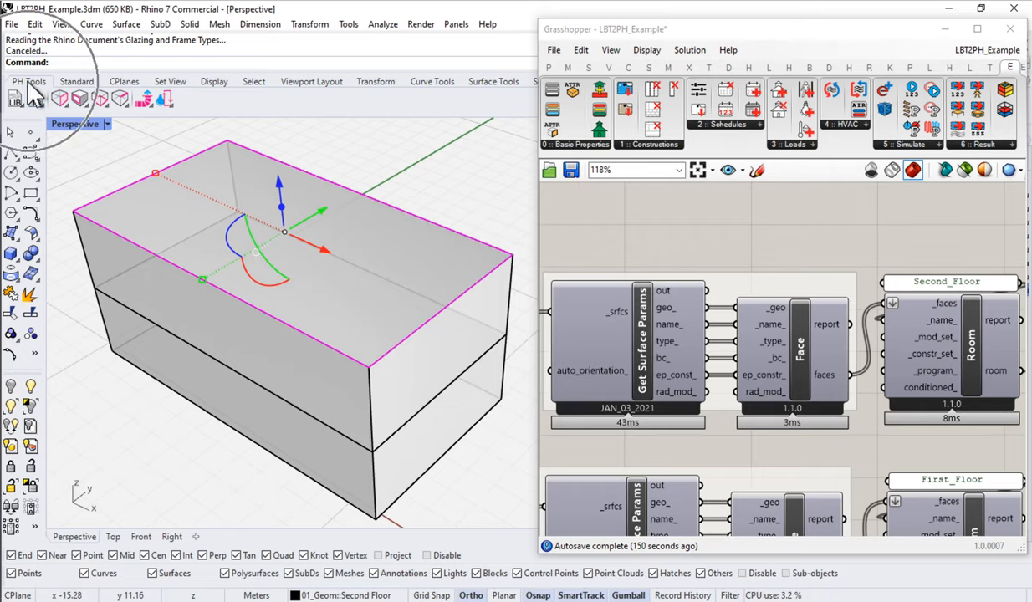
mouse_move(19, 113)
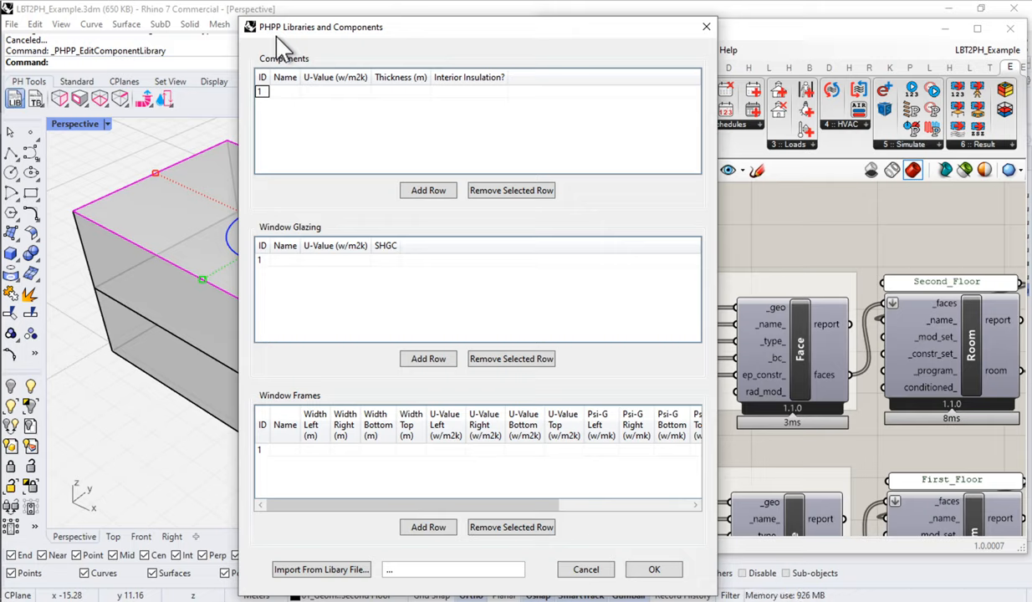
Start editing the 'Enter Here...' Name cell of the first component row
click(284, 91)
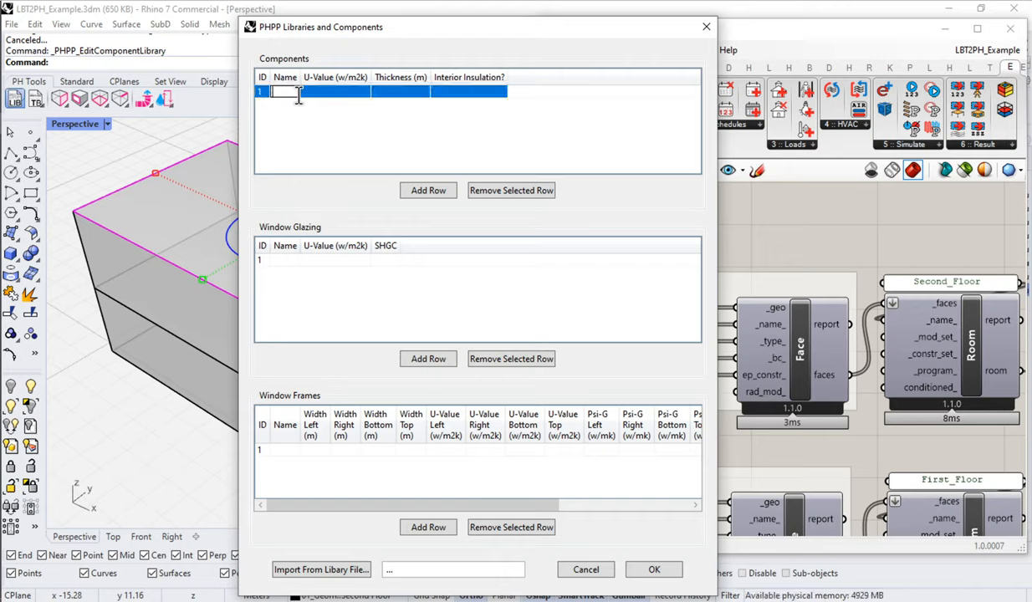
text(Entere)
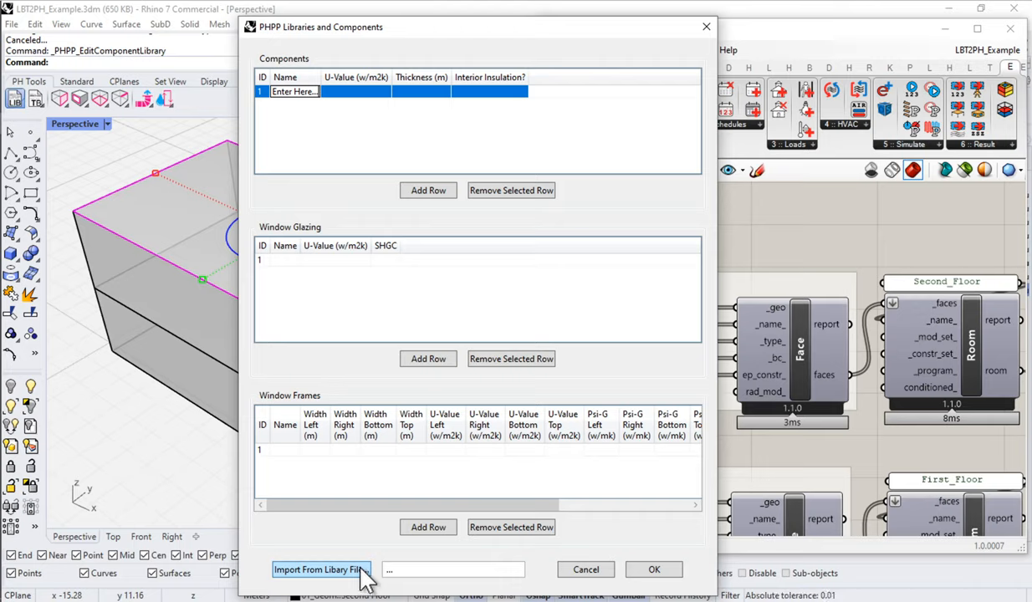
mouse_move(356, 588)
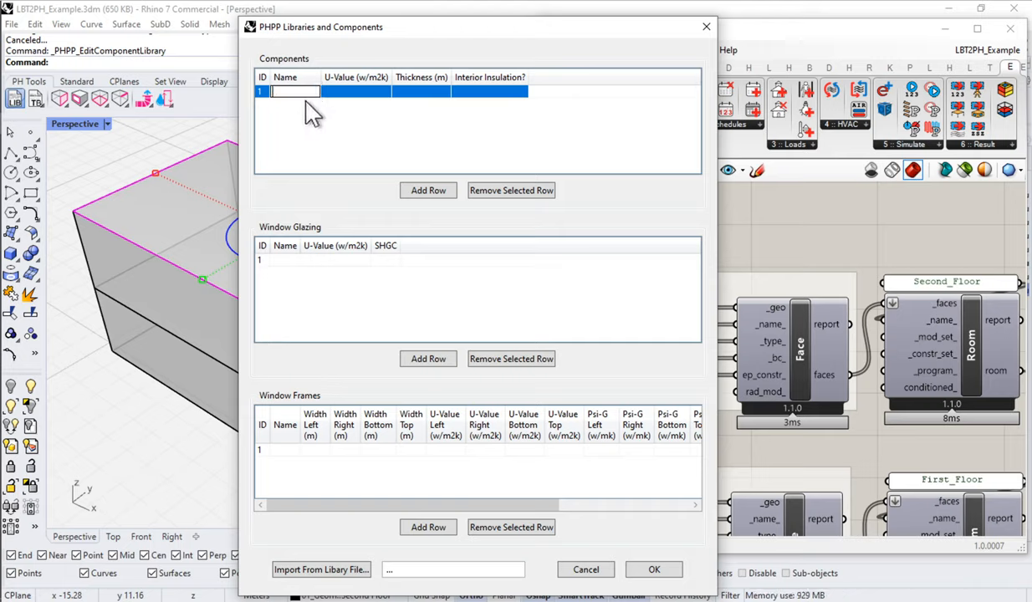
Name the first PHPP library component 'Eds Ceiling Construction'
text(Ceiling Construction)
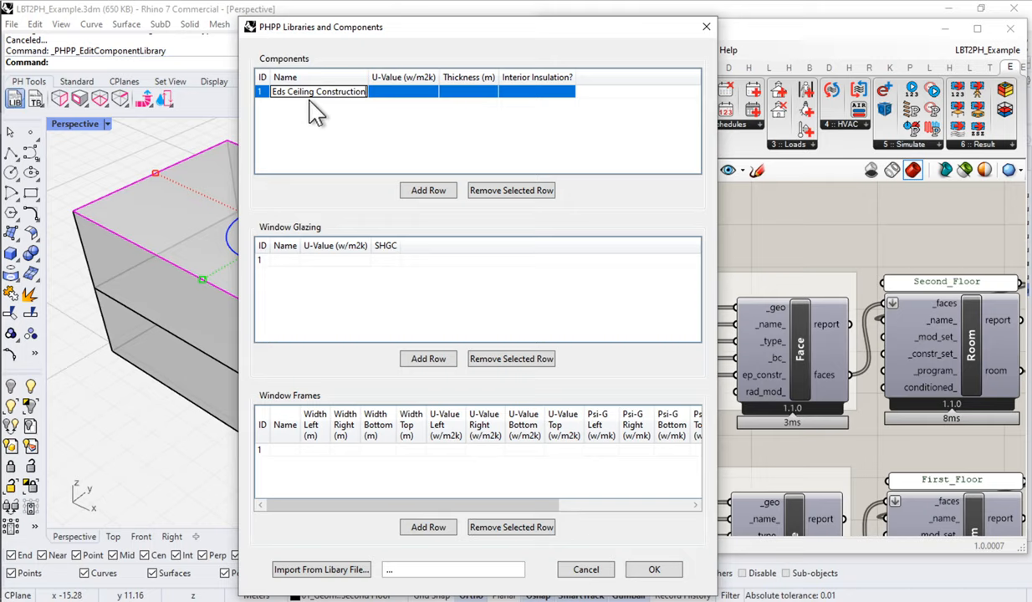
mouse_move(376, 117)
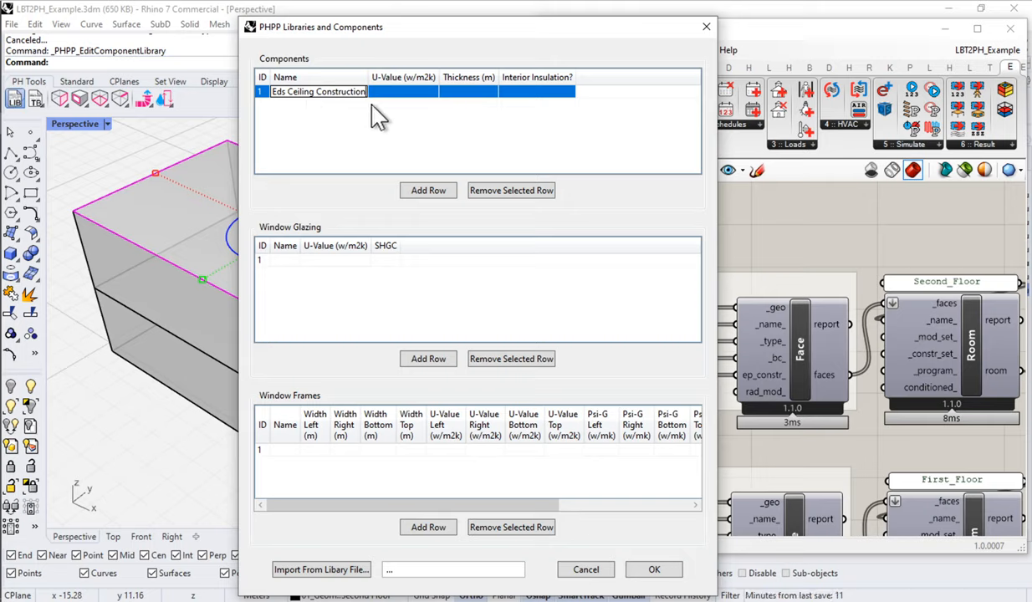
mouse_move(435, 108)
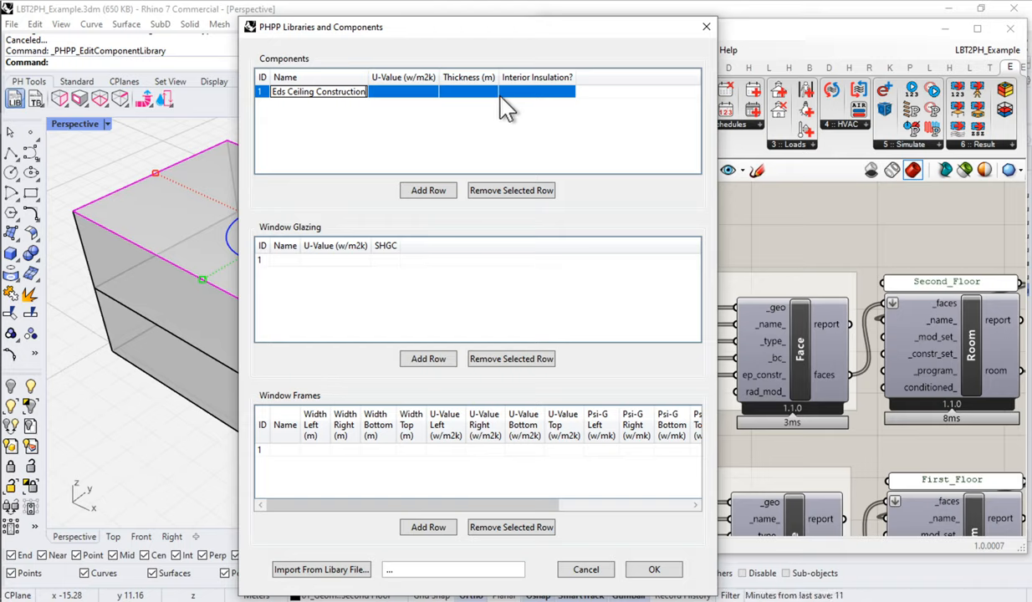
mouse_move(515, 100)
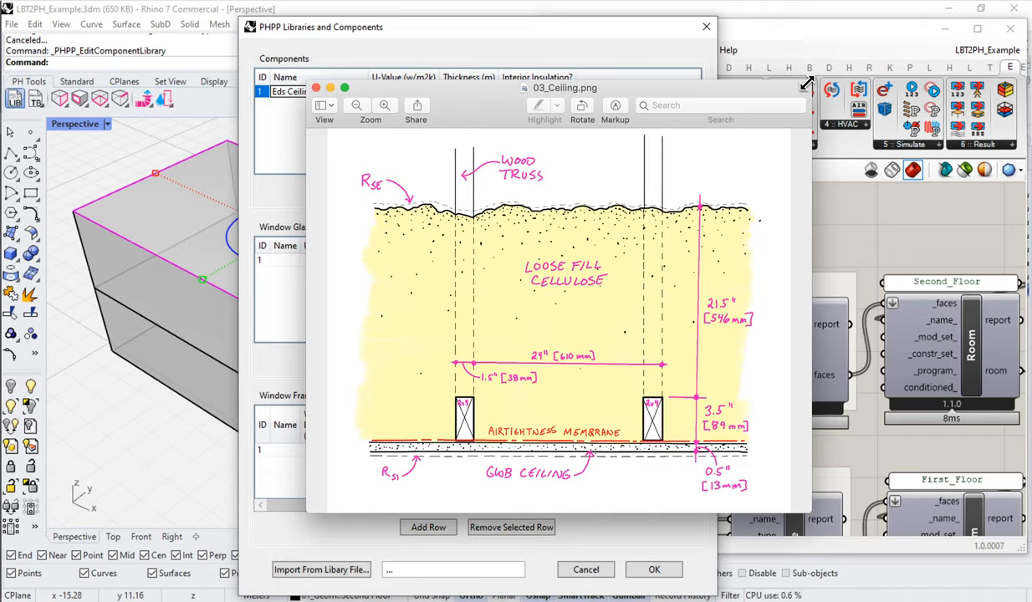
mouse_move(602, 195)
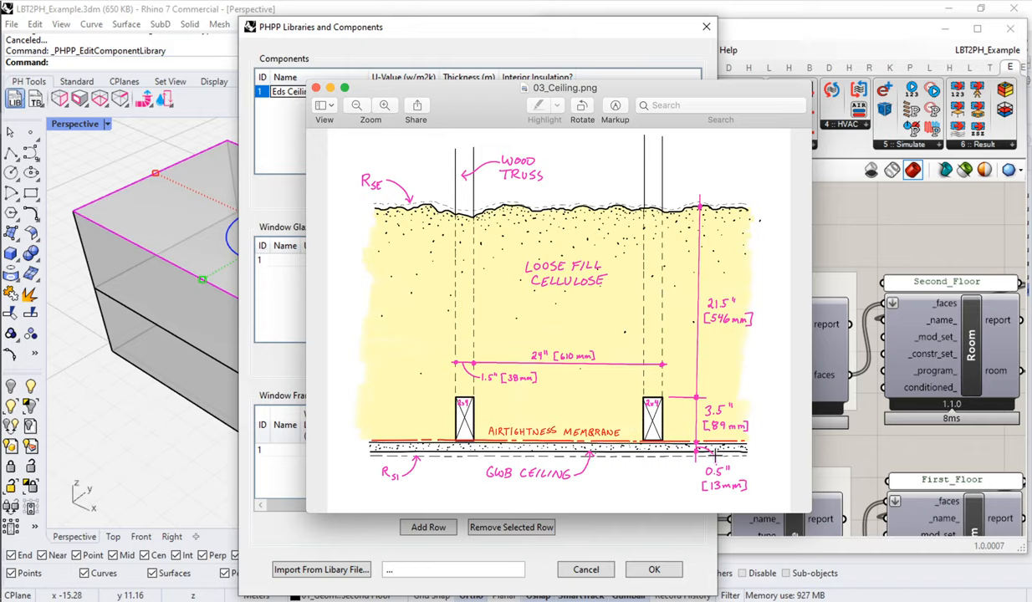
mouse_move(680, 166)
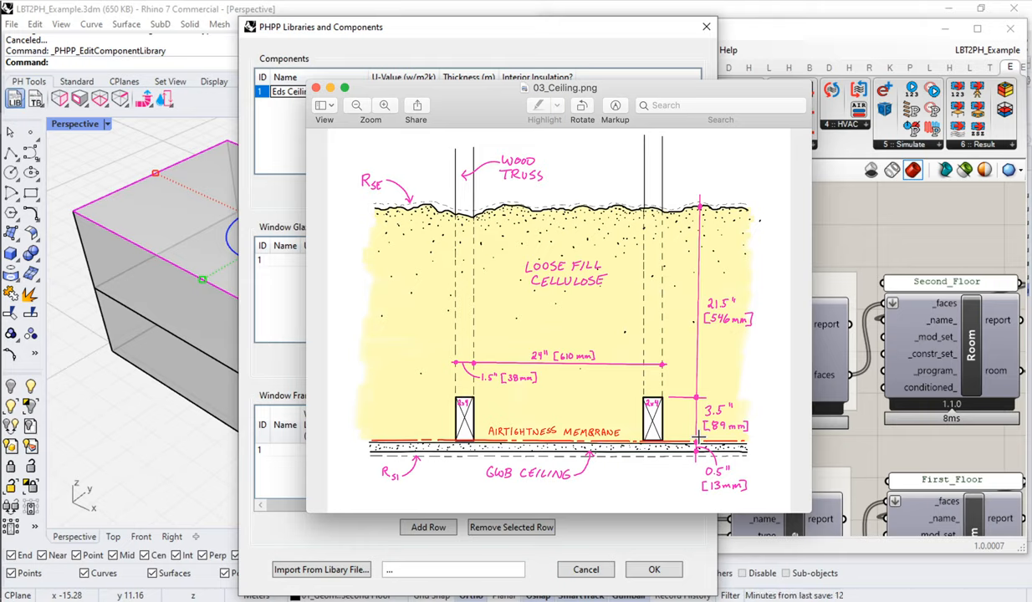
mouse_move(482, 111)
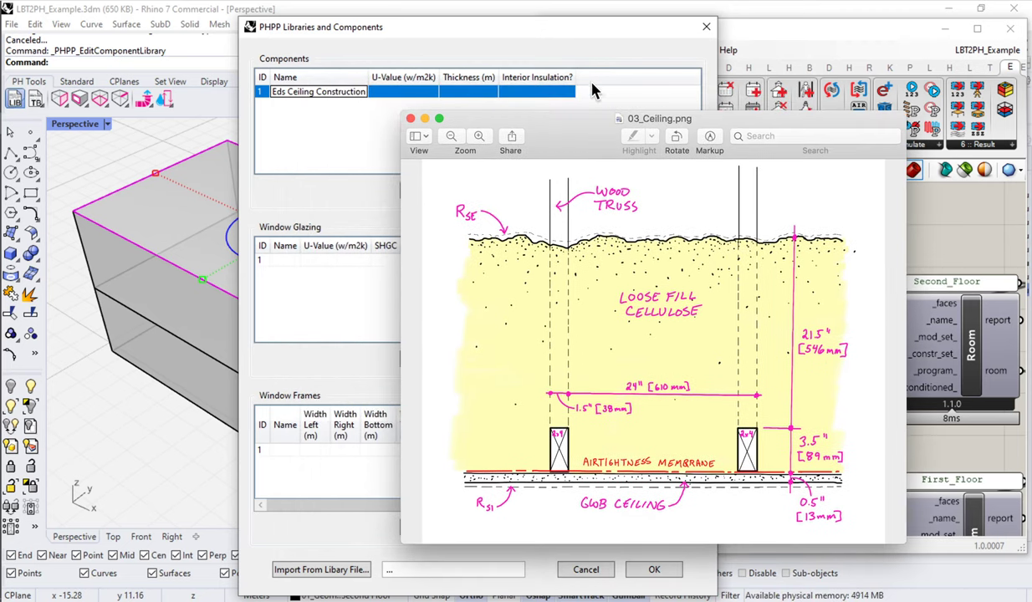
click(391, 92)
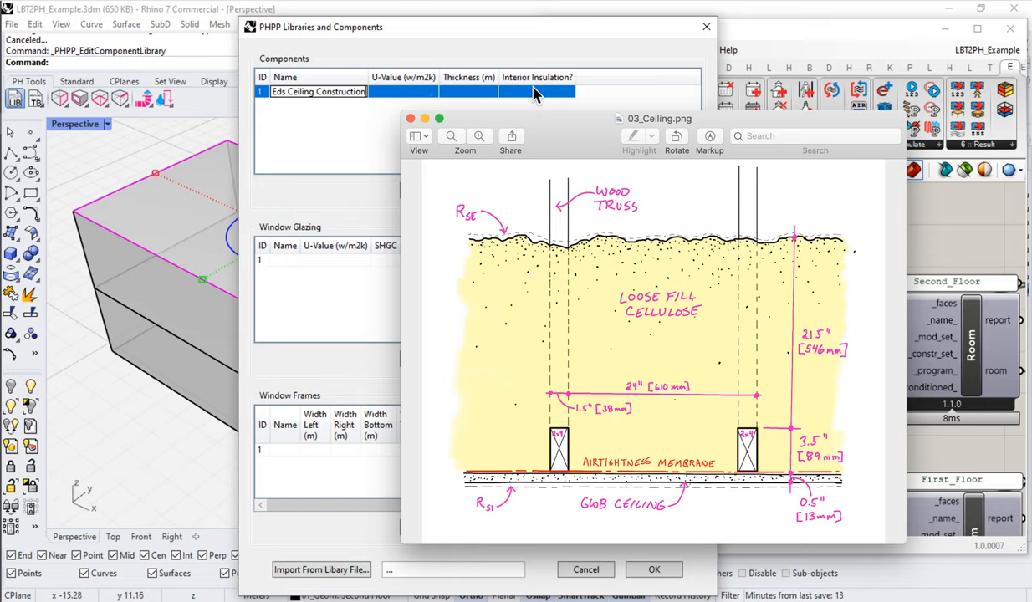
mouse_move(546, 122)
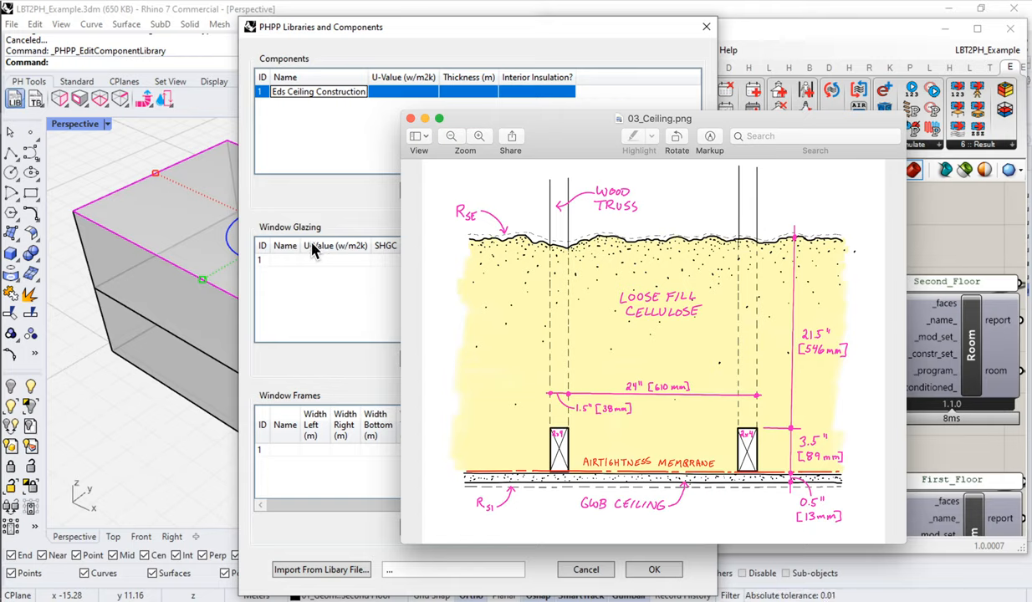
mouse_move(367, 189)
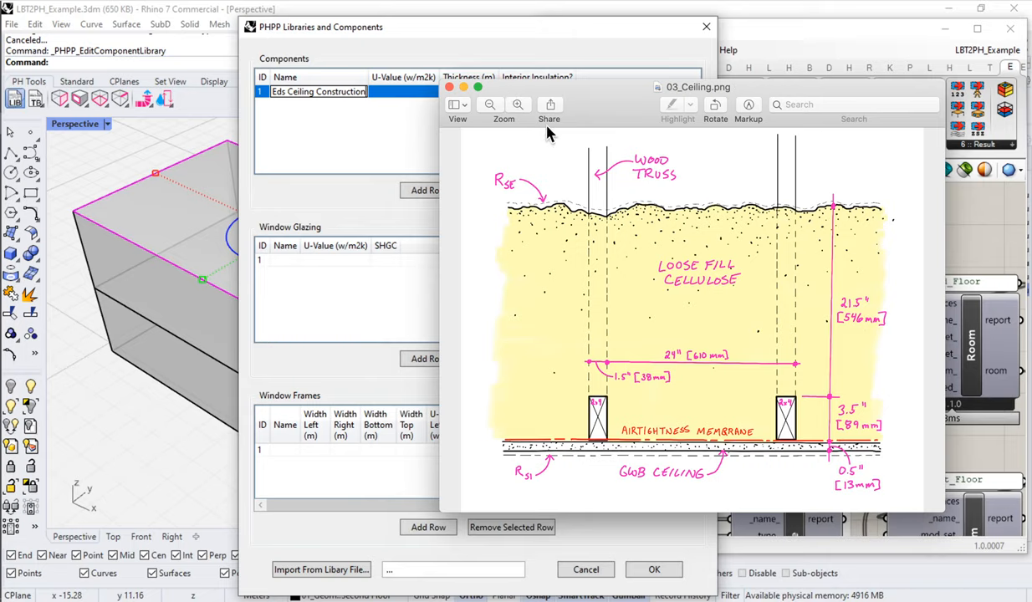
mouse_move(856, 160)
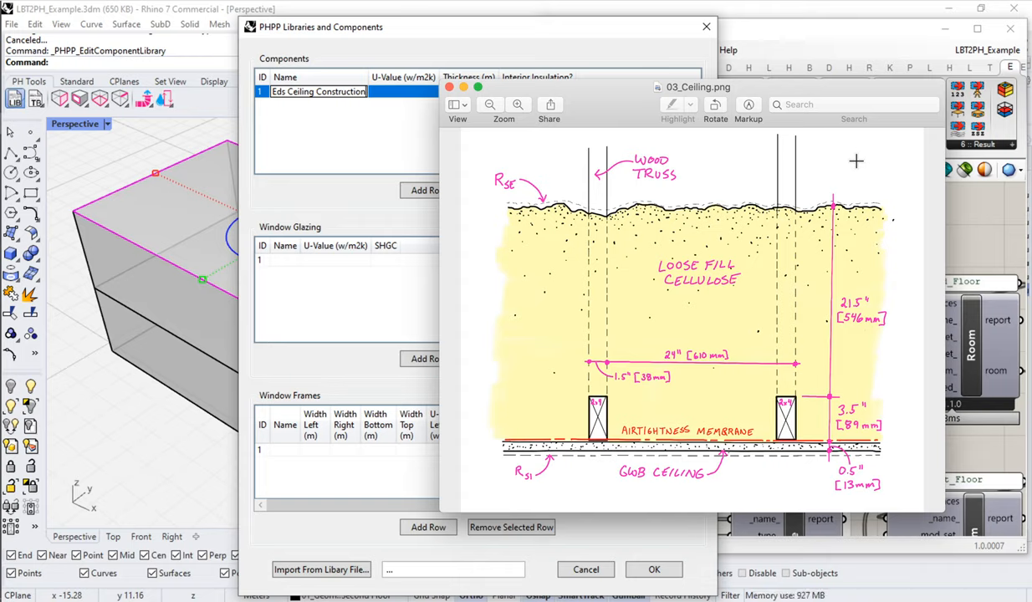
mouse_move(952, 166)
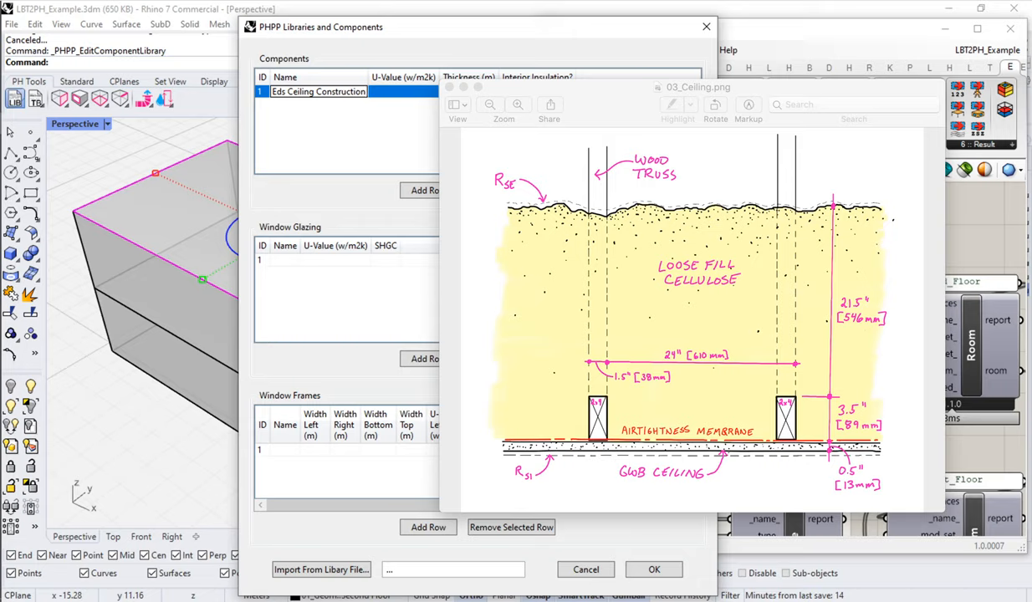
mouse_move(813, 208)
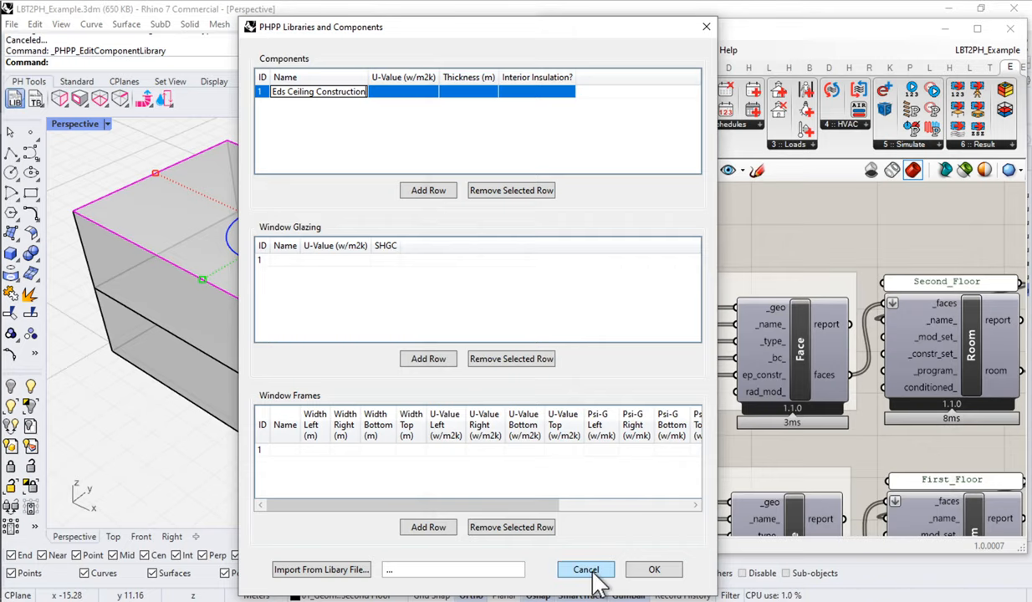
Cancel the library dialog and open Source_PHPP_File.xlsx from the LBT2PH_example folder
click(586, 568)
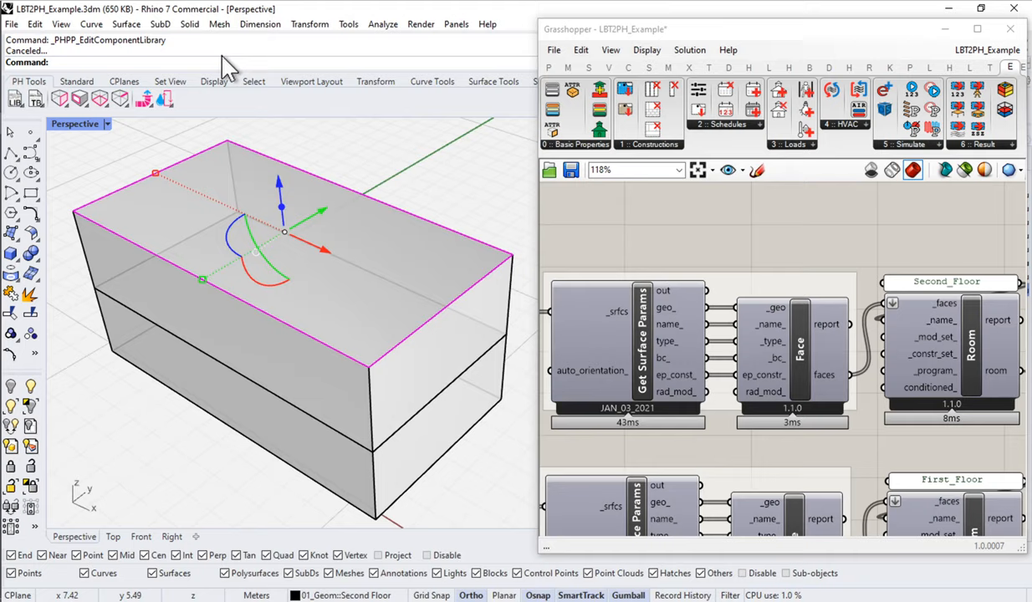
key(Super)
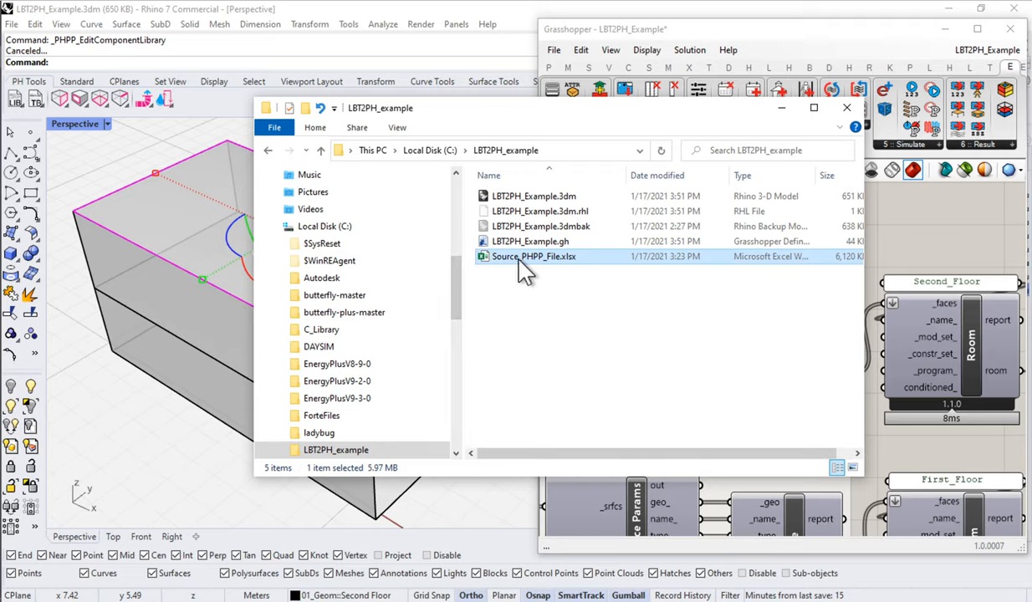
double_click(526, 256)
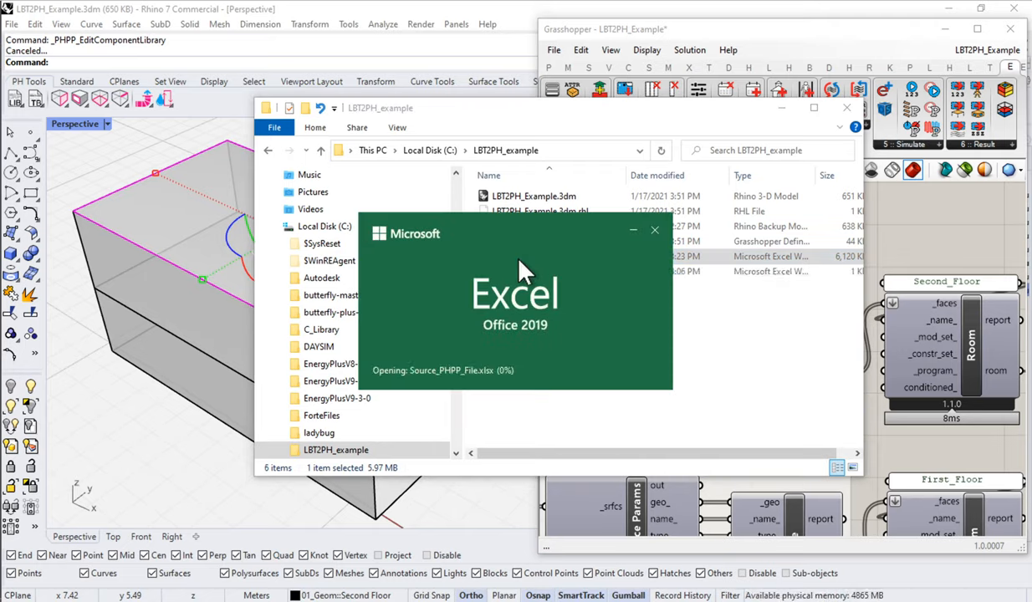
mouse_move(500, 281)
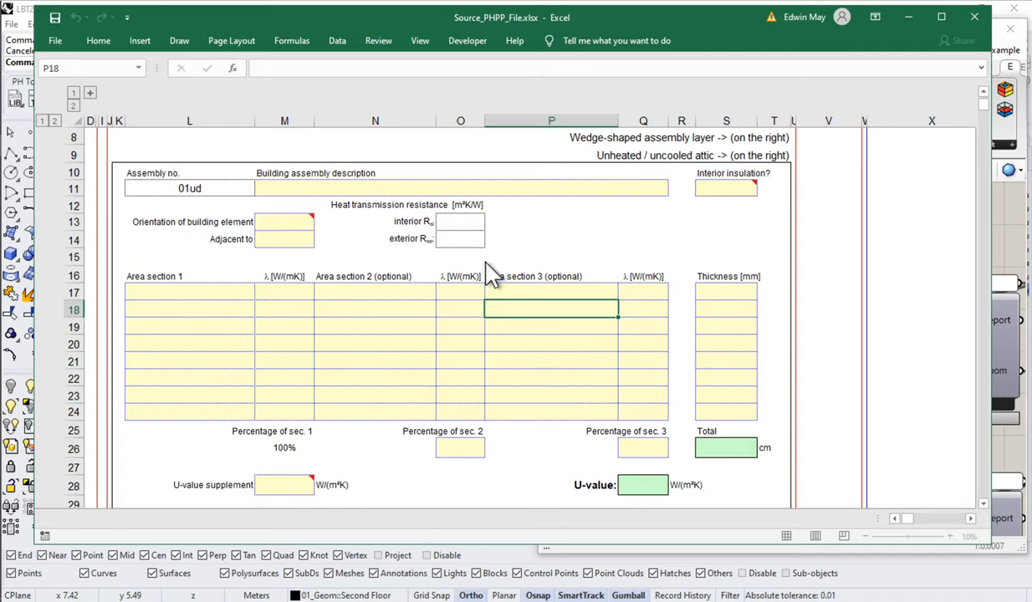
Describe assembly 01ud as 'Ceiling Construction' and set it adjacent to 1-Outdoor air
click(285, 187)
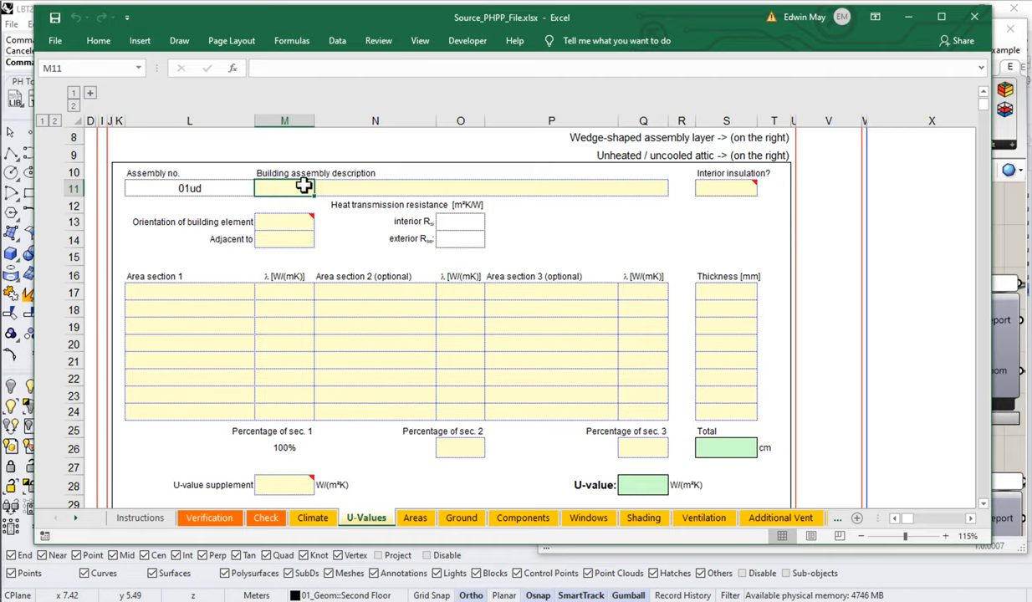
mouse_move(285, 187)
text(Ceilign)
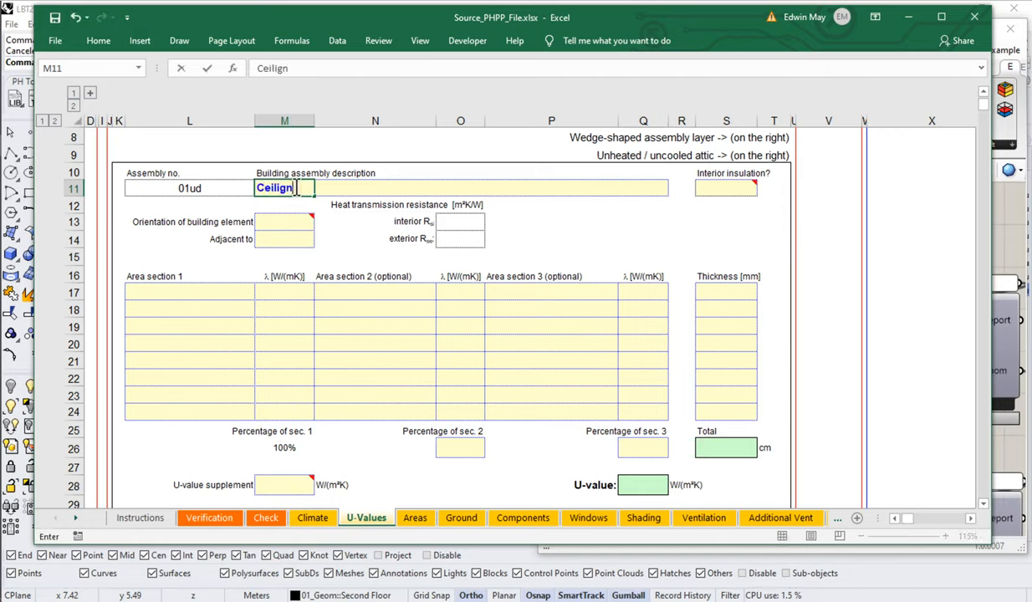
text(COn)
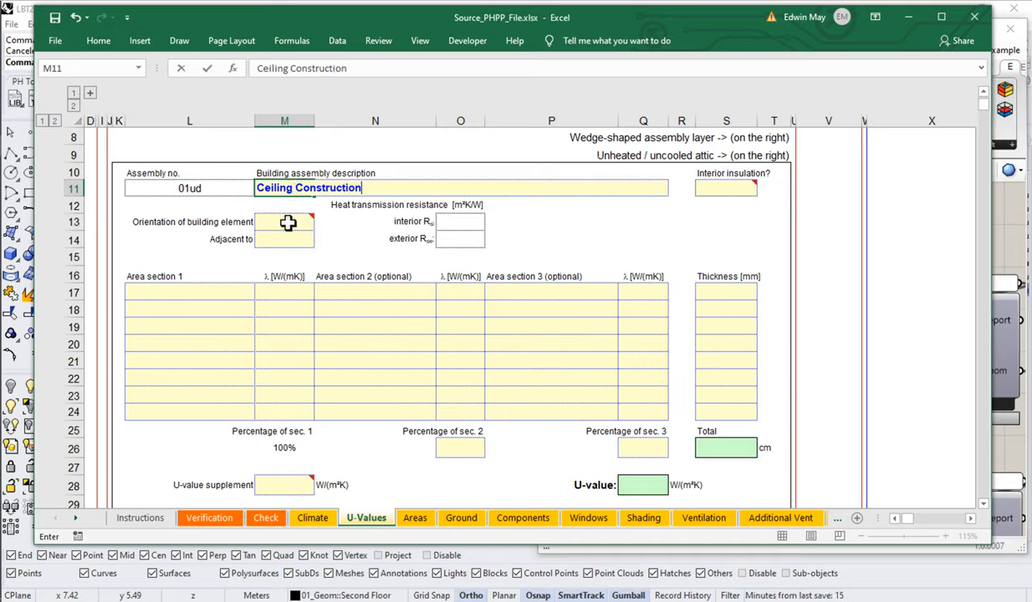
click(315, 222)
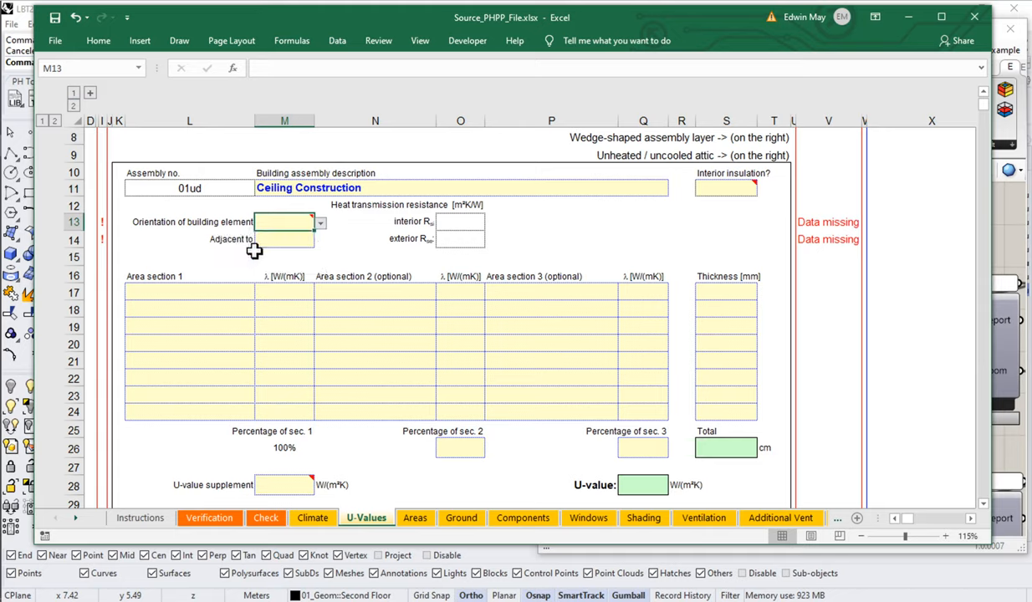
click(319, 240)
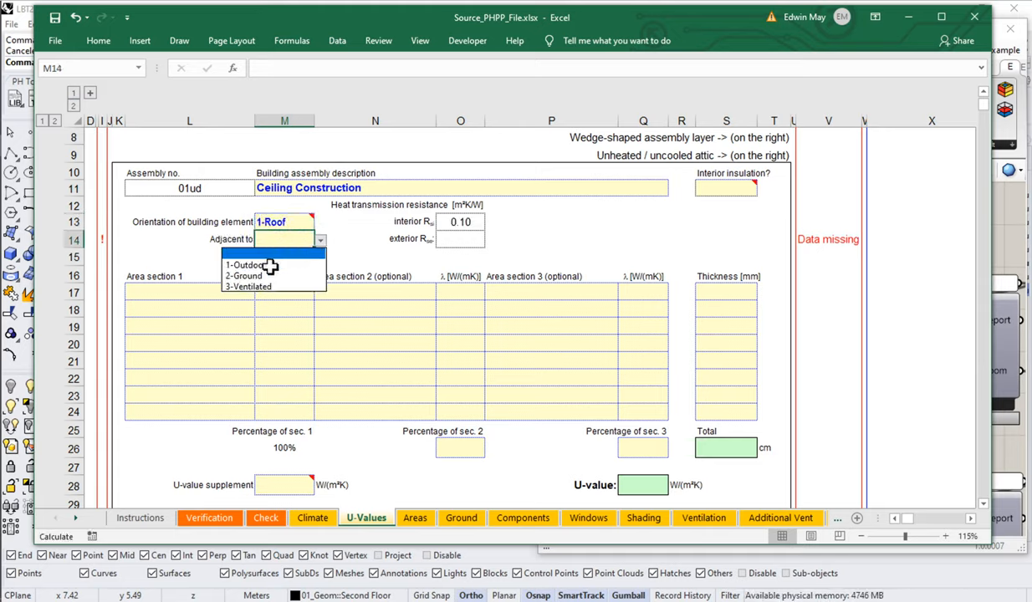
click(243, 265)
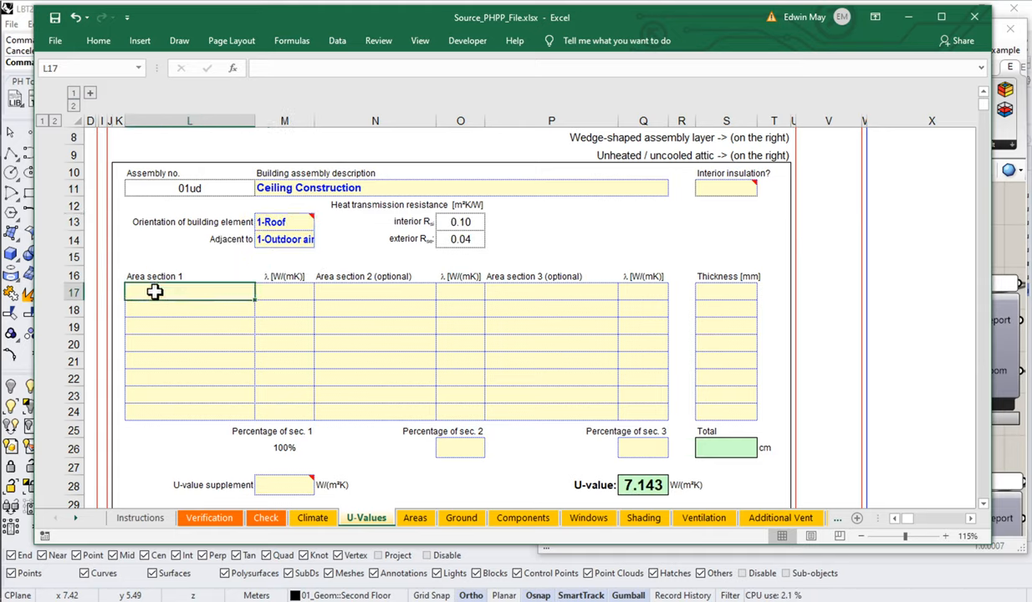
mouse_move(879, 21)
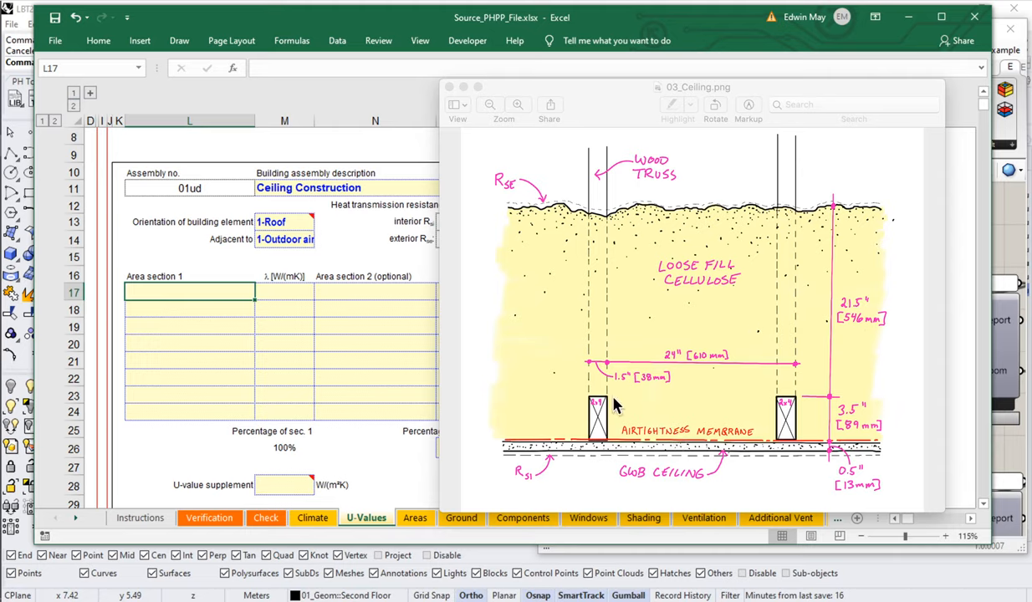
mouse_move(598, 435)
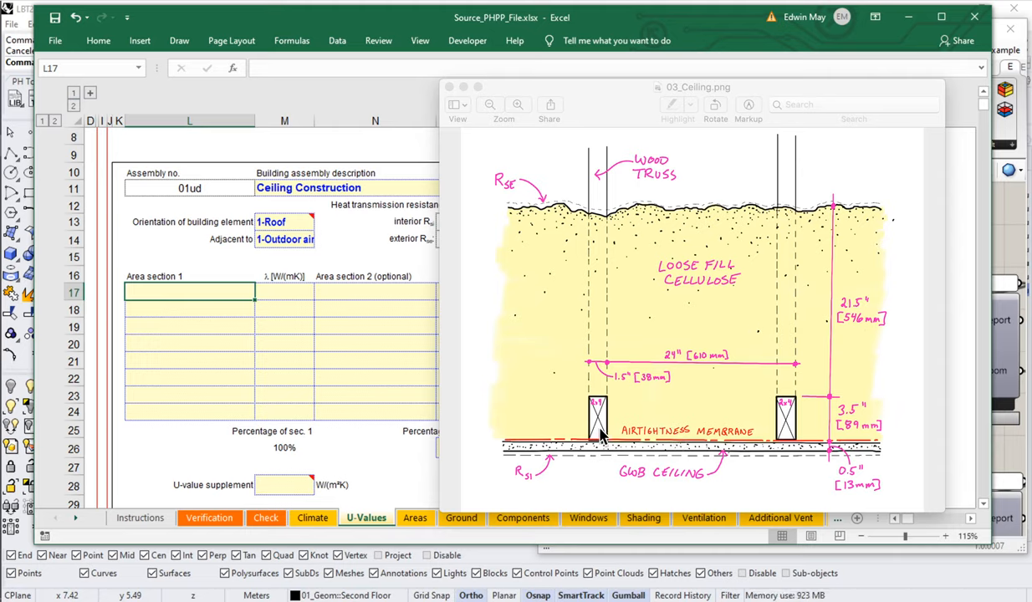
mouse_move(487, 446)
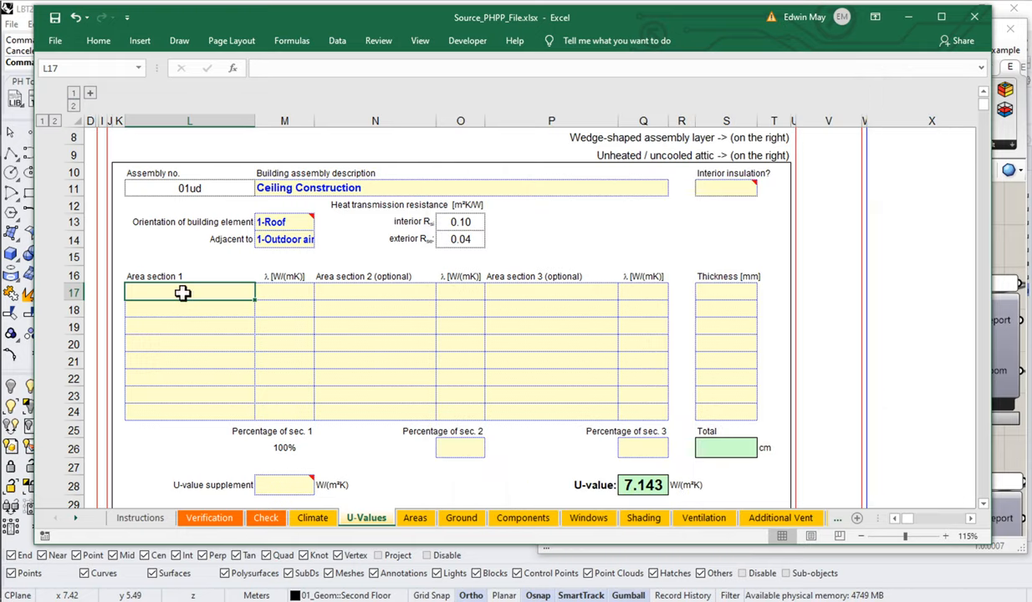
Enter Cellulose Insulation with conductivity 0.034 and 546 mm thickness
text(Insul)
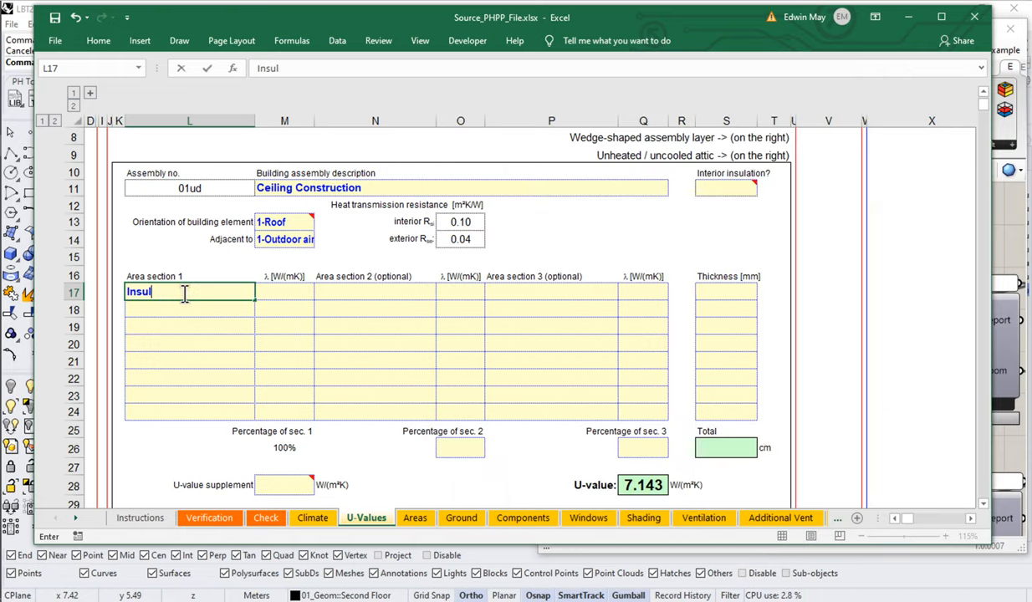
text(Cellulose)
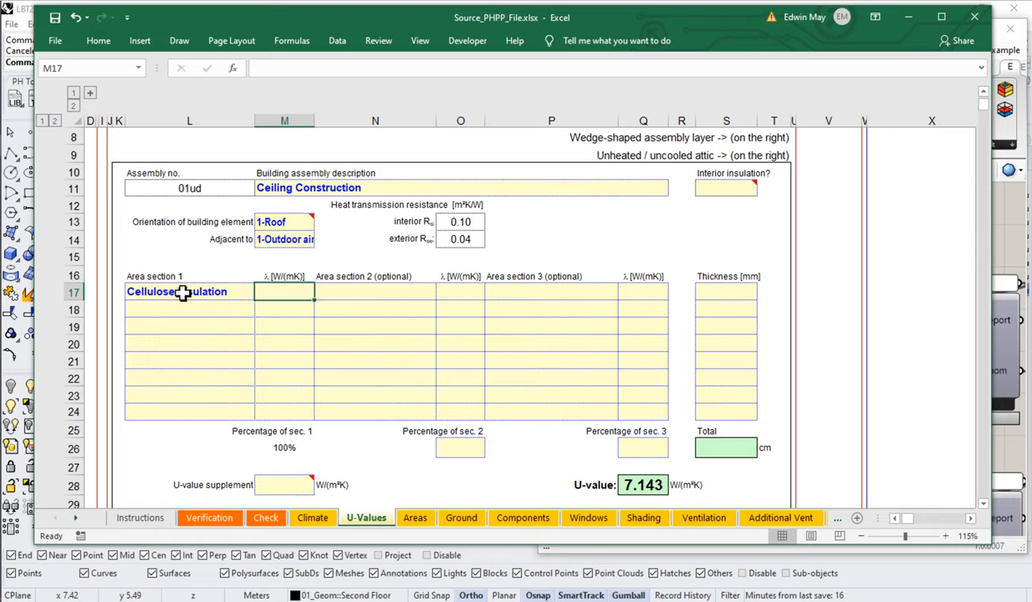
text(0.034)
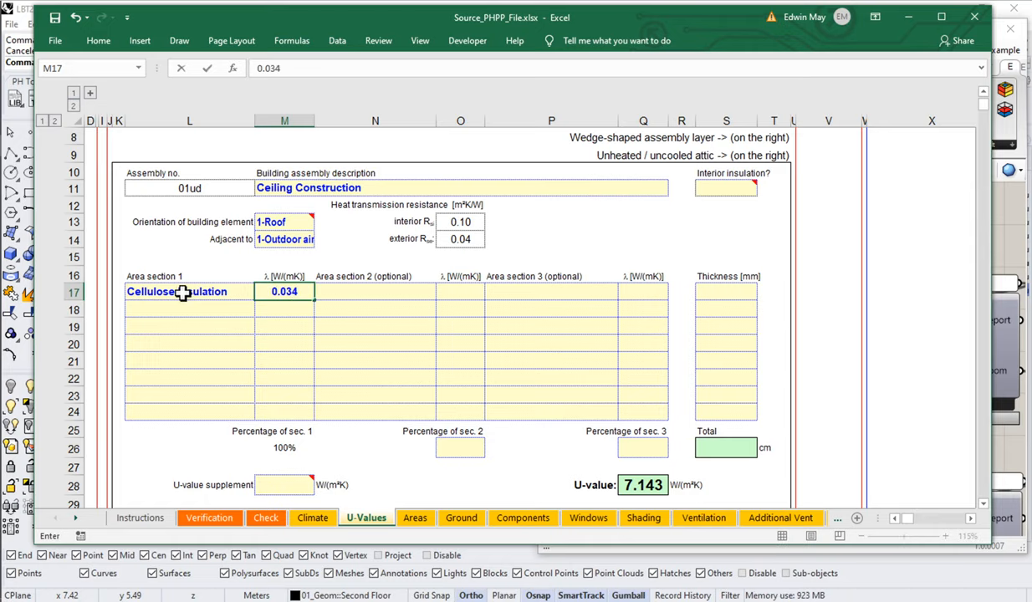
click(726, 292)
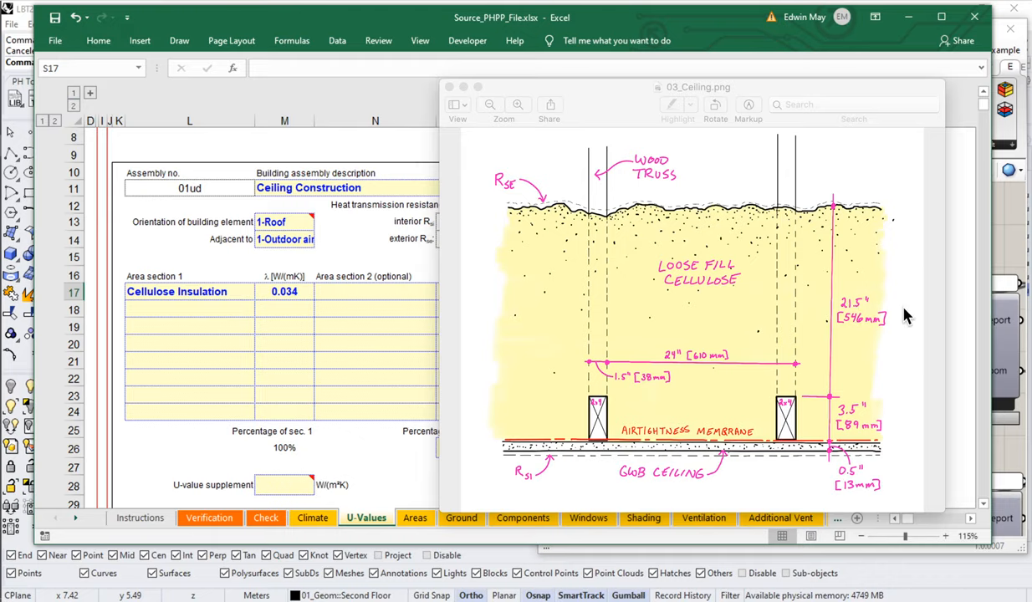
mouse_move(388, 305)
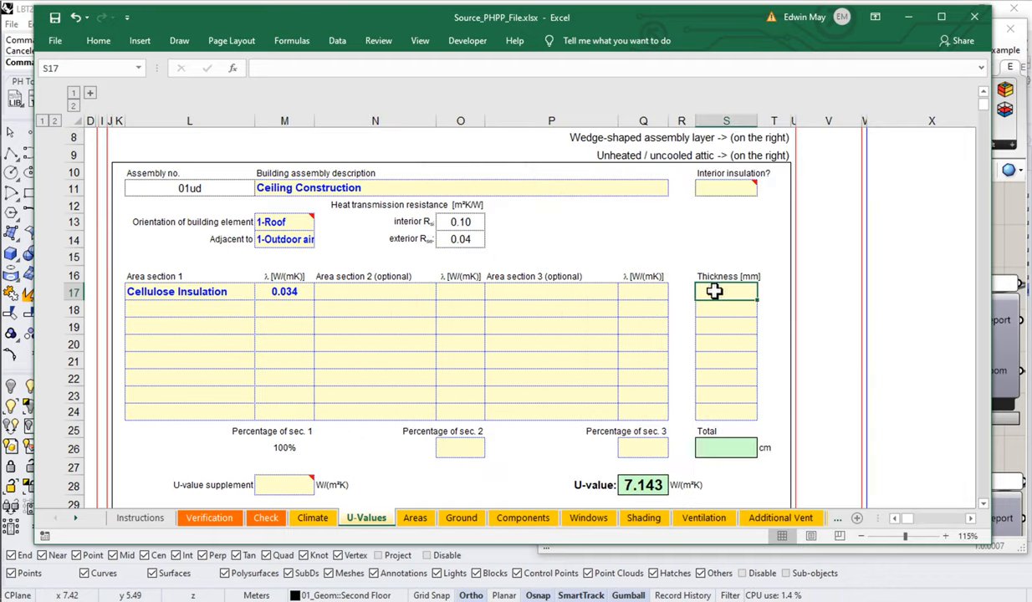
text(546)
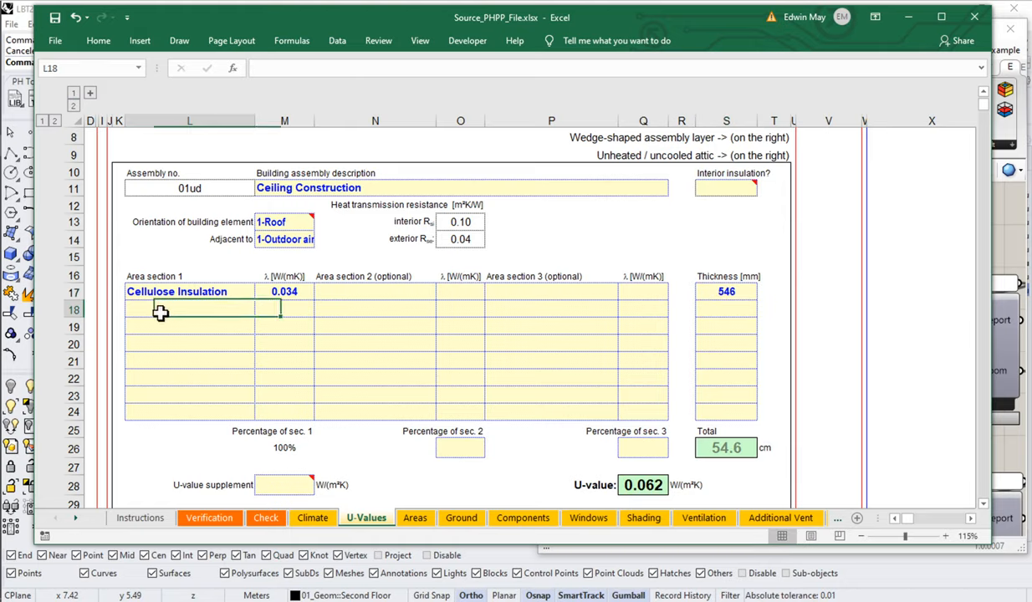
text(Cellulose Insulation)
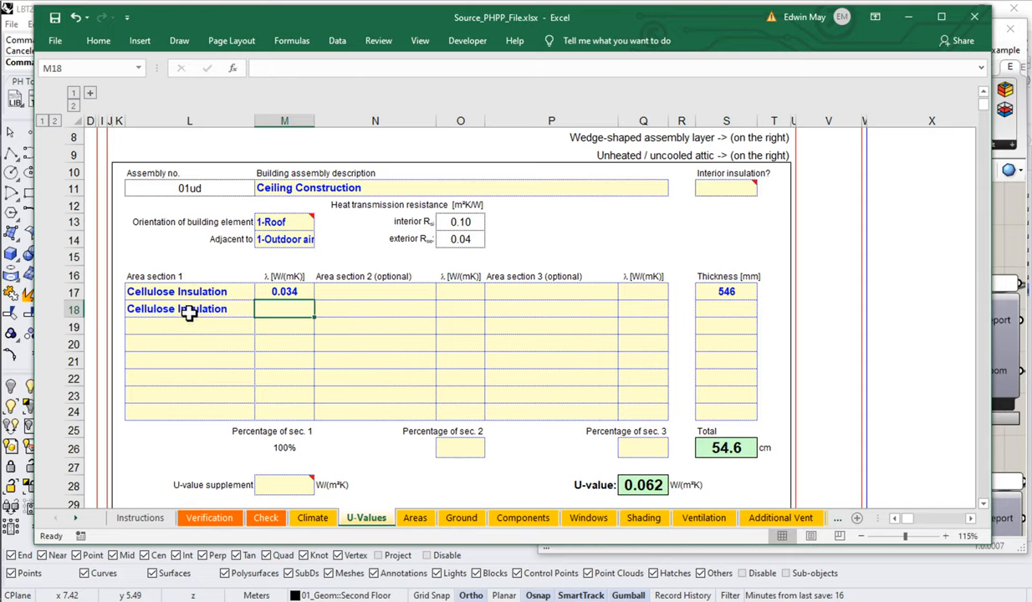
text(0.034)
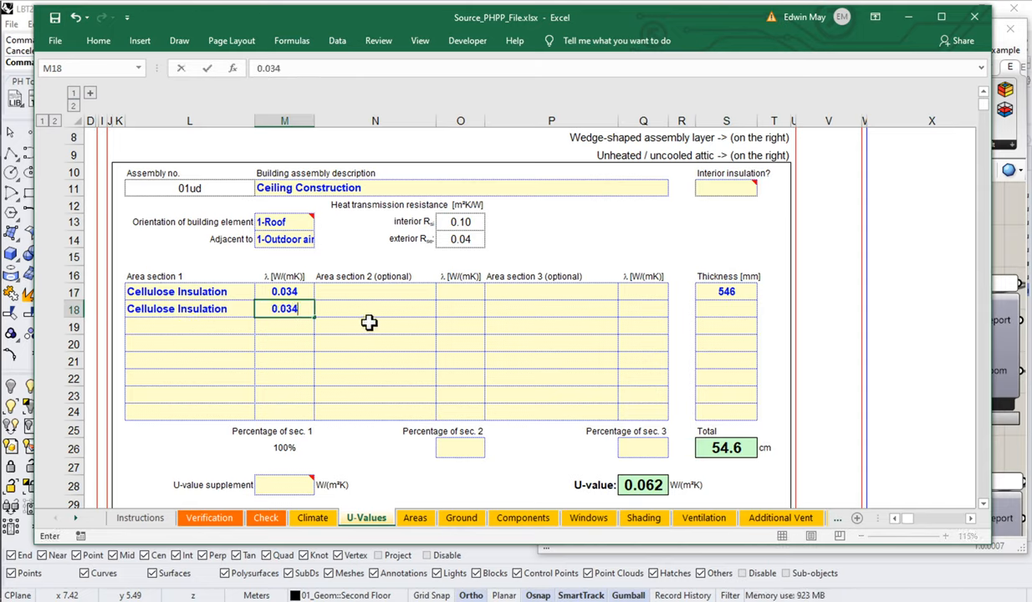
Add Truss Chords as the second area section with conductivity 1.3
click(370, 309)
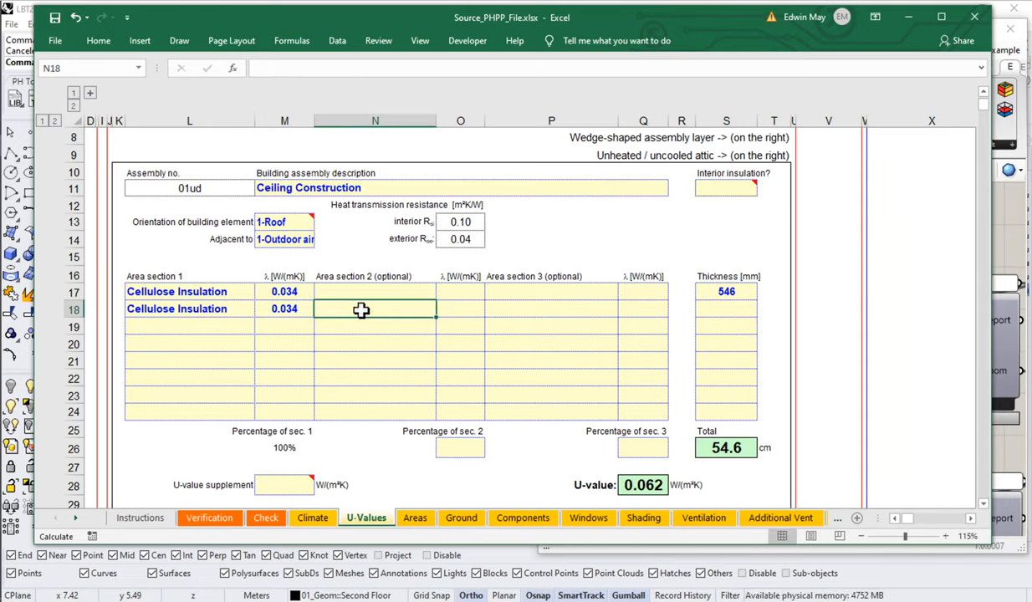
text(Tru)
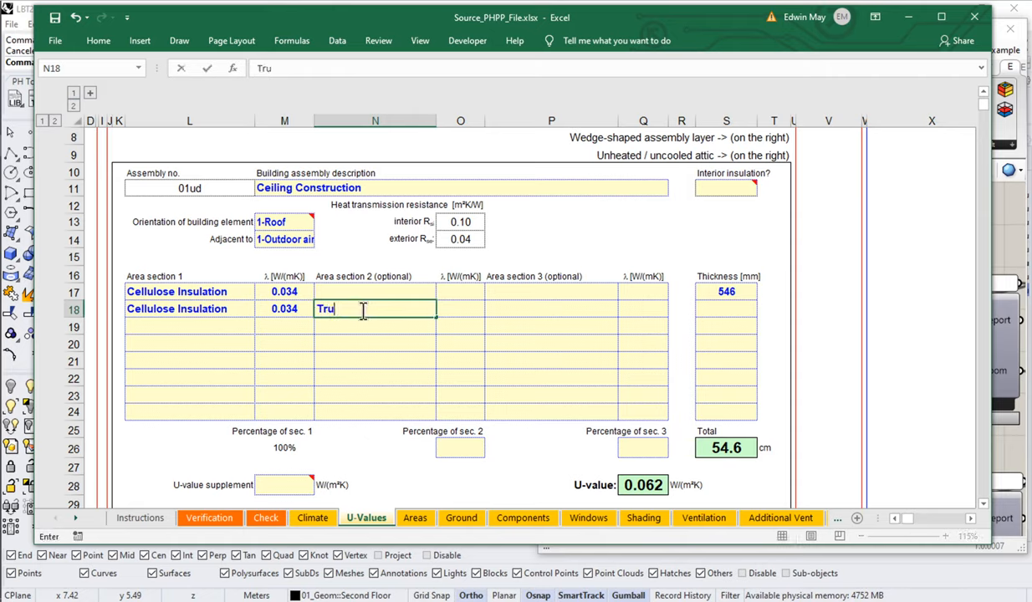
text(ss Chords)
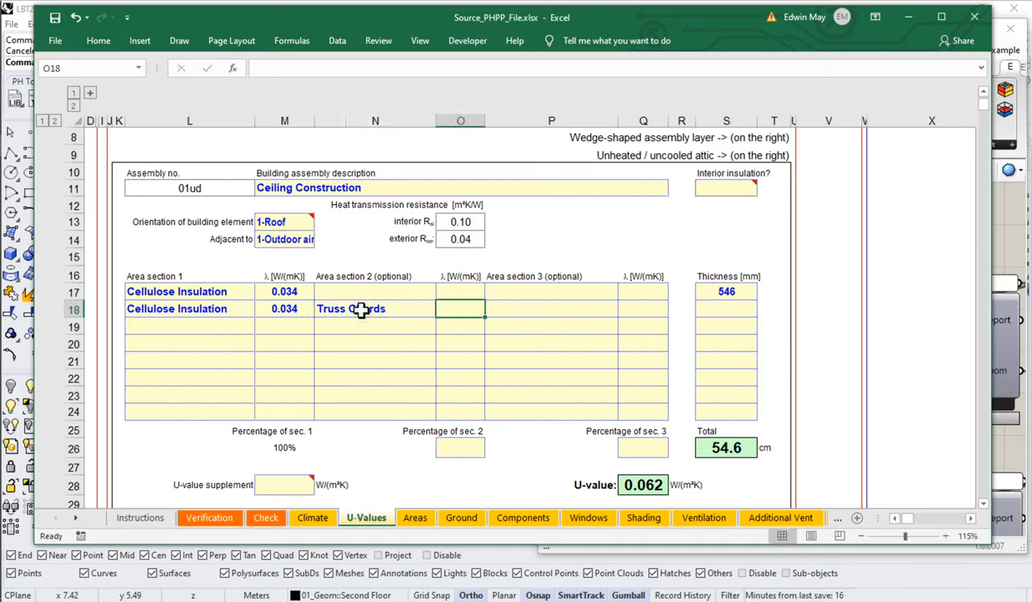
text(1.3)
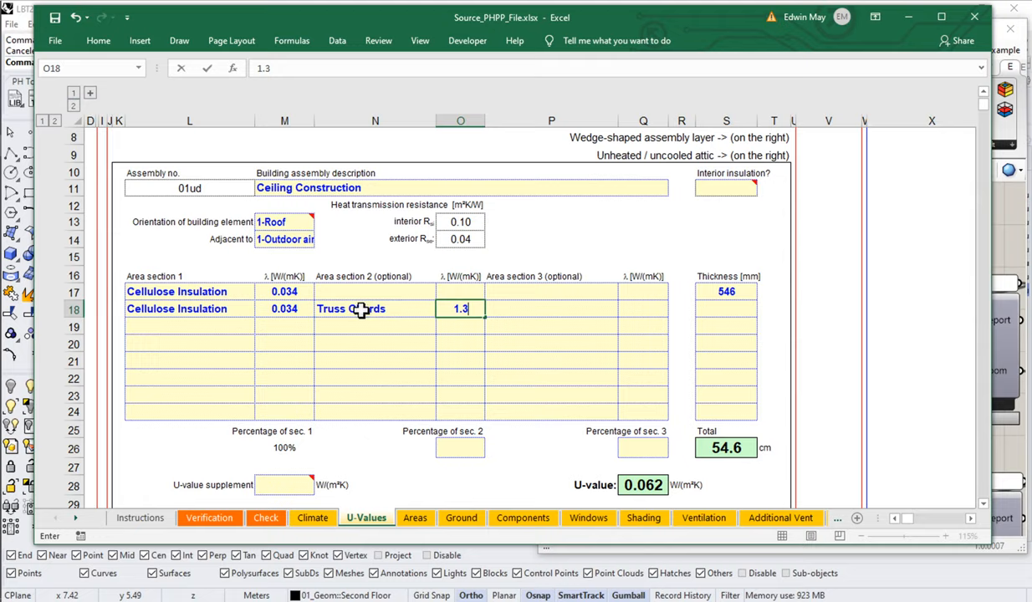
key(Enter)
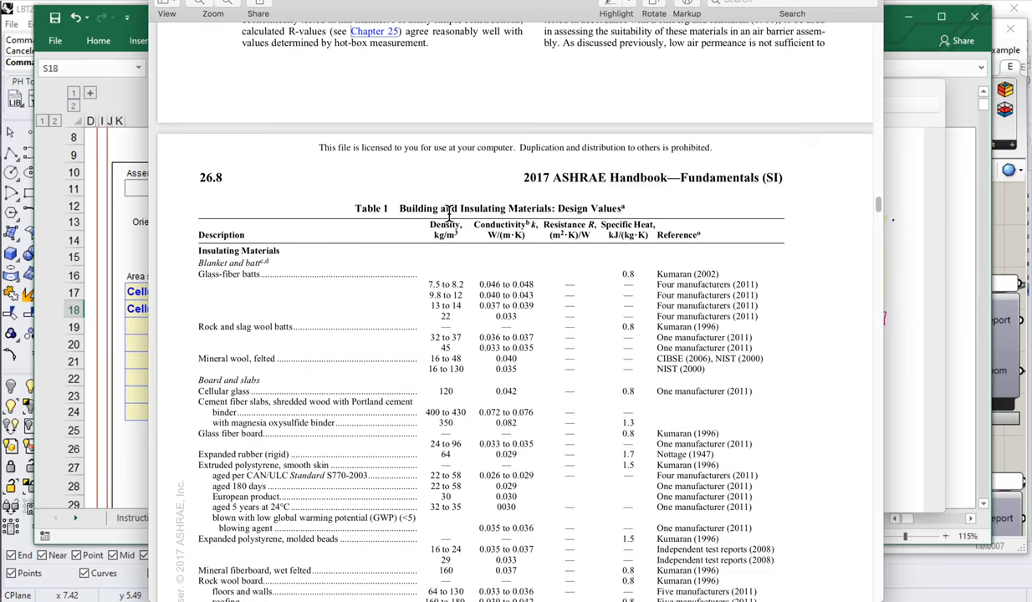
mouse_move(826, 191)
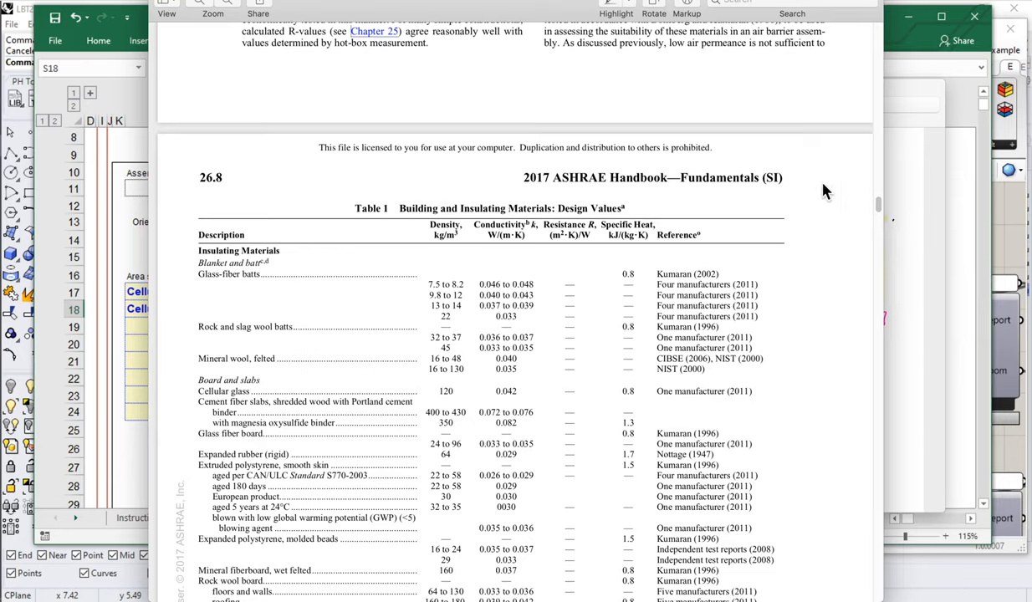
Scroll the ASHRAE handbook down to Table 1's wood conductivity values
scroll(down, 3)
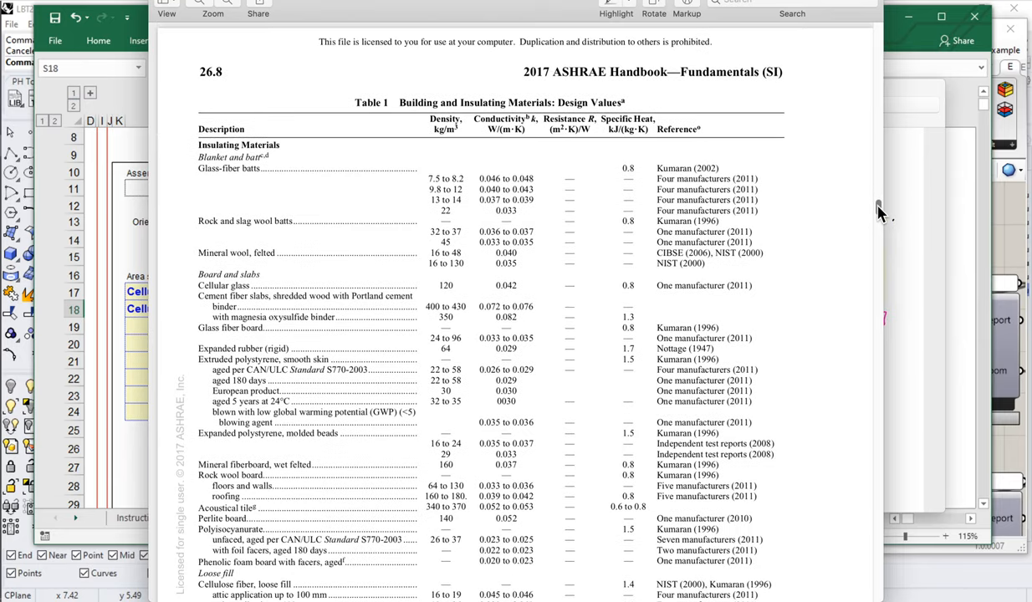
scroll(down, 3)
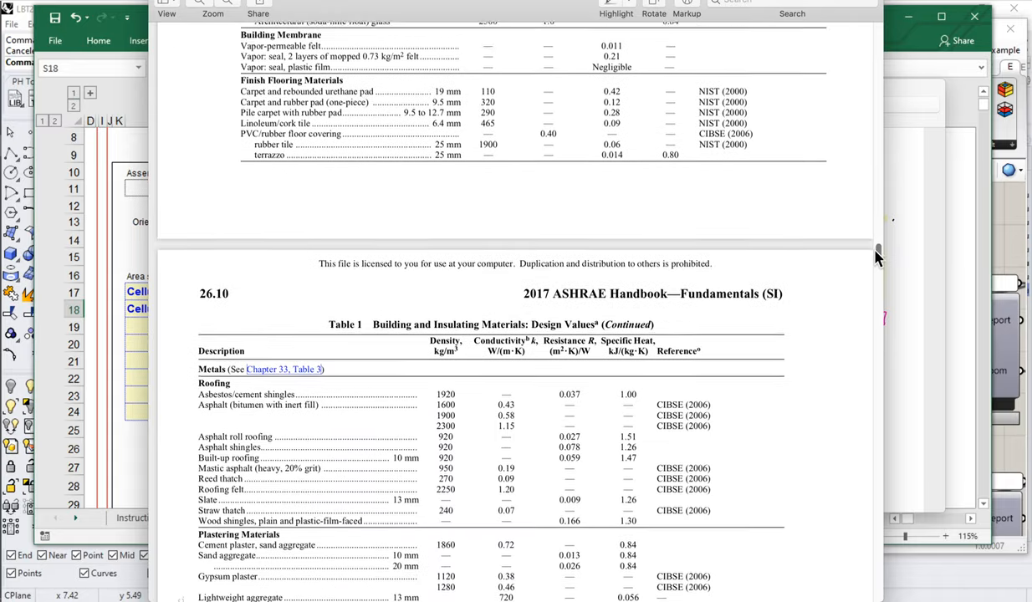
scroll(down, 3)
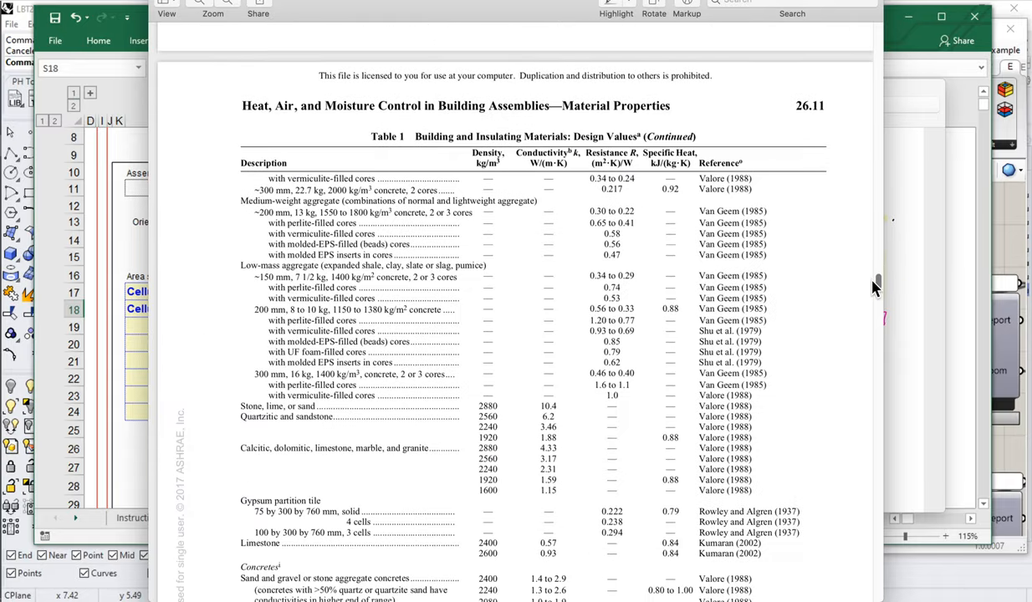
scroll(down, 3)
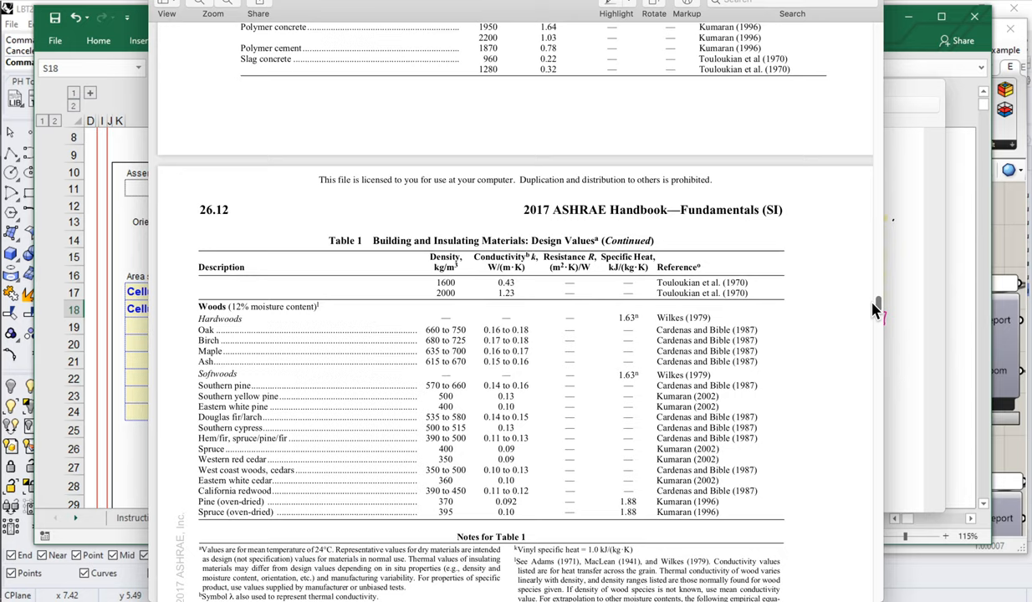
scroll(down, 3)
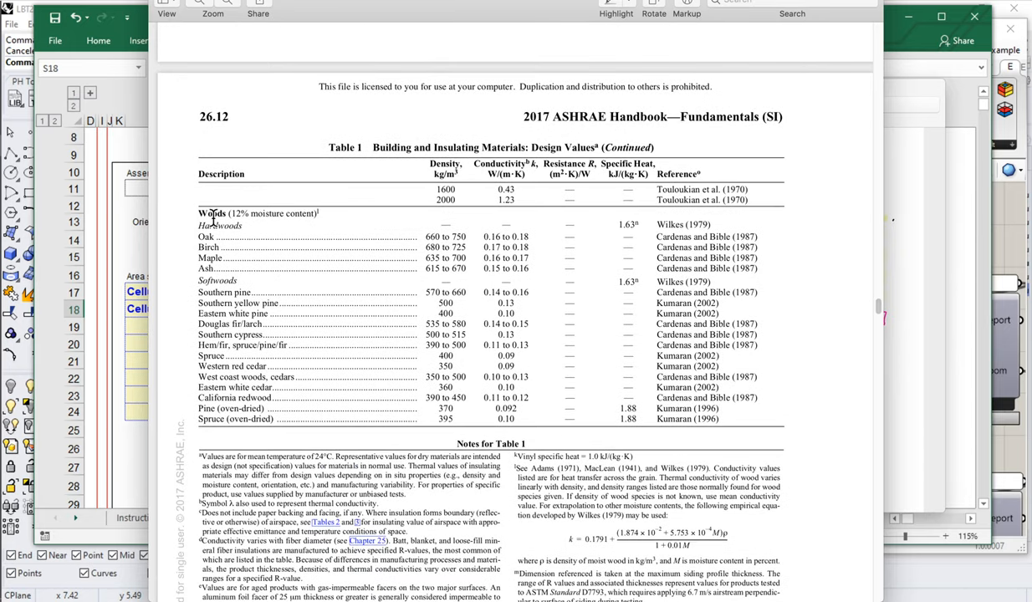
mouse_move(221, 356)
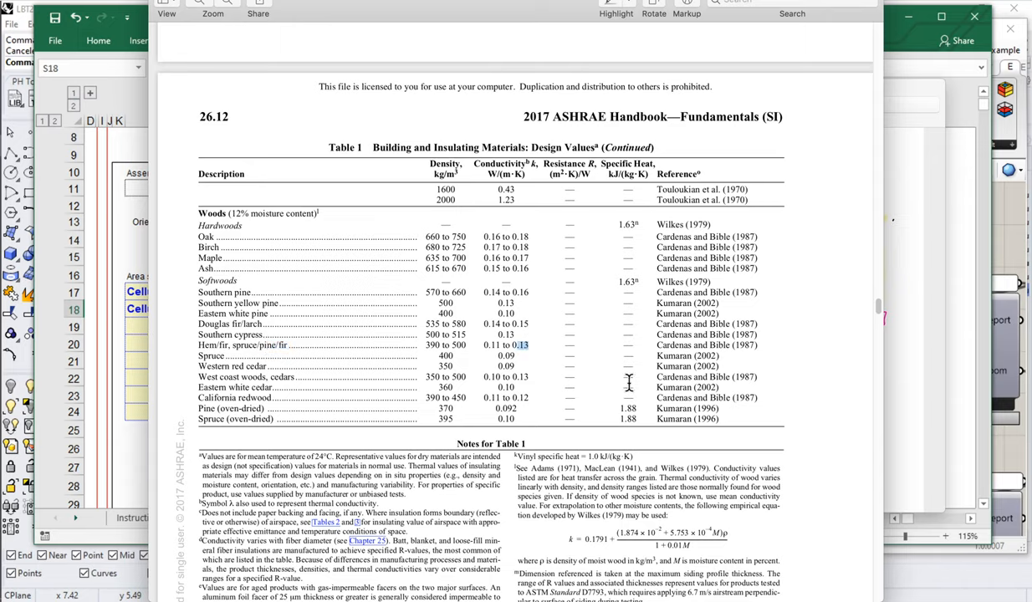
mouse_move(596, 291)
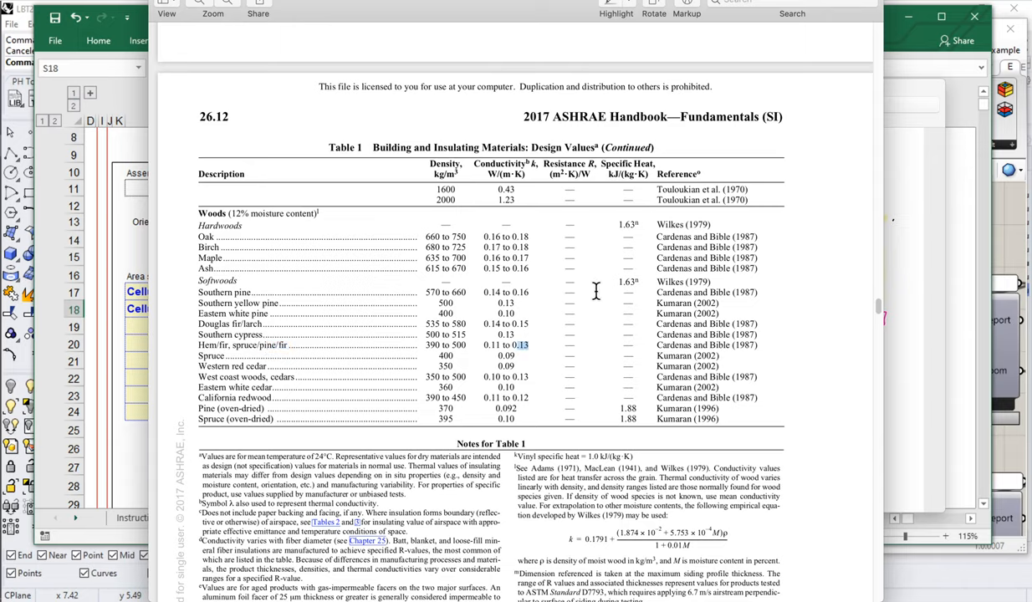
mouse_move(235, 349)
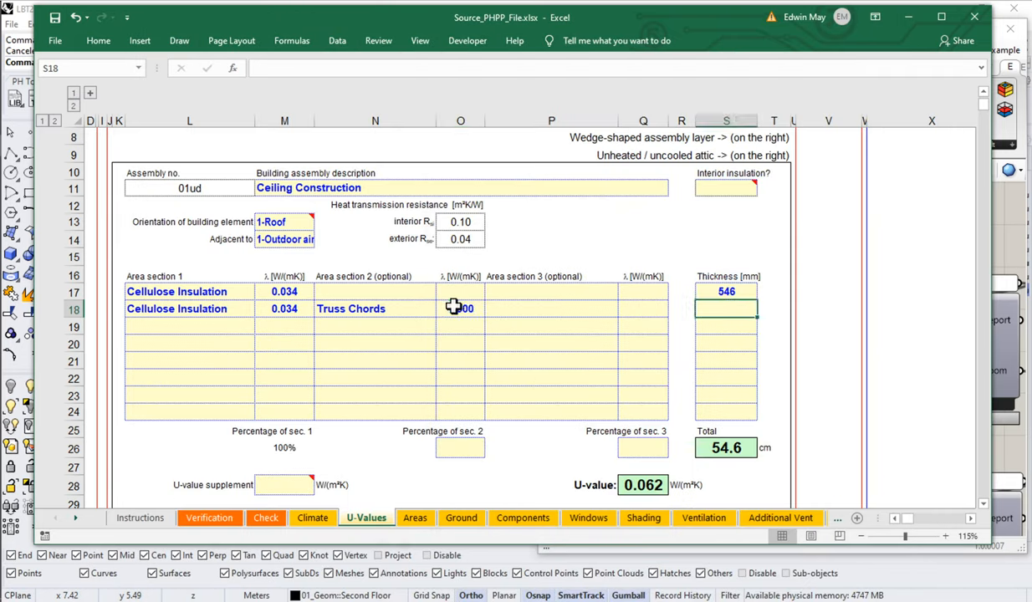
Set Truss Chords conductivity to 0.13 with 89 mm, and begin a GWB layer
text(.13)
text(89)
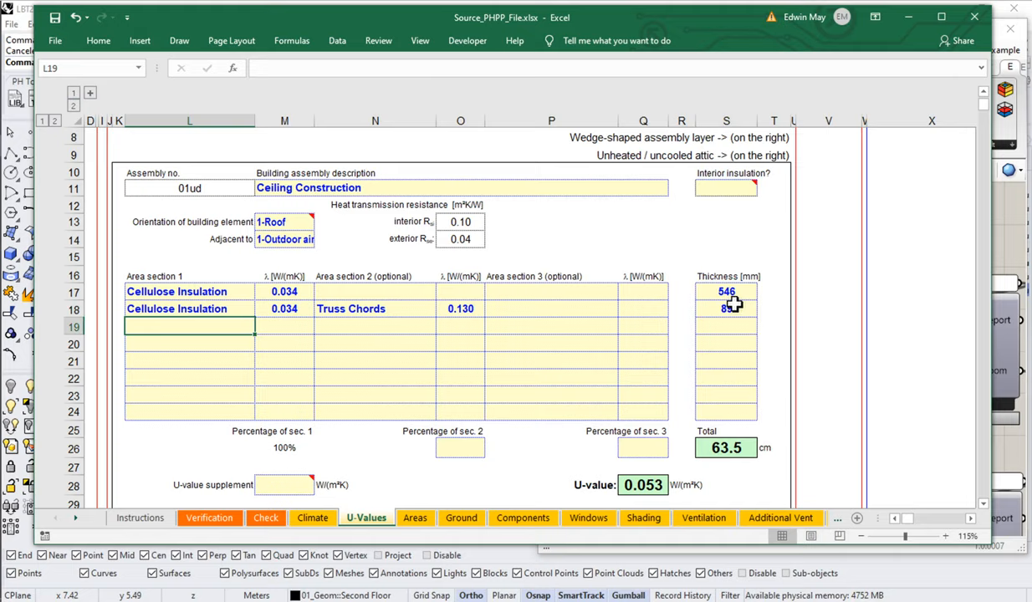
text(WG)
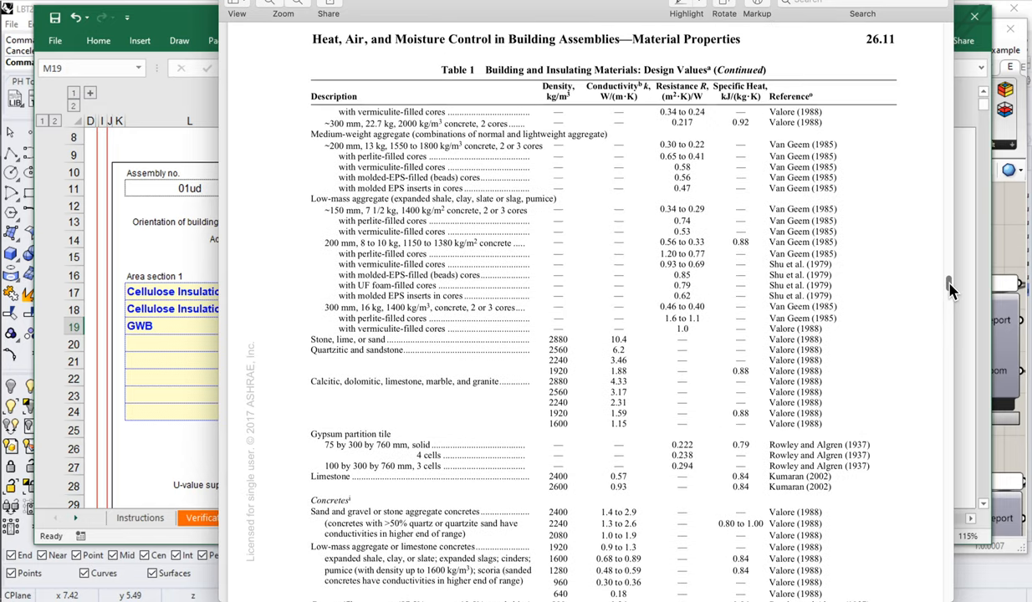
scroll(down, 3)
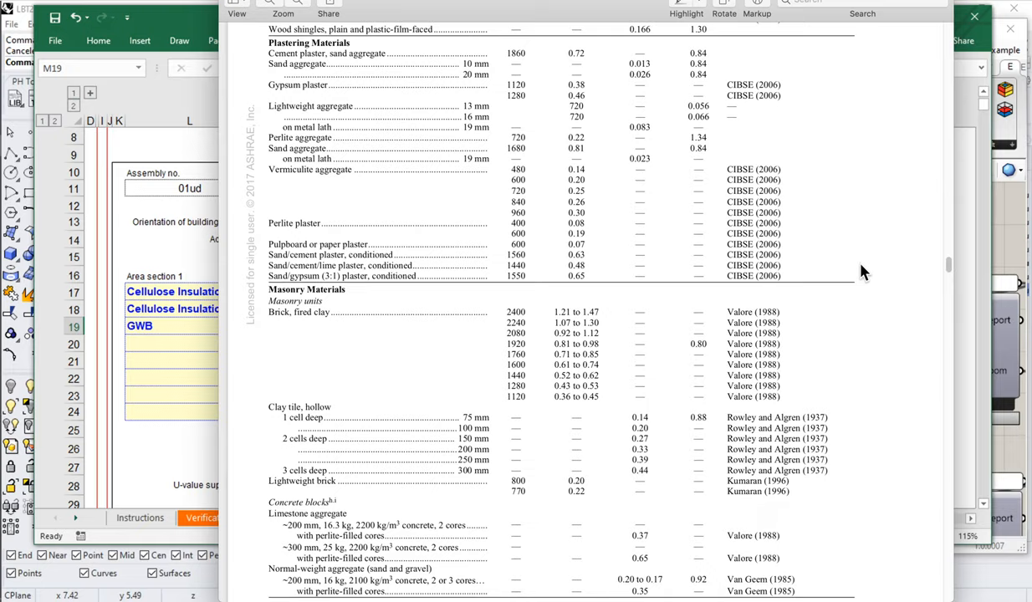
mouse_move(949, 267)
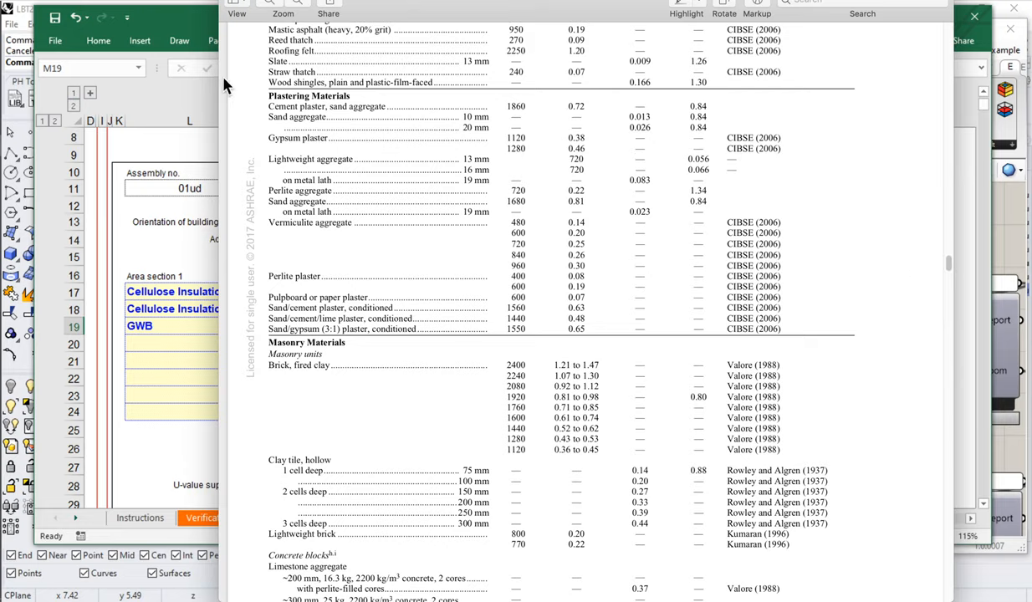
double_click(286, 138)
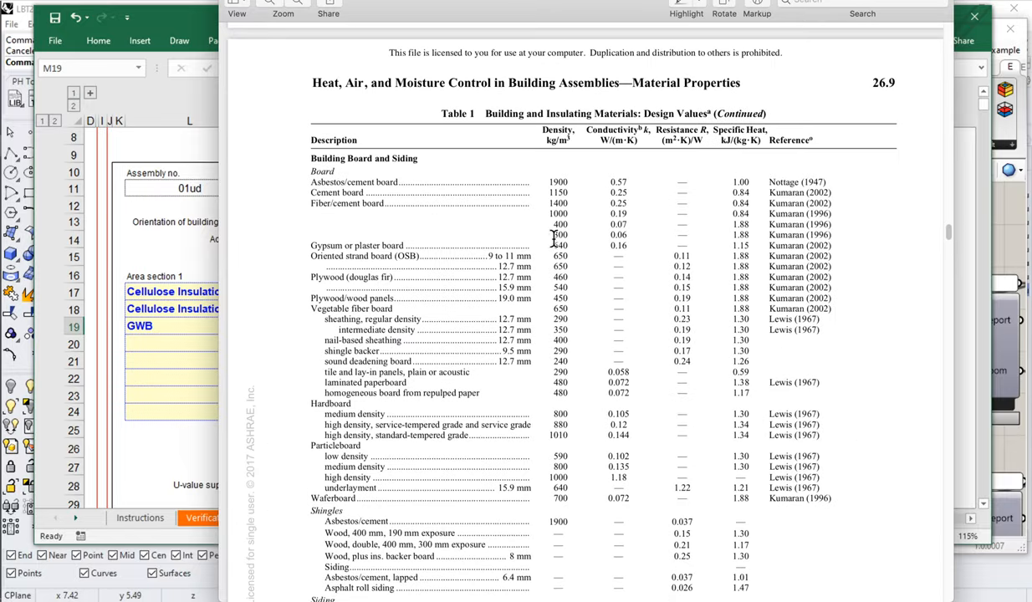
double_click(614, 246)
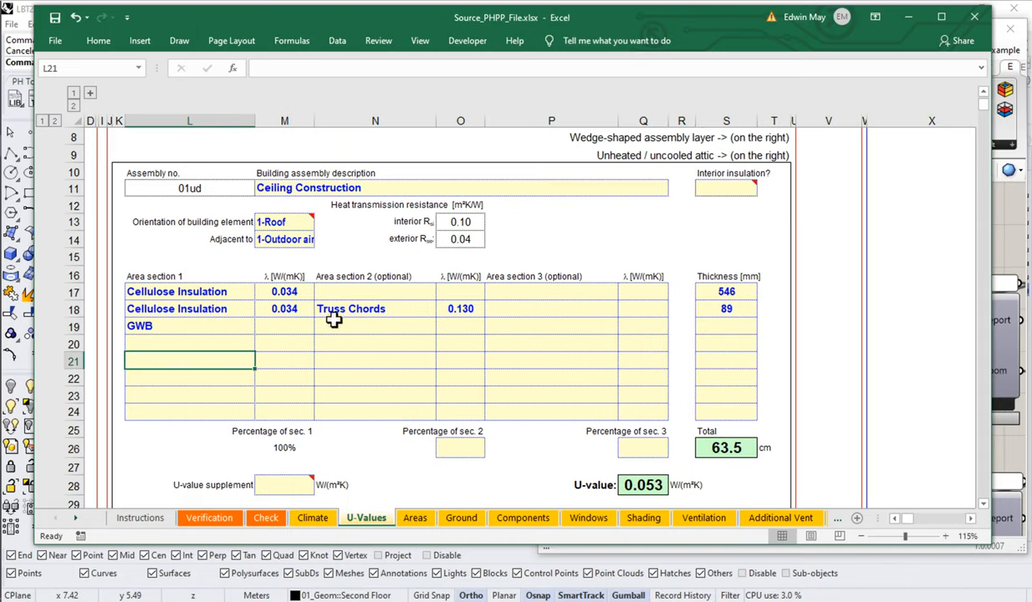
Give the GWB layer conductivity 0.16 and thickness 12.7, confirming 64.8 cm total and U-value 0.053
text(0.160)
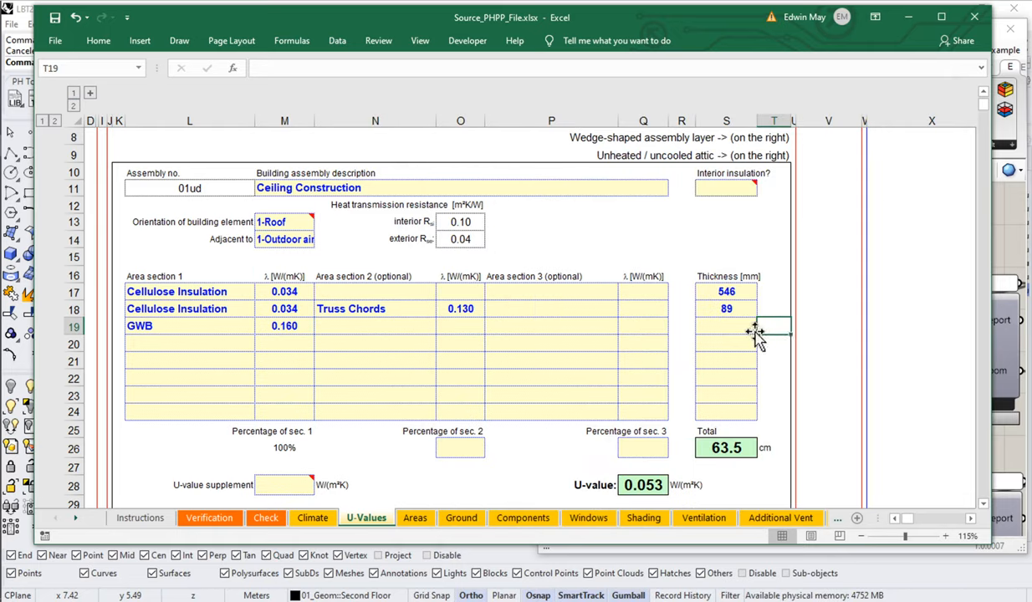
text(12.7)
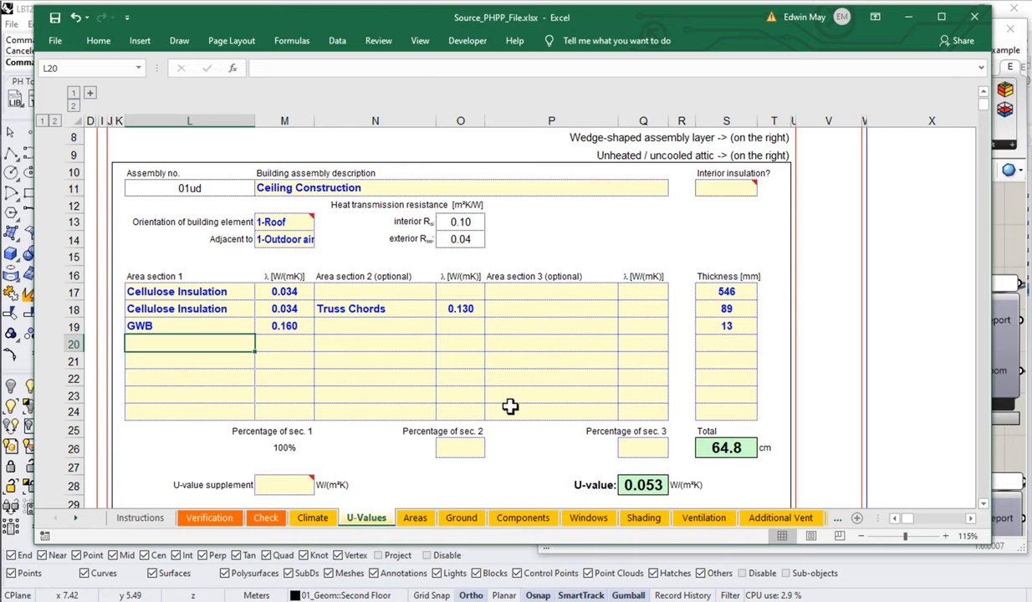
mouse_move(424, 245)
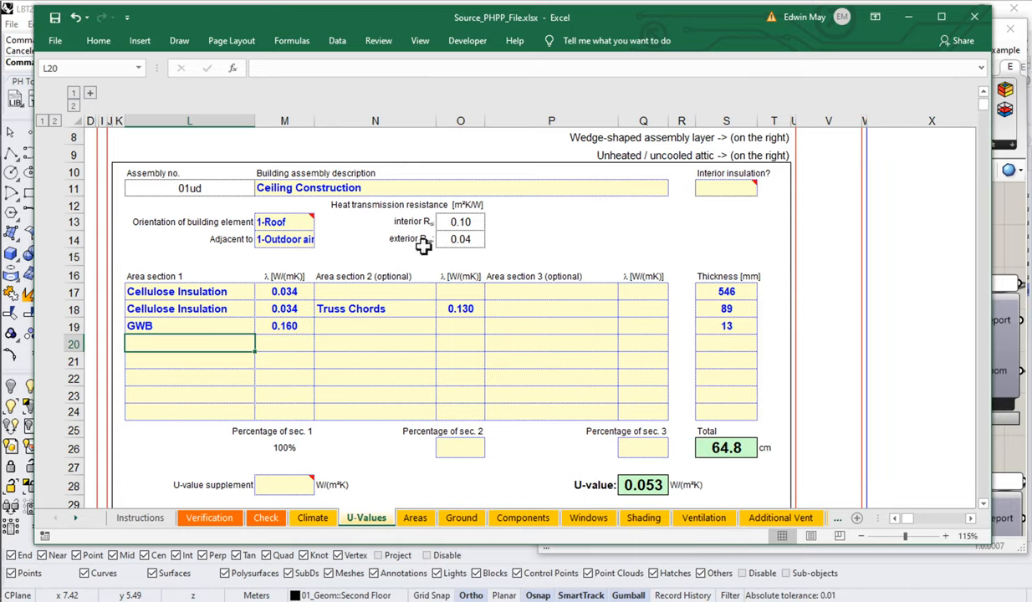
mouse_move(460, 411)
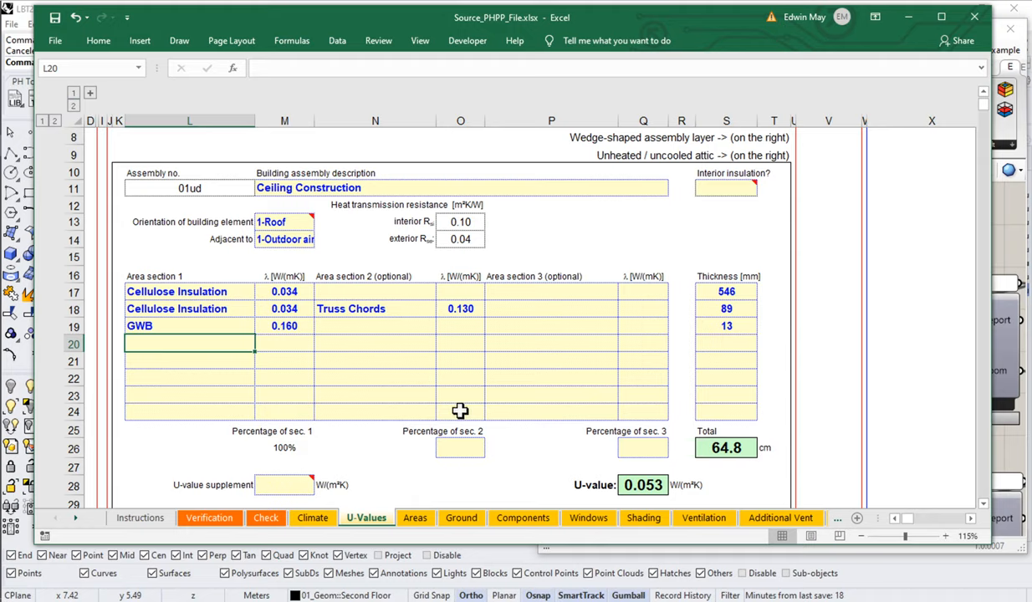
mouse_move(568, 405)
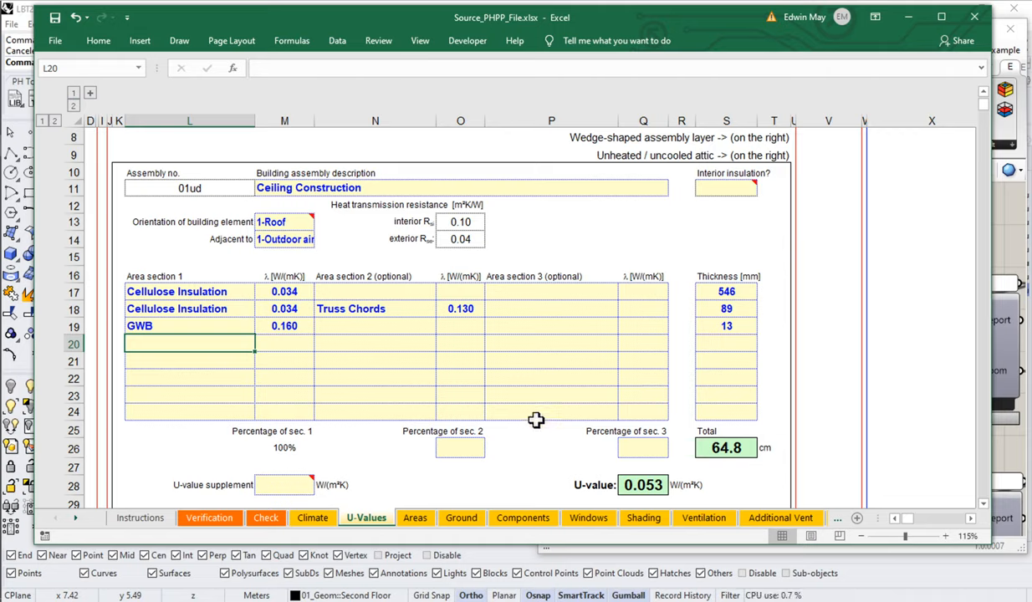
mouse_move(453, 423)
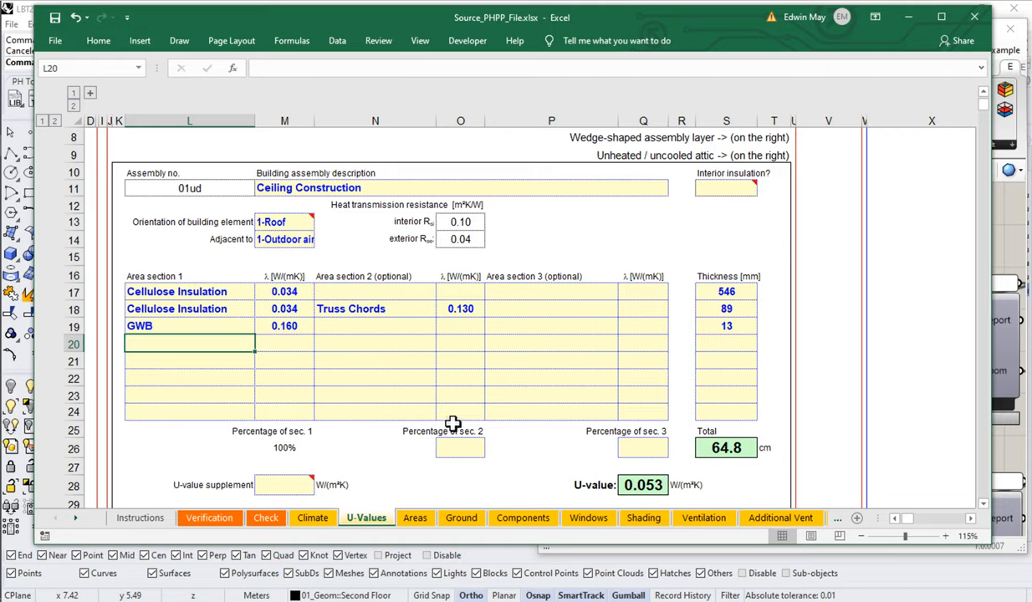
mouse_move(231, 206)
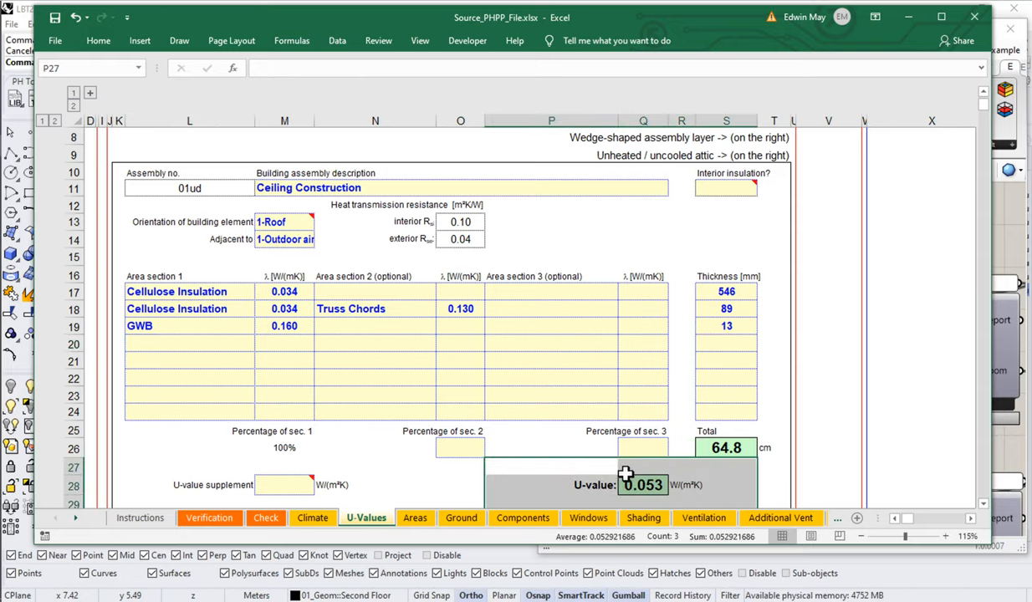
scroll(down, 3)
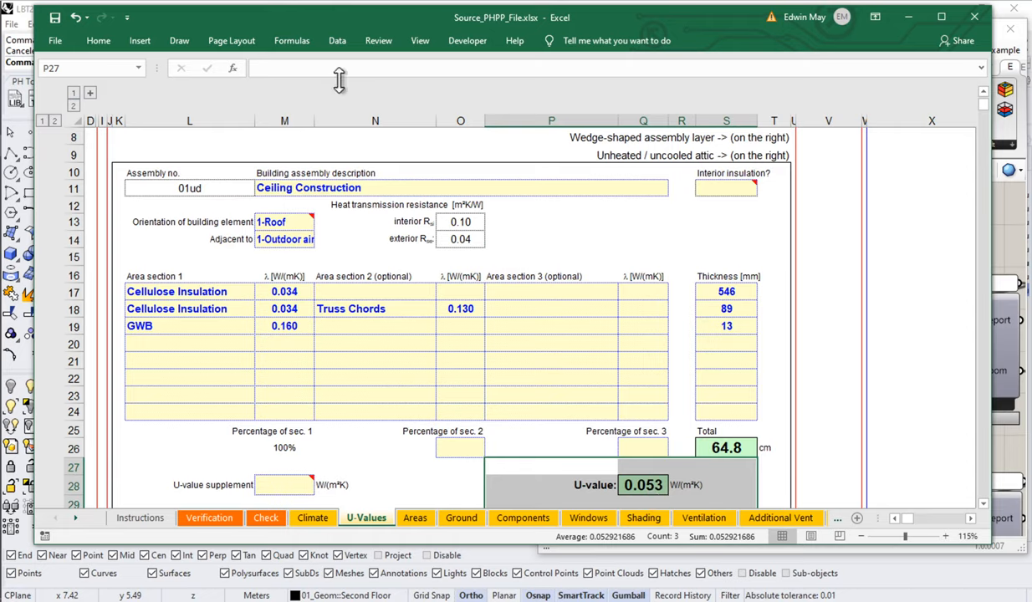
mouse_move(320, 314)
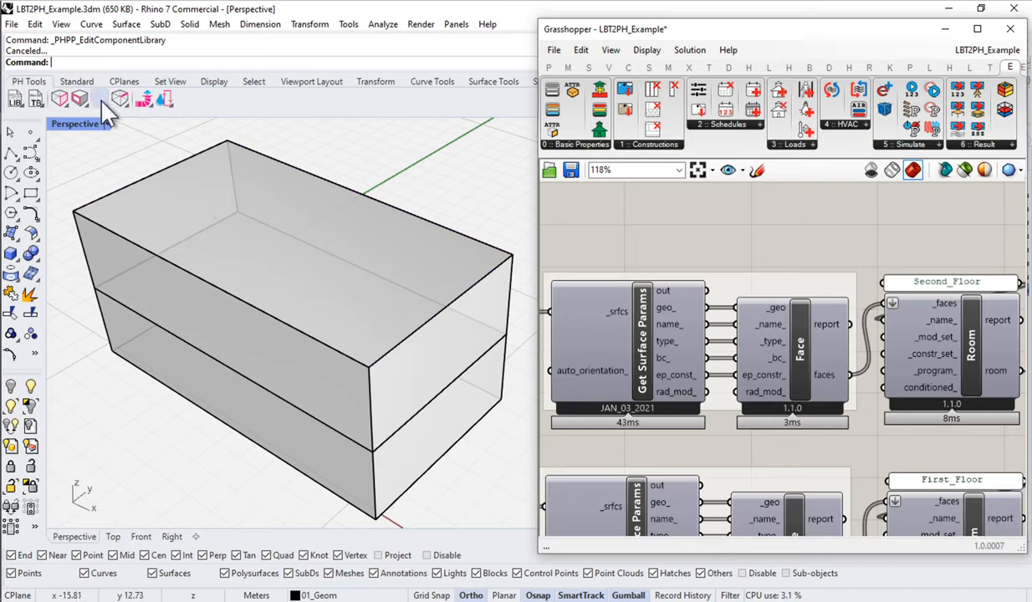
mouse_move(31, 101)
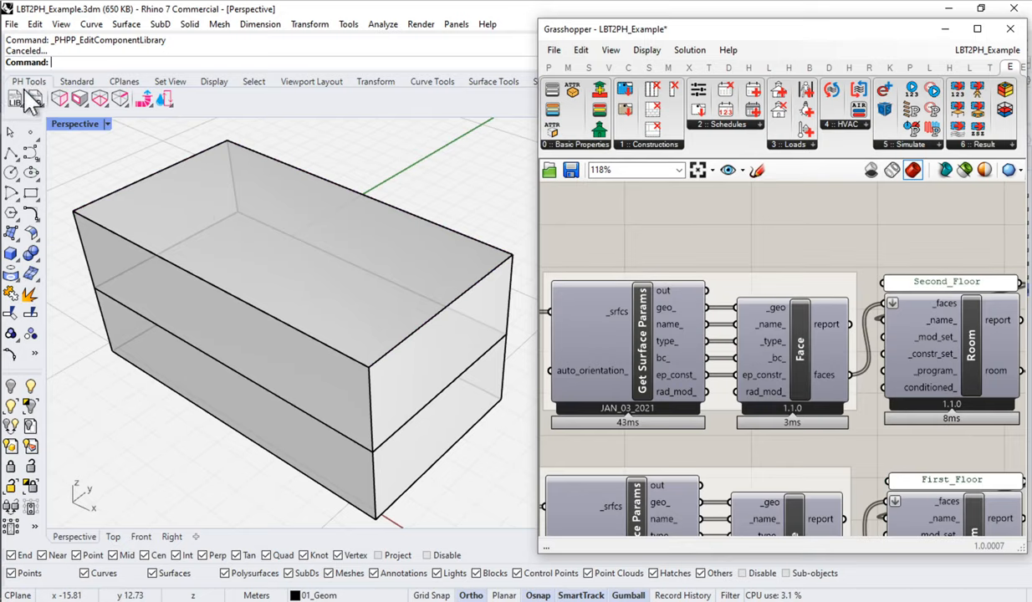
mouse_move(15, 106)
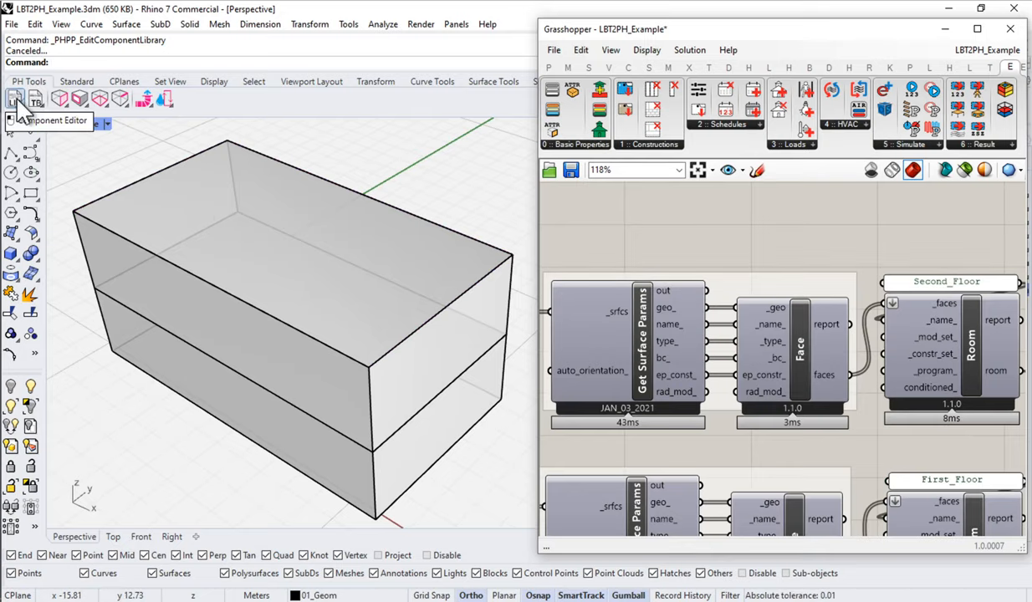
Reopen the PHPP Libraries and Components editor from the PH Tools toolbar
click(13, 100)
text(Ed)
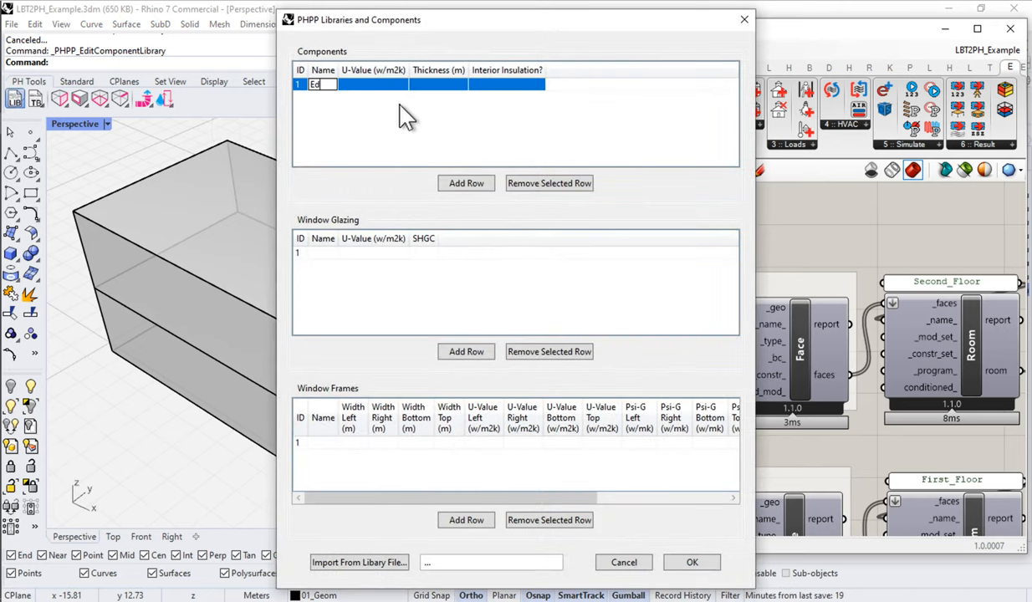
Add Eds Ceiling Construction with U-value 0.053 and thickness 0.648 m to the Components table
text(s Ceiling)
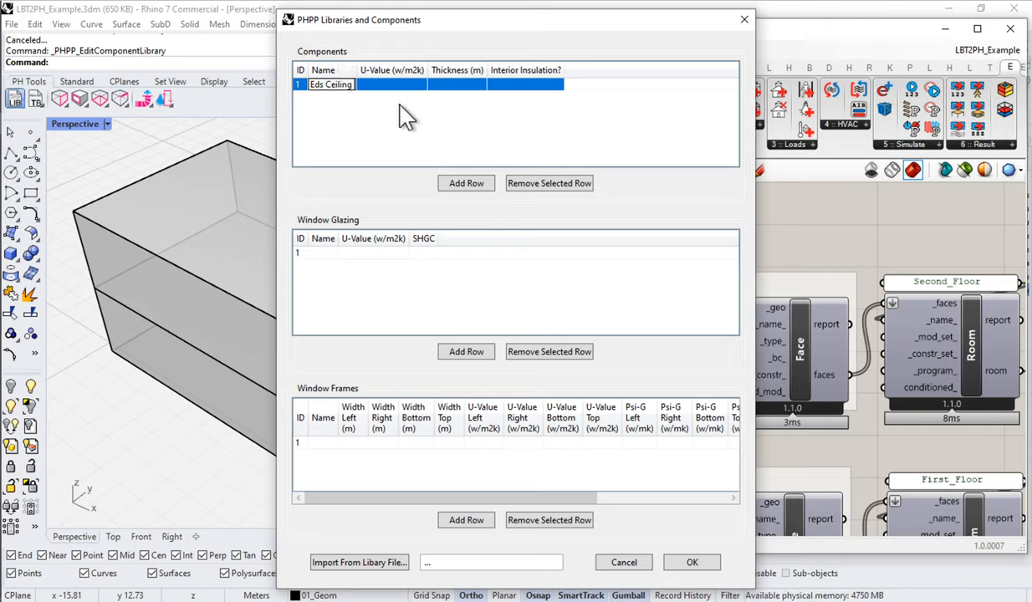
text(Construction)
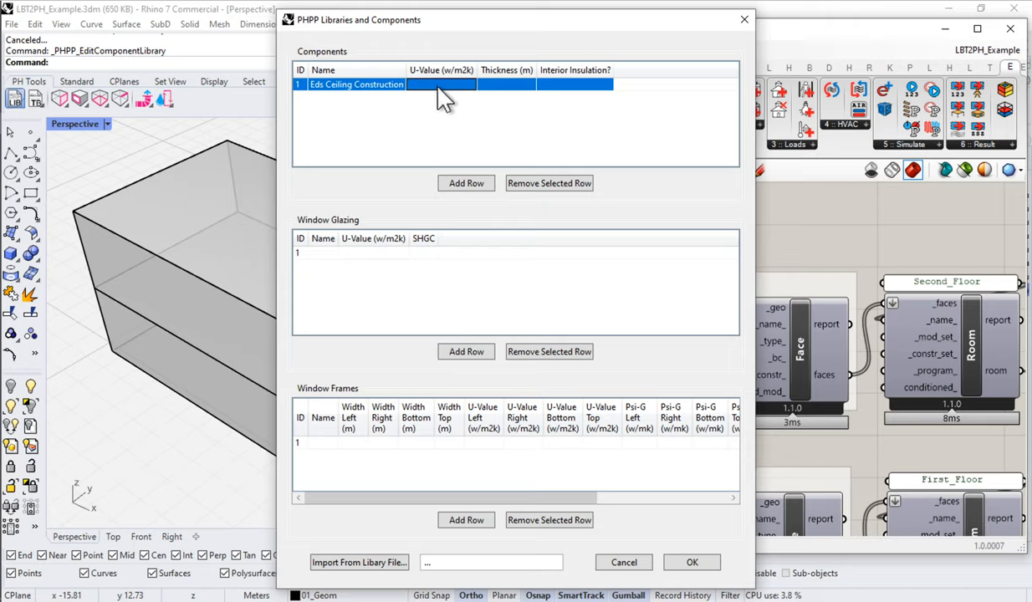
text(0.053)
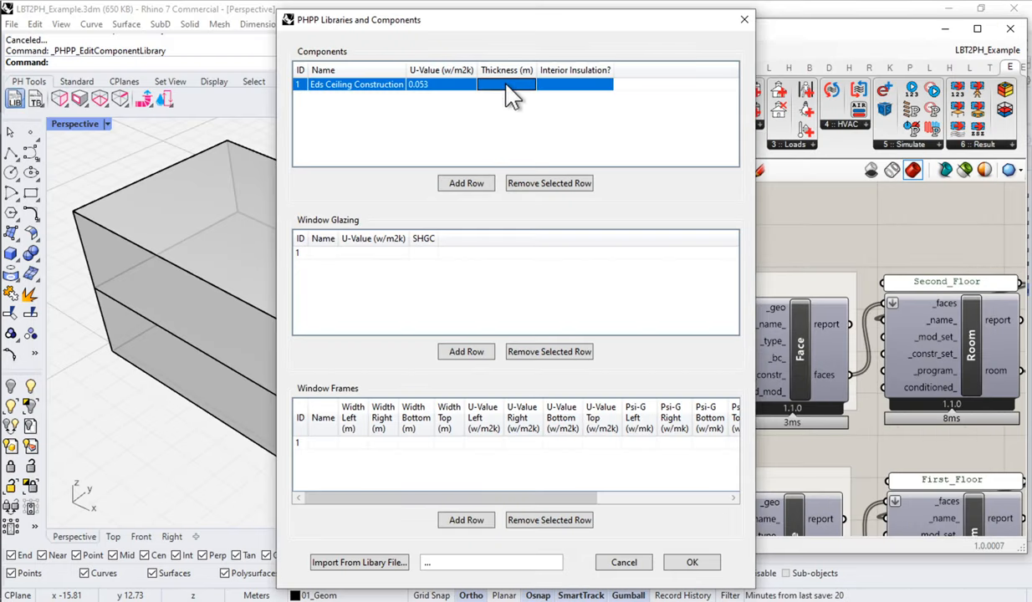
click(506, 83)
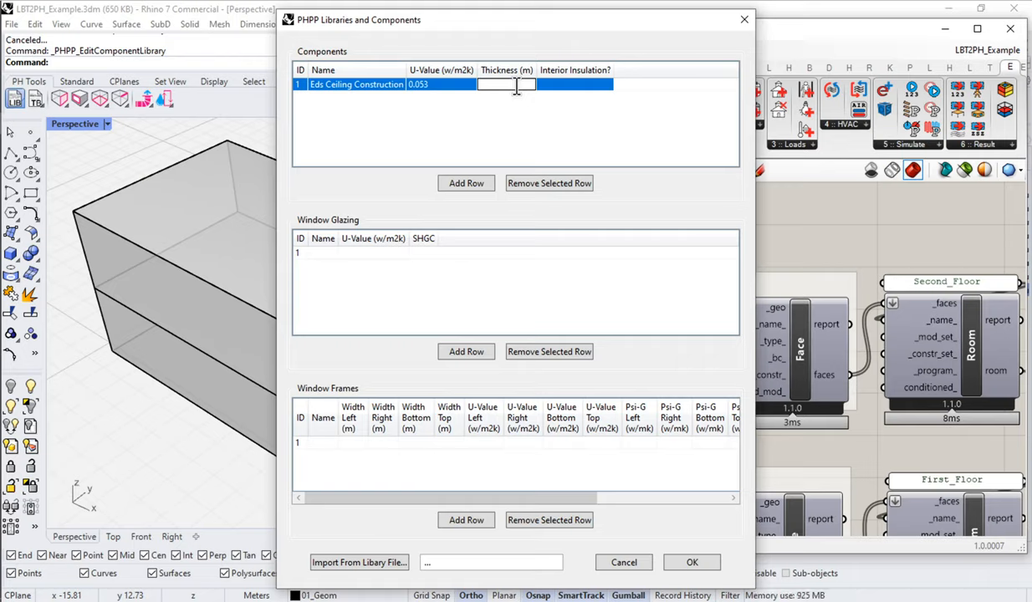
text(.643)
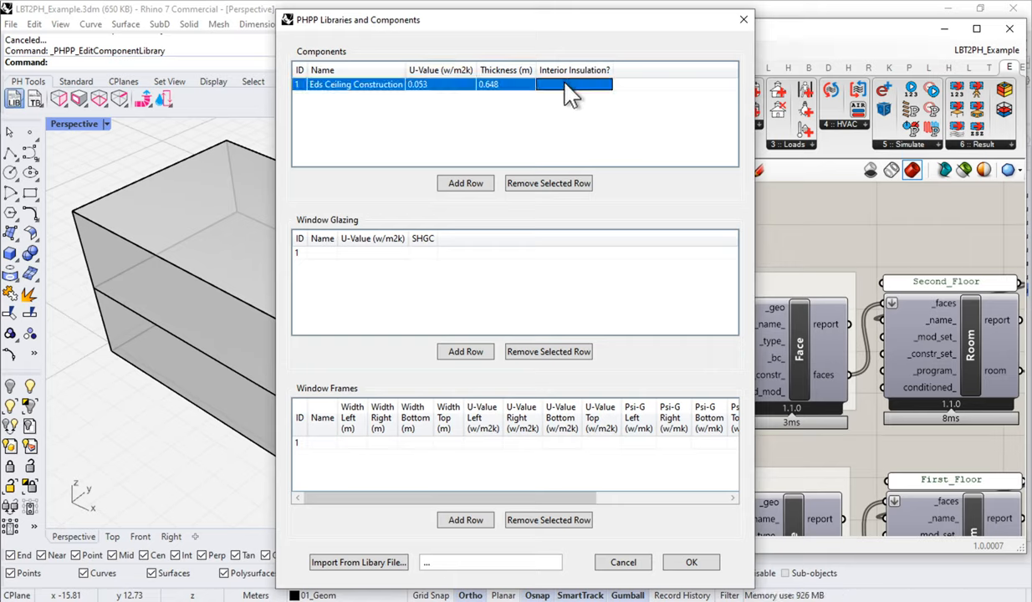
click(574, 84)
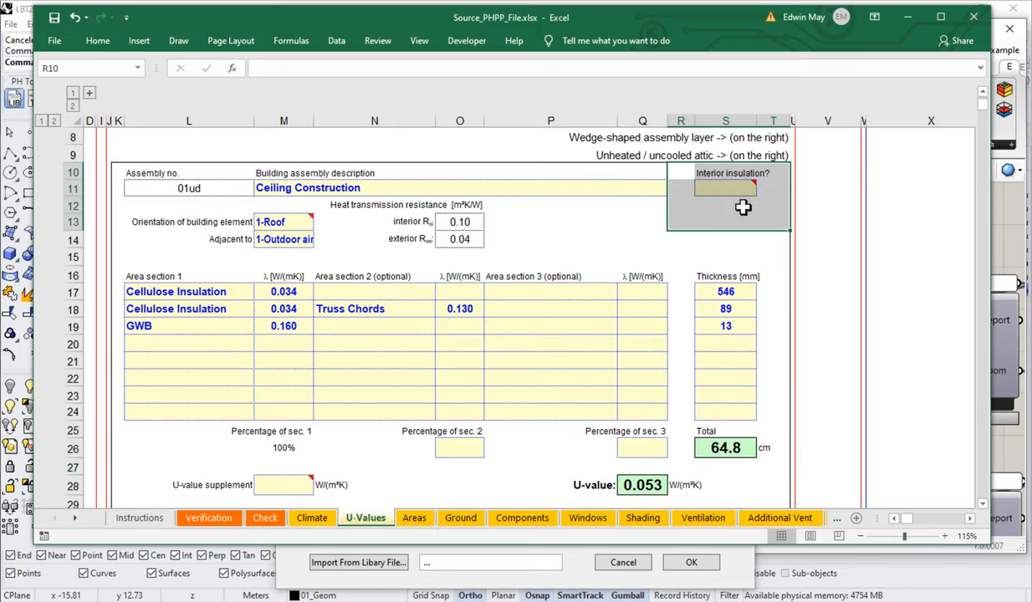
mouse_move(735, 183)
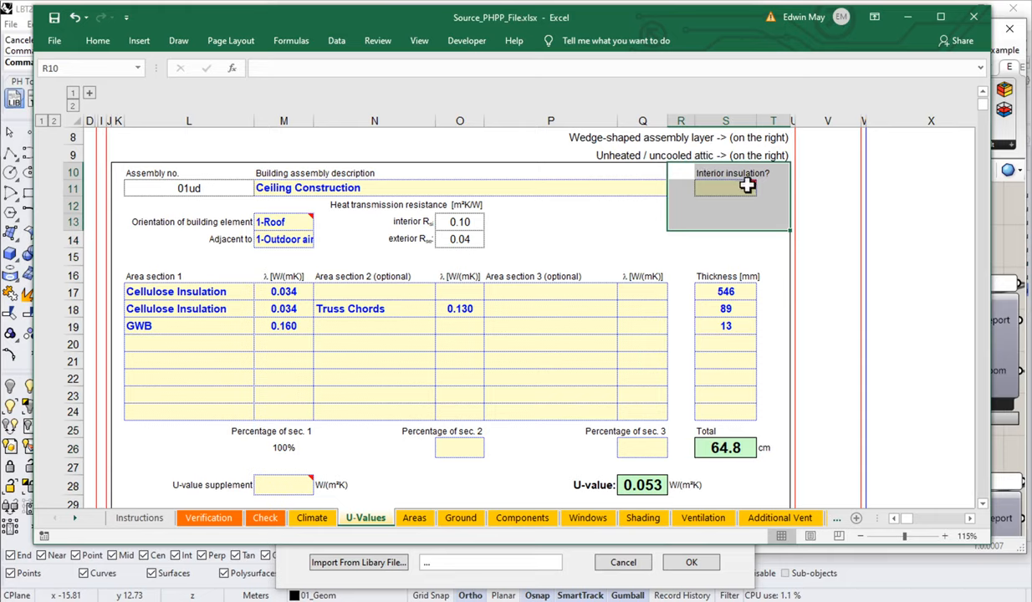
mouse_move(745, 186)
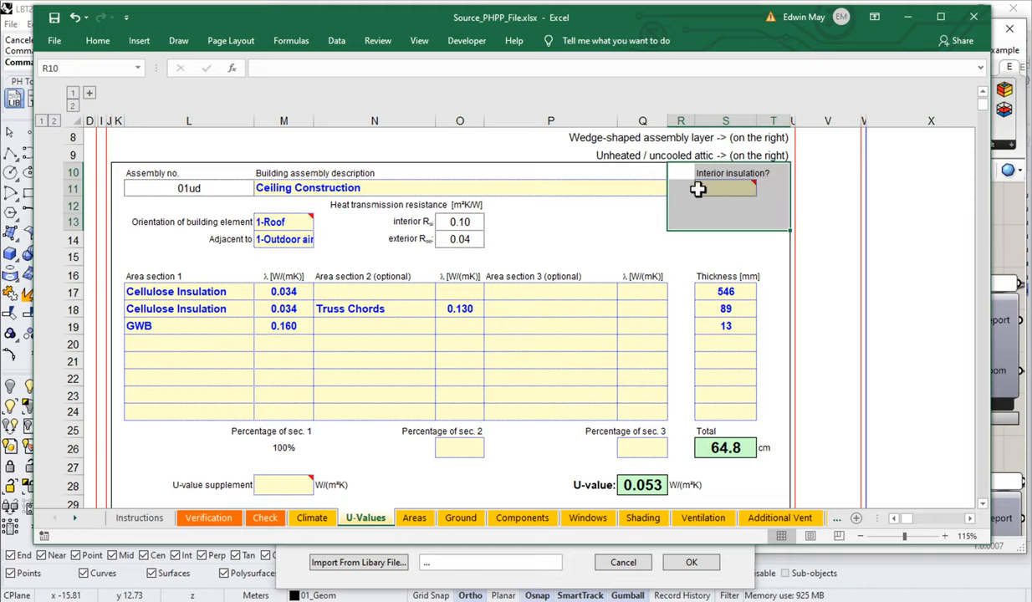
Set Eds Ceiling Construction's interior insulation to 0 and apply the library changes
click(726, 188)
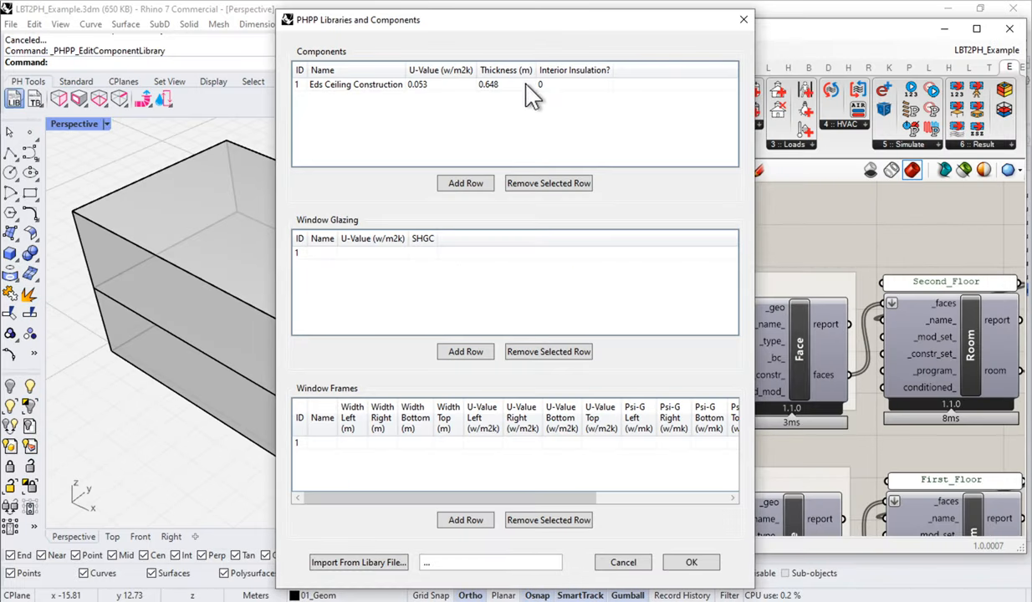
mouse_move(584, 107)
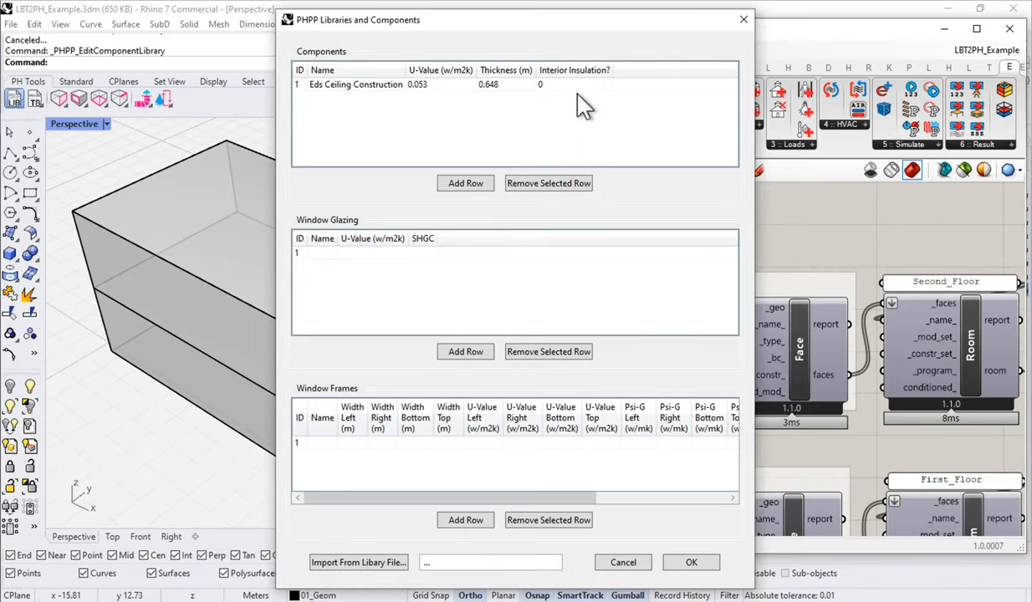
mouse_move(352, 39)
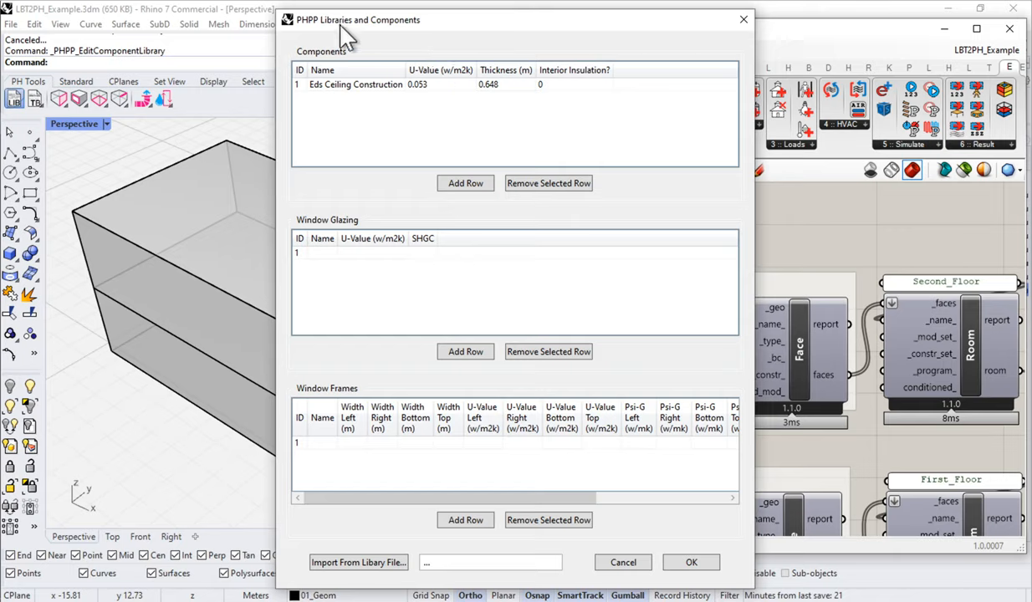
mouse_move(329, 132)
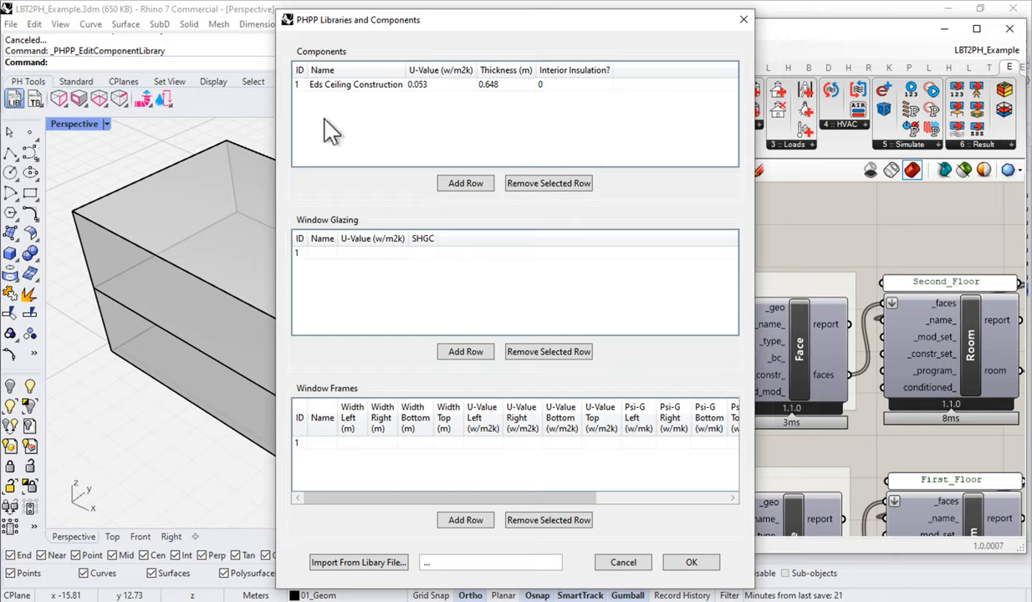
mouse_move(385, 242)
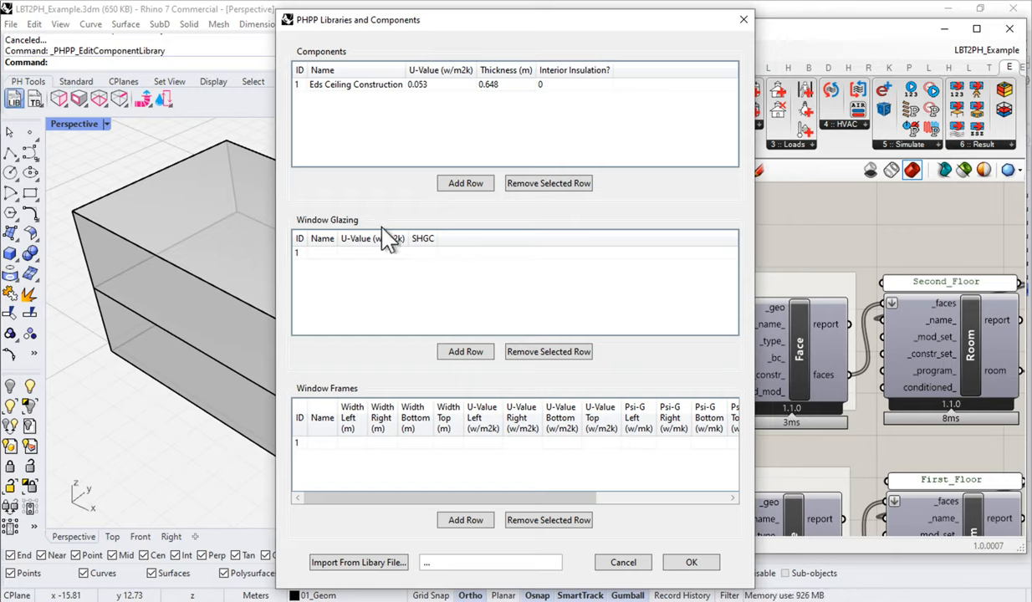
click(691, 562)
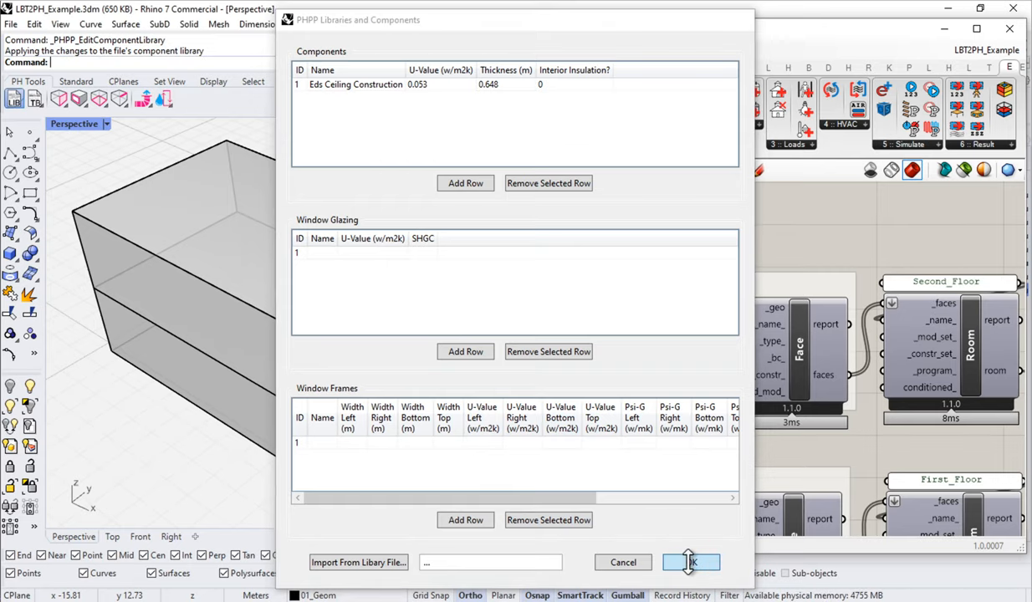
Assign the box's top surface the Eds Ceiling Construction assembly as an Outdoors-facing CEILING
click(689, 562)
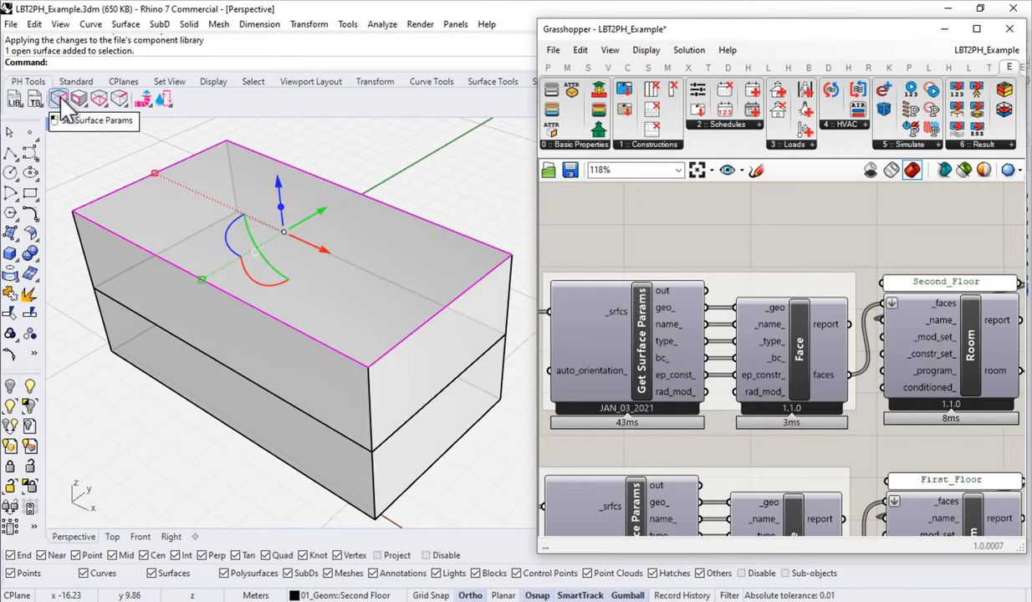
click(57, 99)
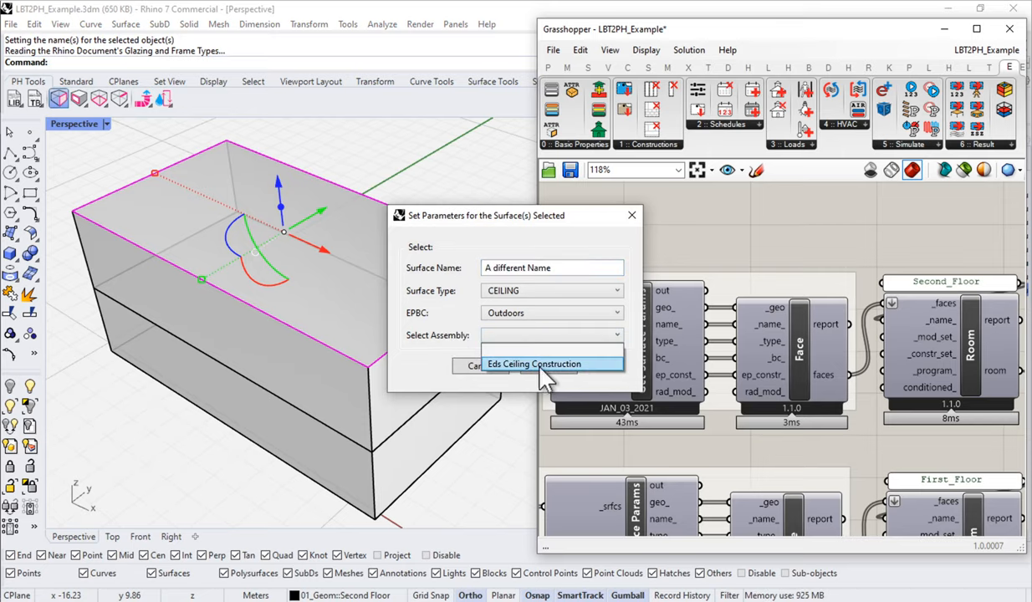
click(533, 364)
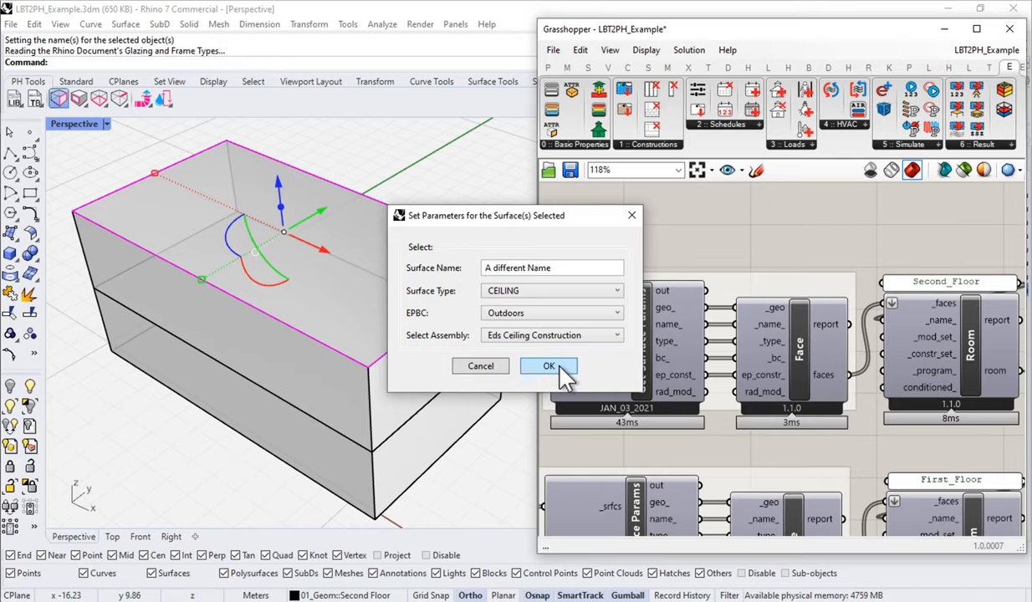
click(549, 366)
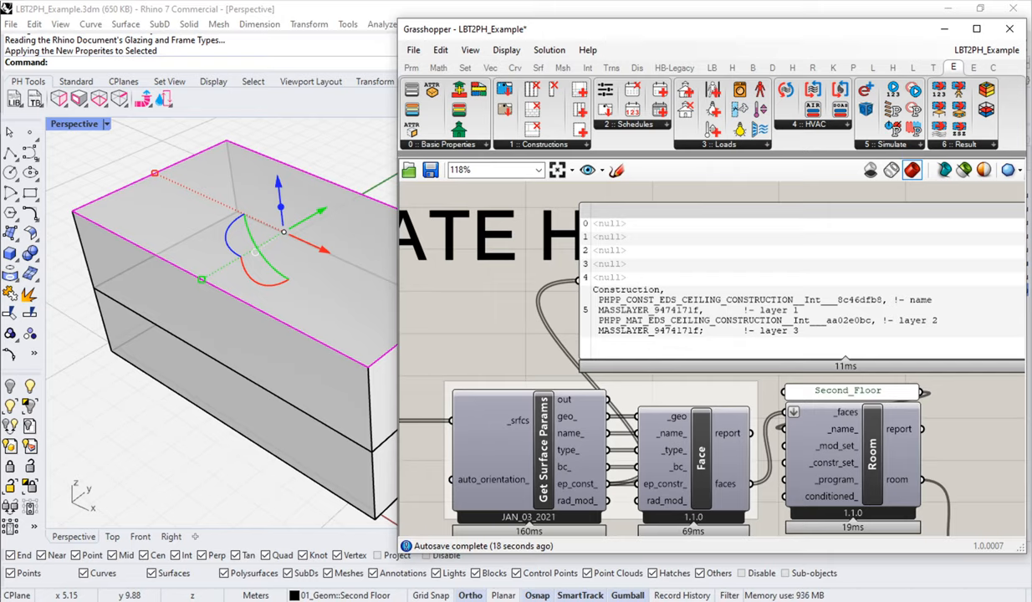
mouse_move(688, 305)
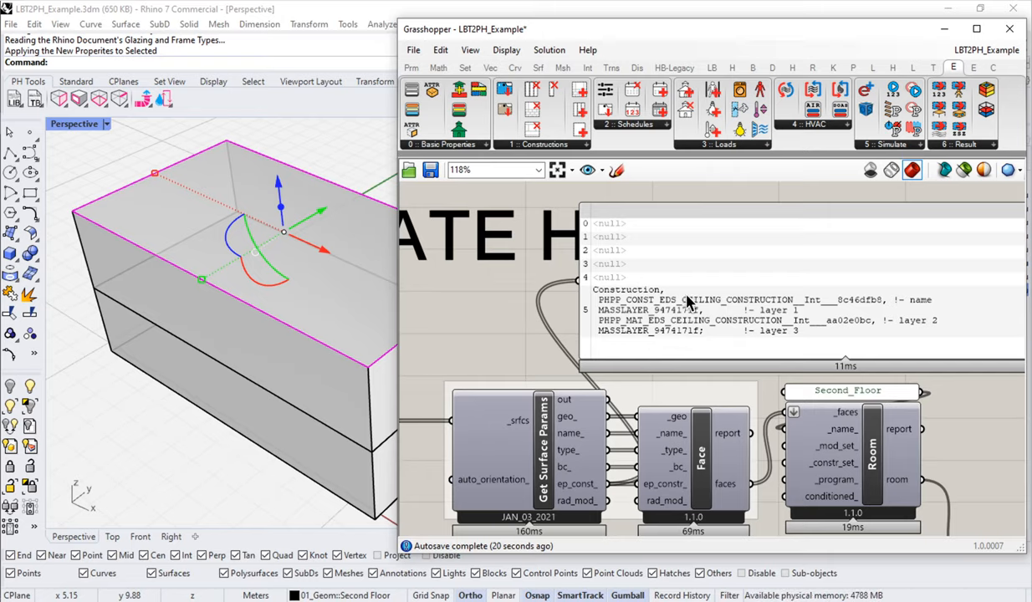
mouse_move(621, 346)
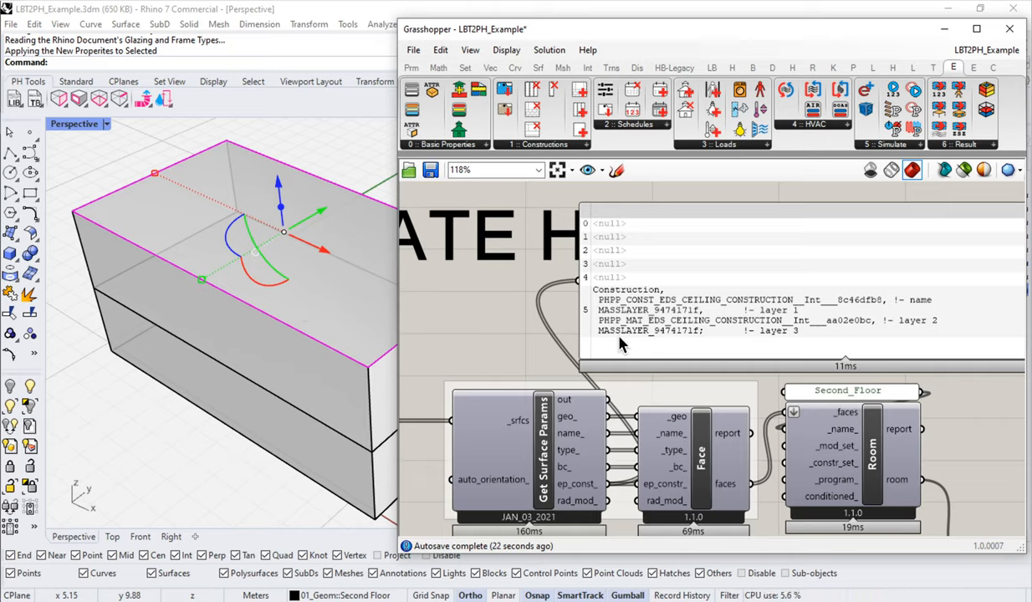
mouse_move(623, 301)
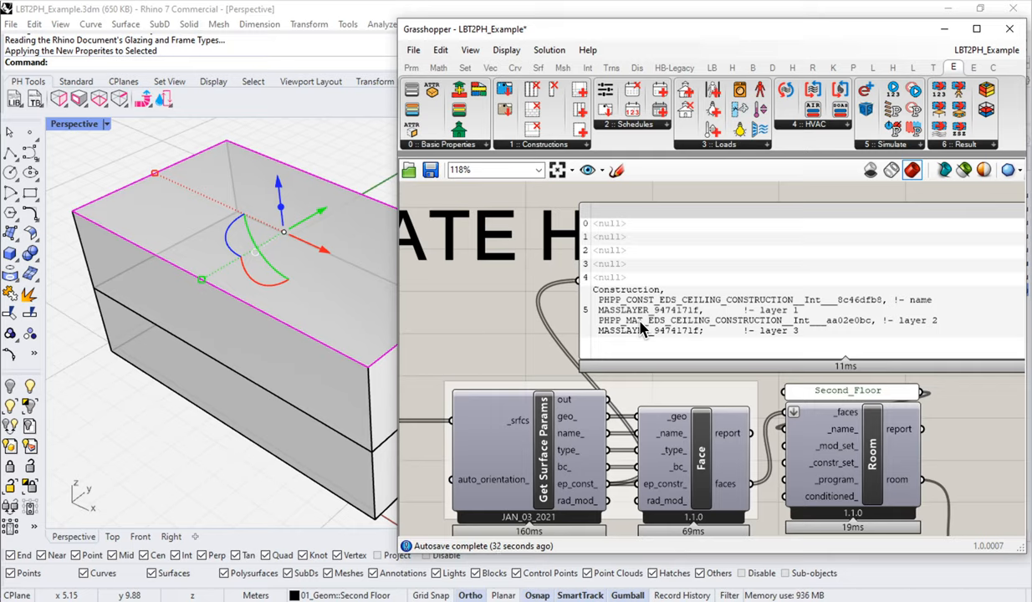
mouse_move(655, 357)
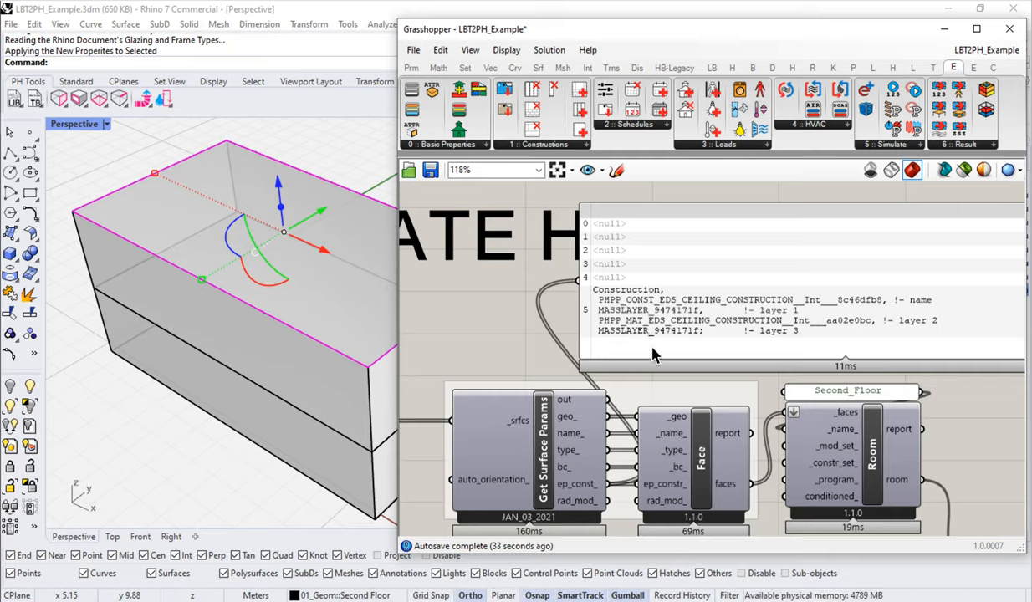
mouse_move(758, 317)
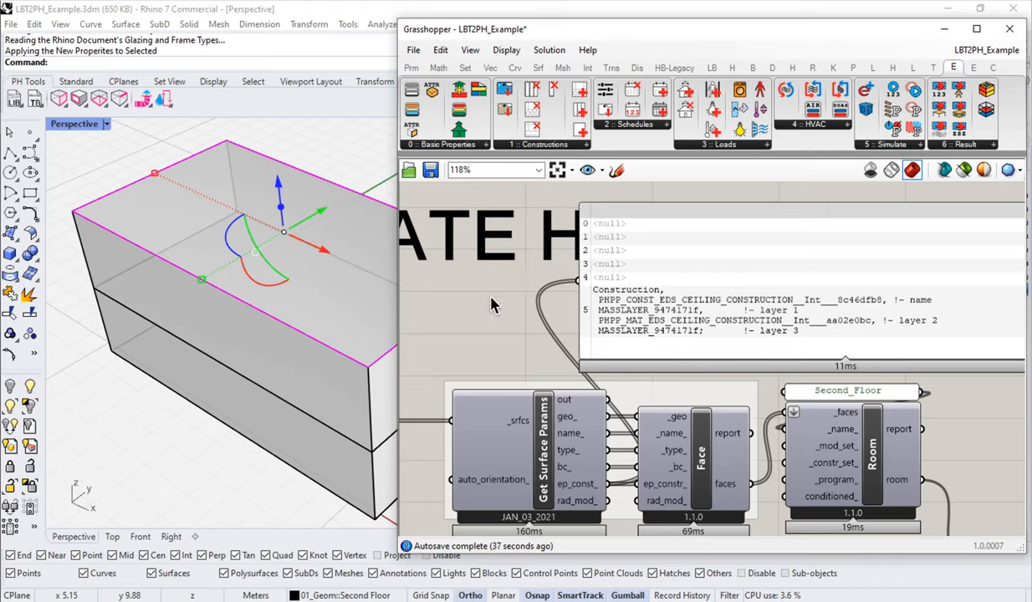
mouse_move(498, 301)
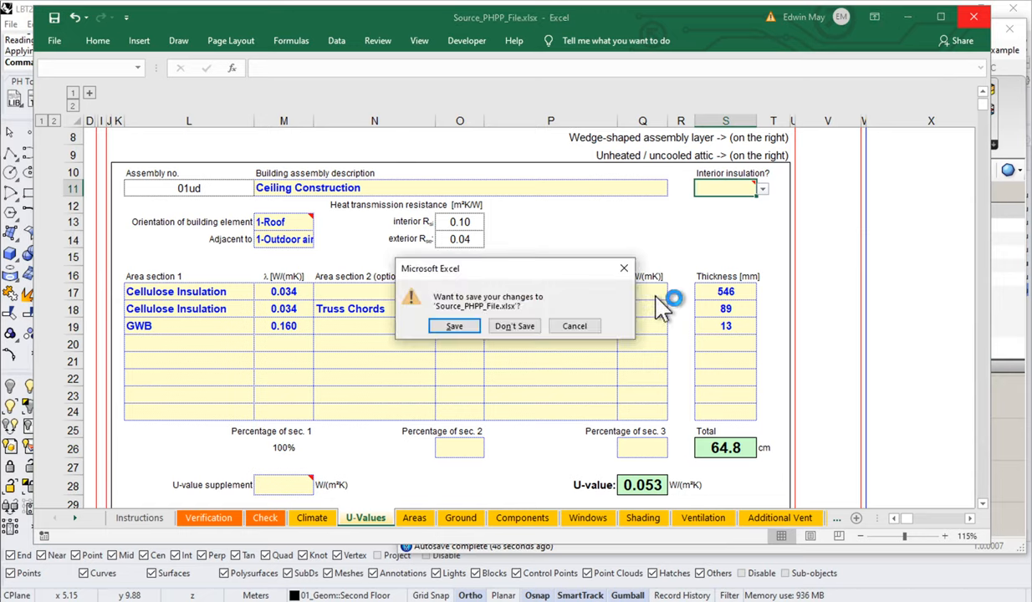
Close Source_PHPP_File.xlsx, answering the save prompt
click(514, 326)
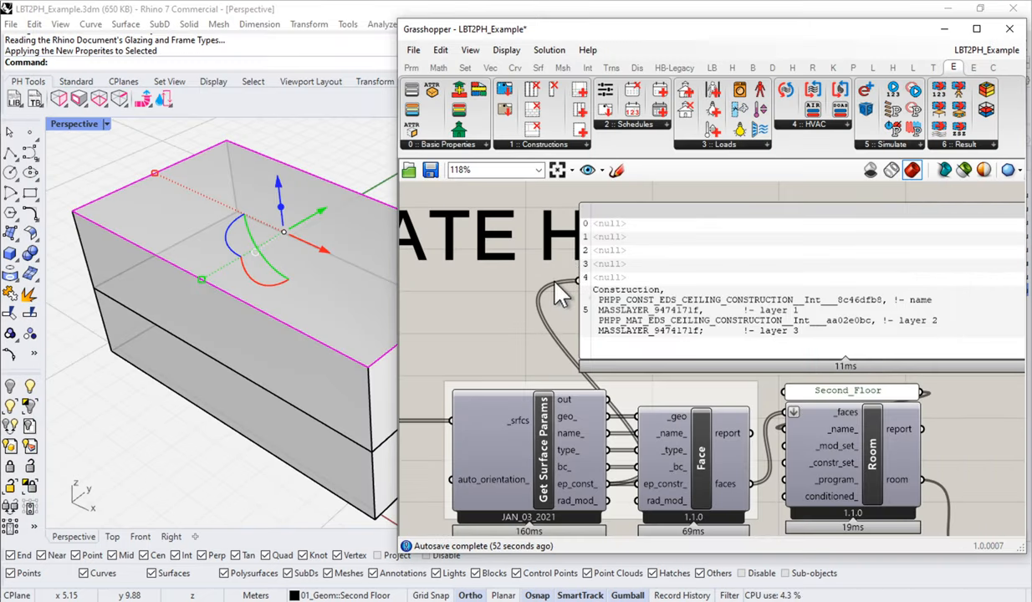
mouse_move(607, 351)
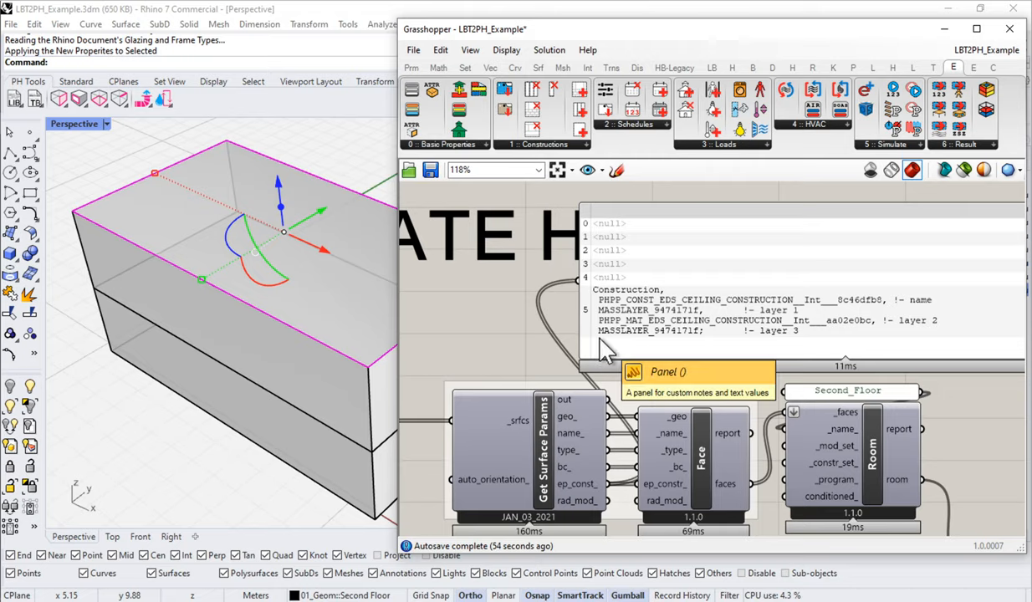
Zoom out the Grasshopper canvas toward the Open XL Workbook export components
scroll(down, 3)
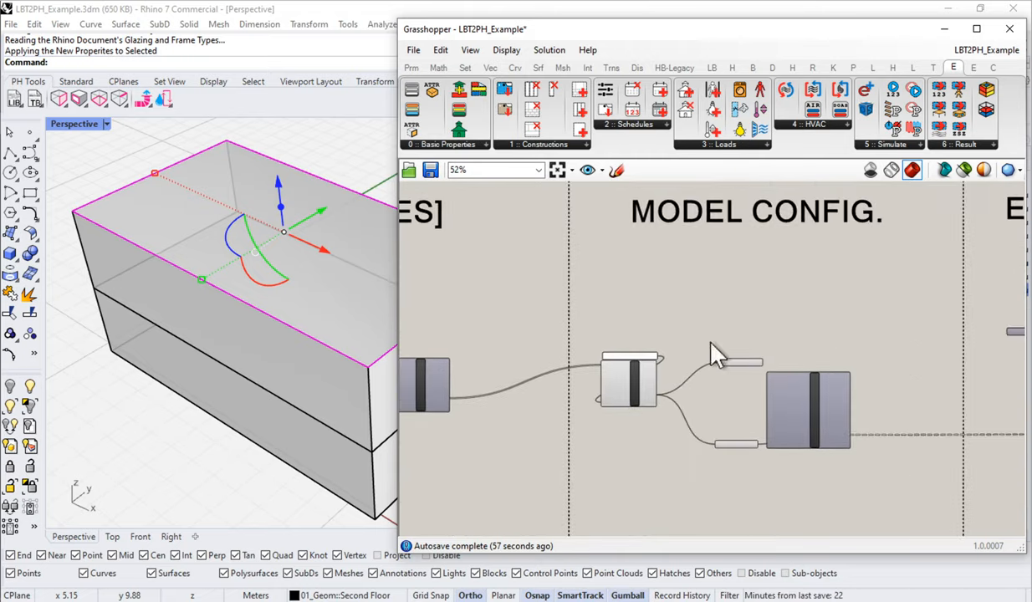
scroll(down, 3)
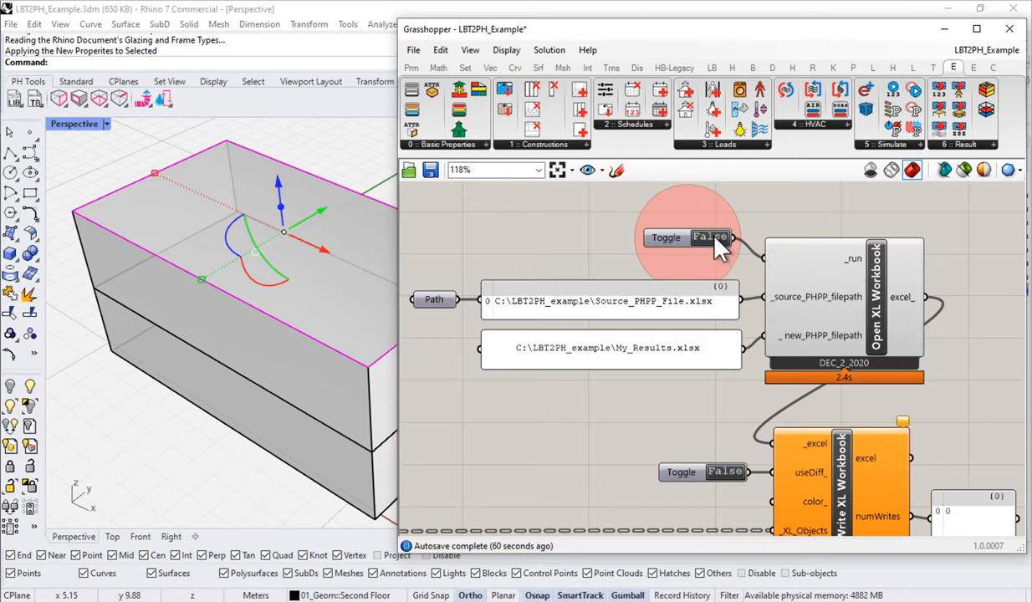
mouse_move(740, 250)
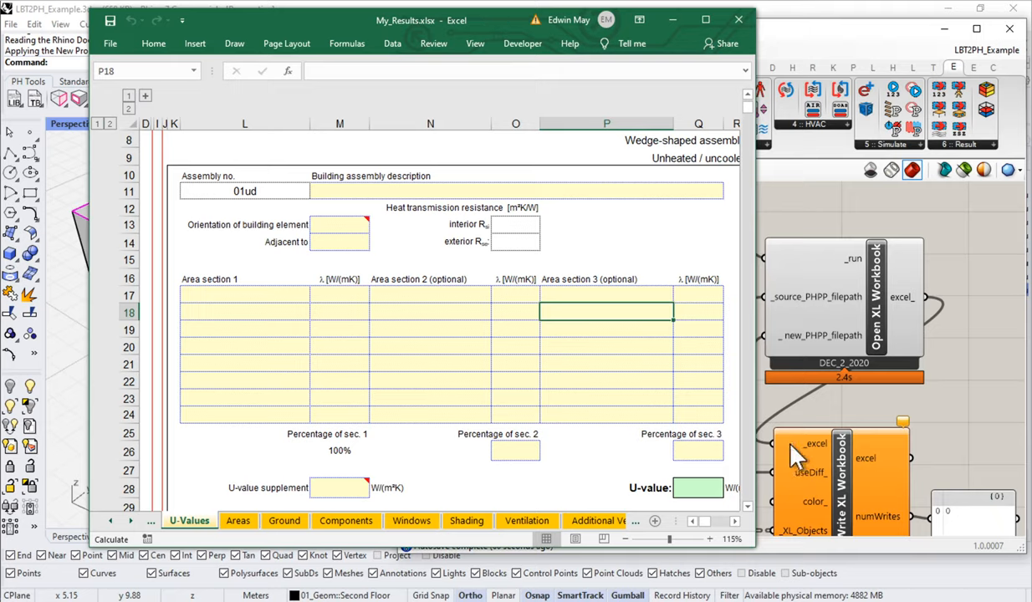
mouse_move(792, 457)
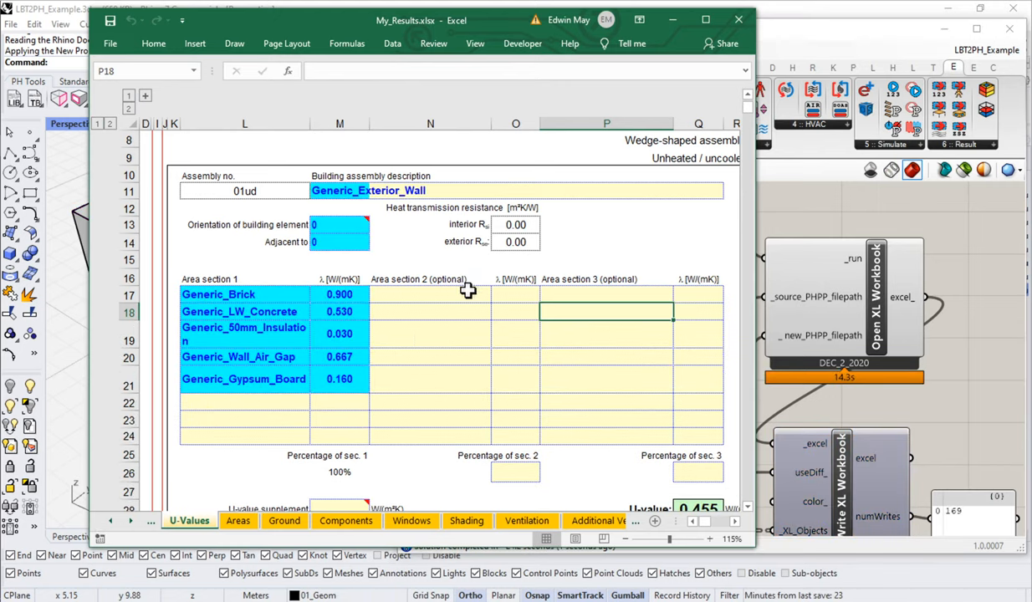
Scroll My_Results.xlsx's U-Values sheet to assembly 05ud EDS_CEILING_CONSTRUCTION at U-value 0.053
click(430, 379)
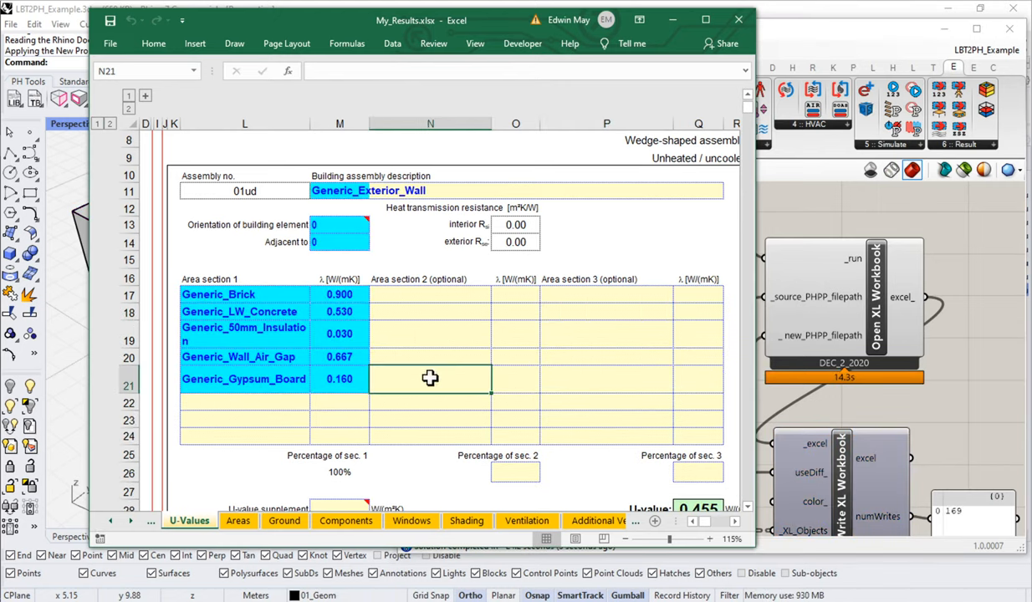
scroll(down, 3)
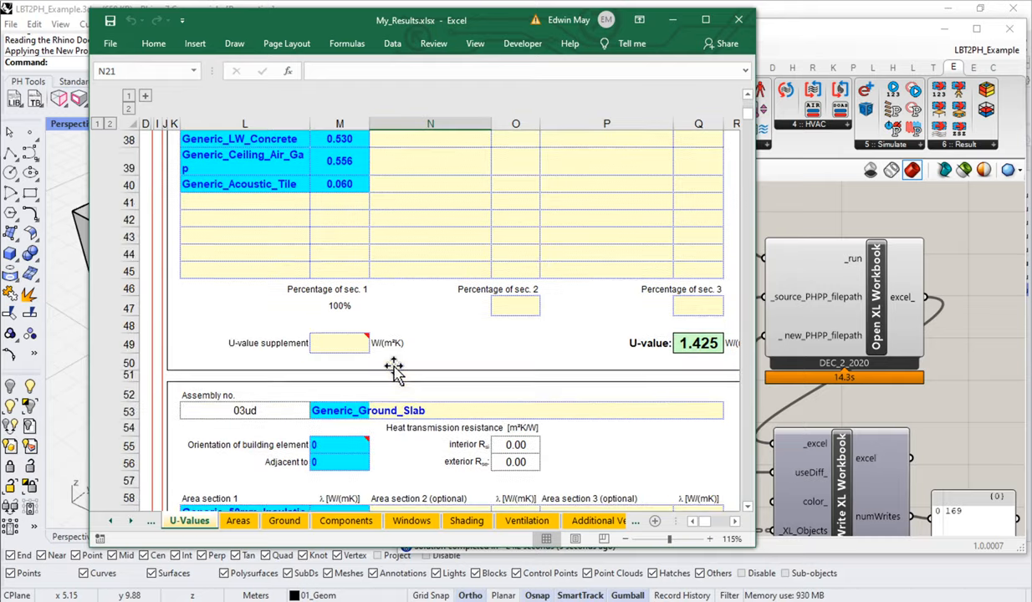
scroll(down, 3)
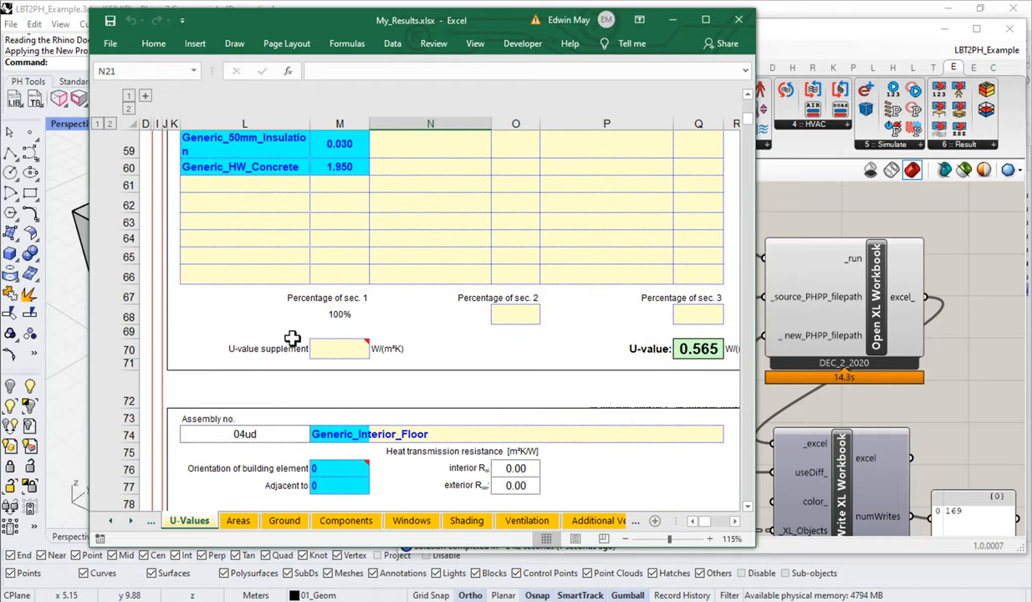
scroll(down, 3)
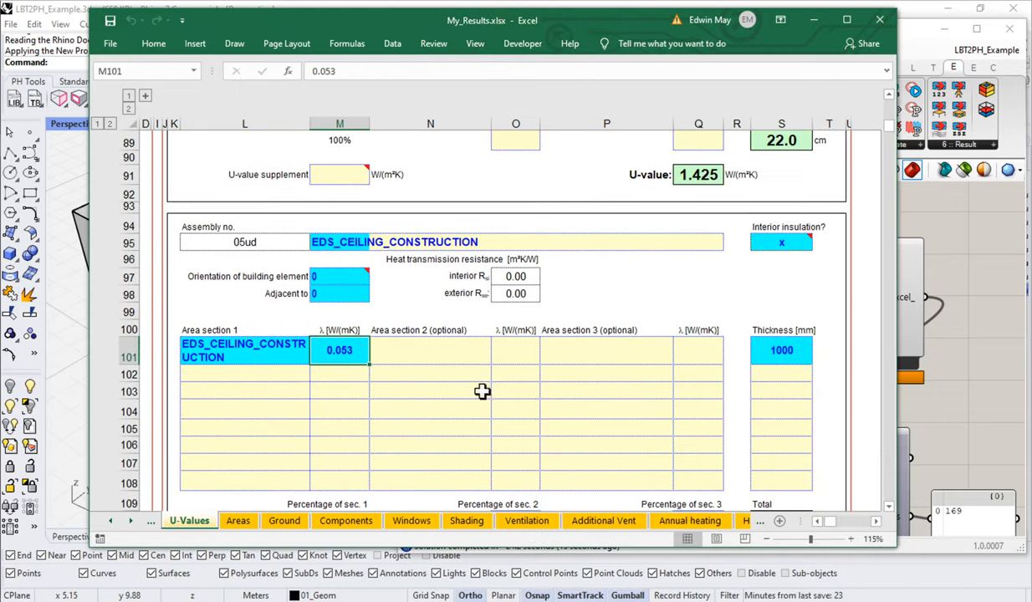
scroll(down, 3)
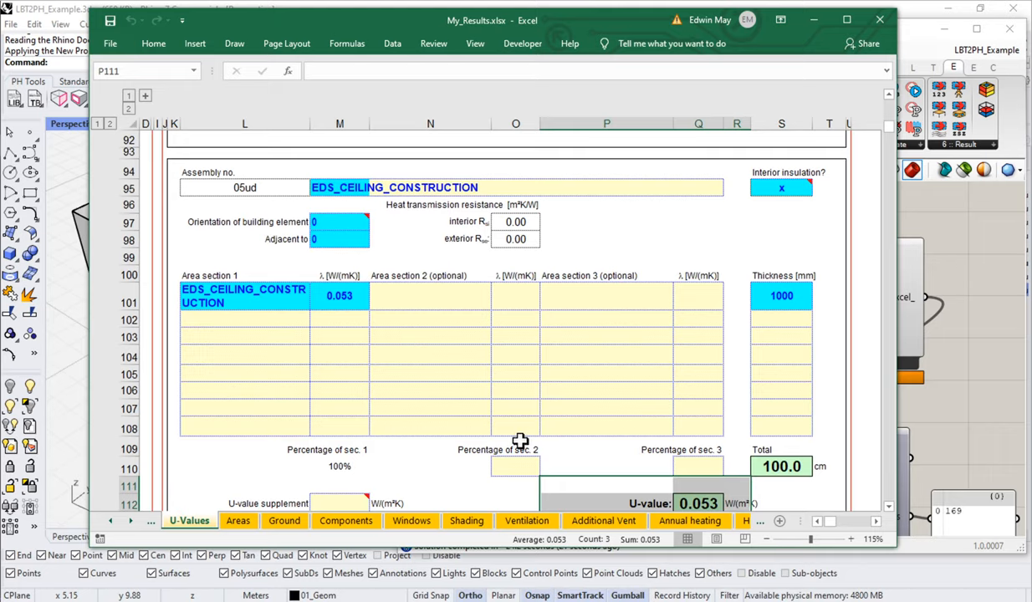
mouse_move(401, 363)
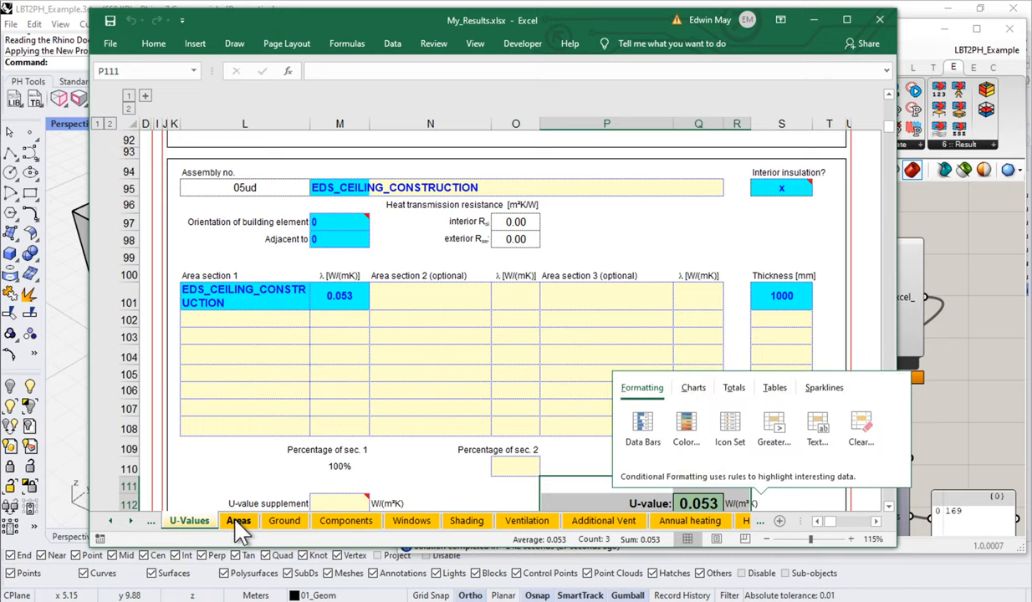
Verify Areas row 45 uses EDS_CEILING_CONSTRUCTION at U-value 0.053, then browse Grasshopper's constructions
click(239, 520)
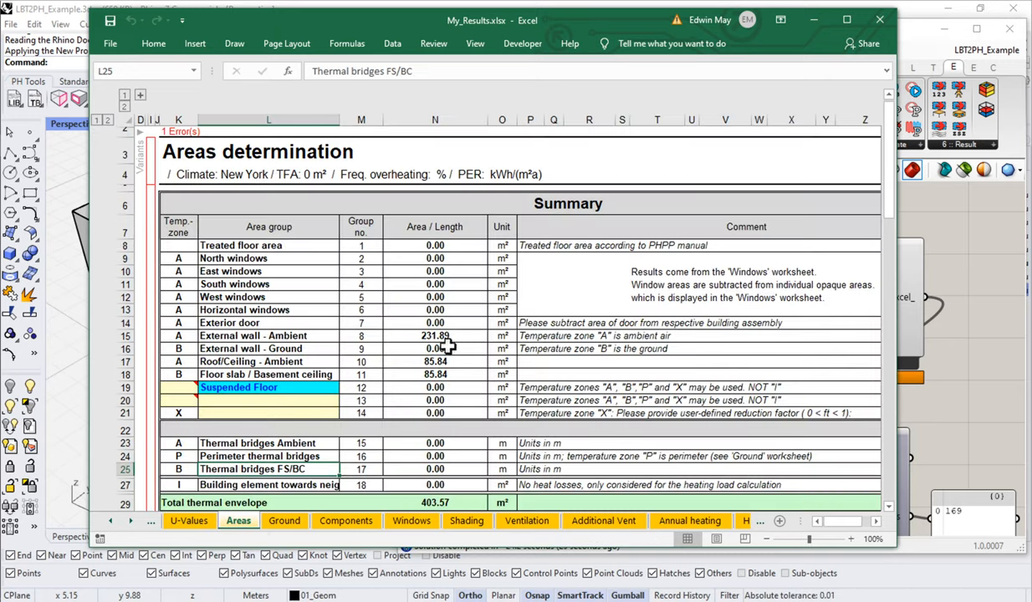
scroll(down, 3)
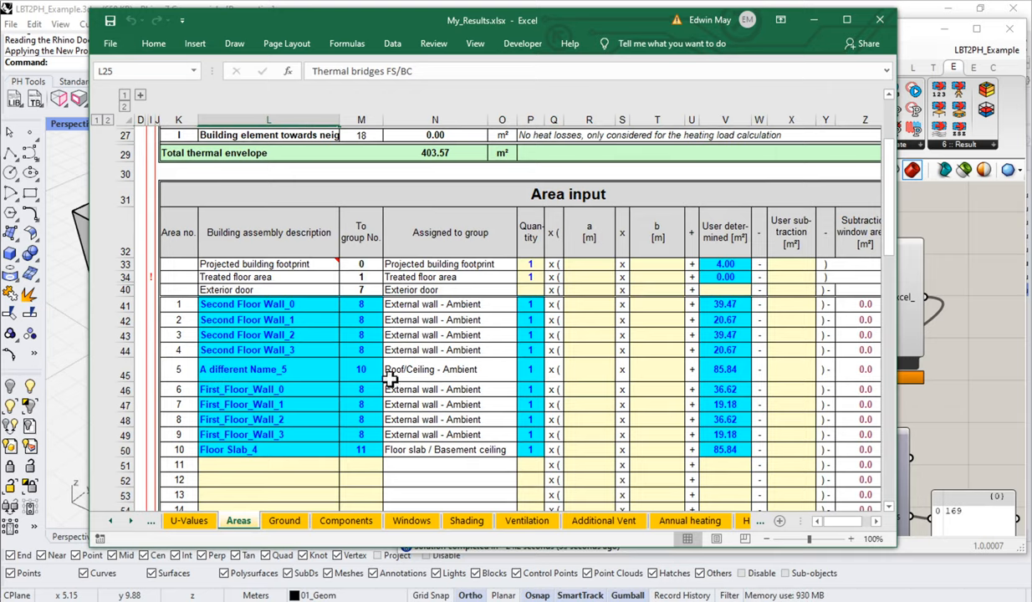
click(435, 369)
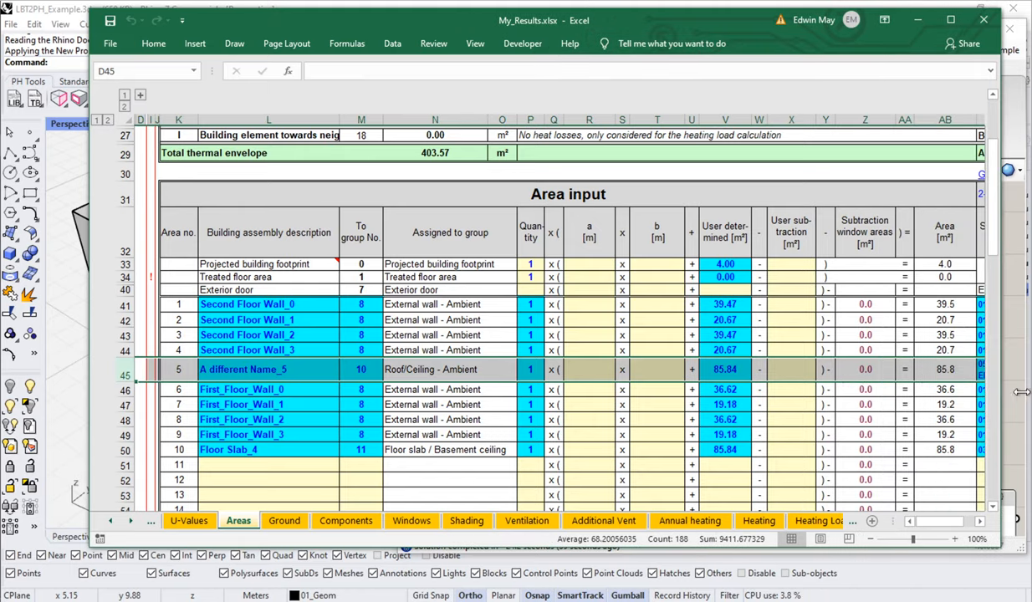
scroll(right, 3)
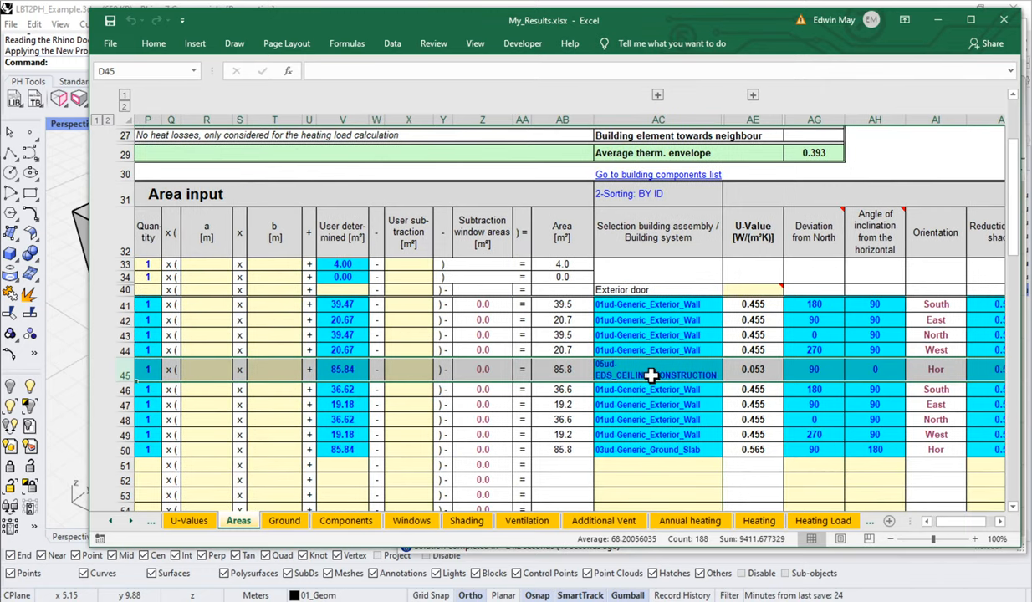
mouse_move(720, 390)
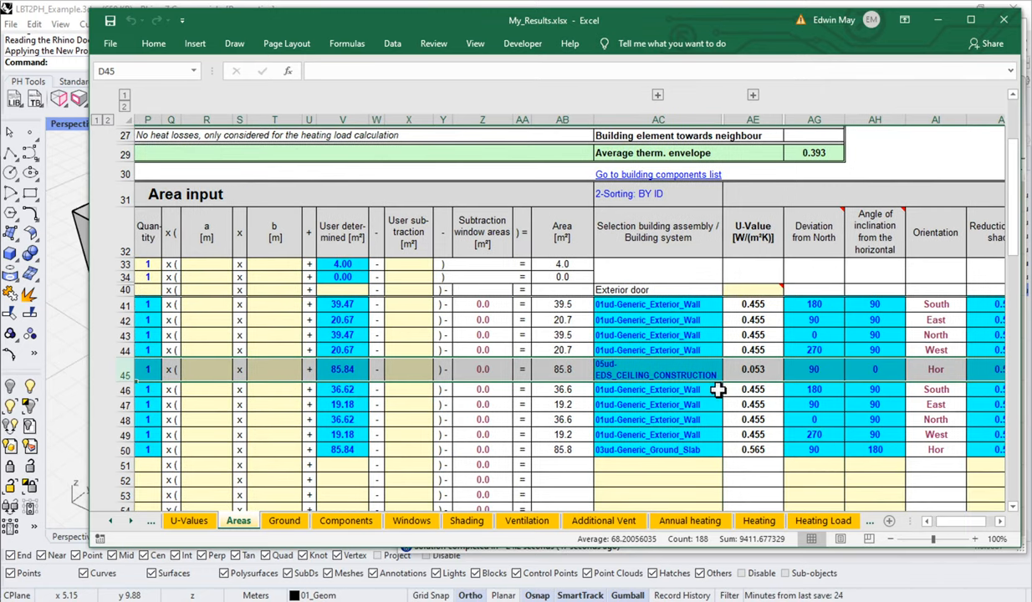
mouse_move(712, 390)
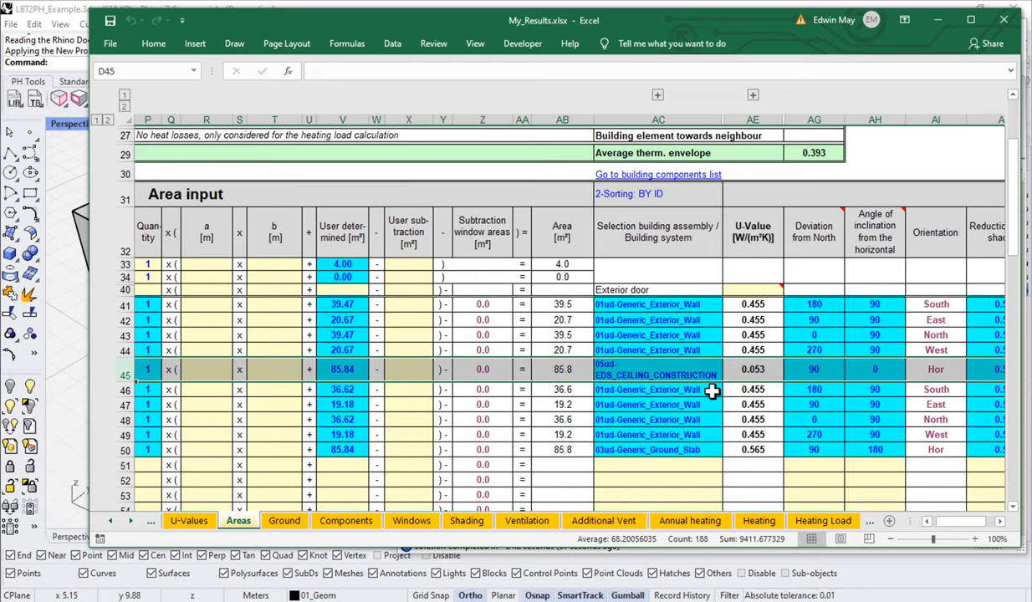
click(753, 369)
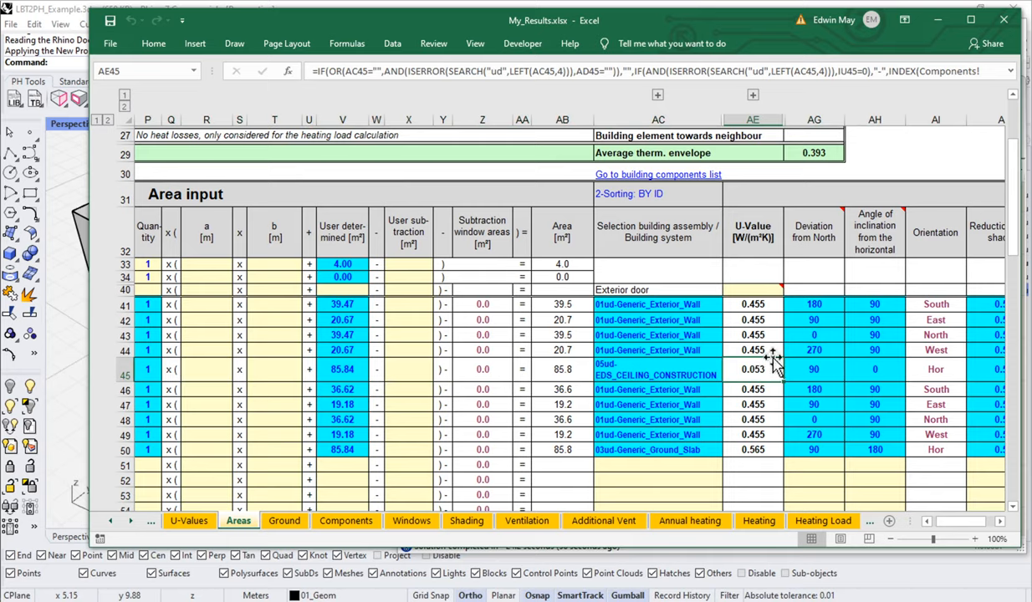
mouse_move(763, 379)
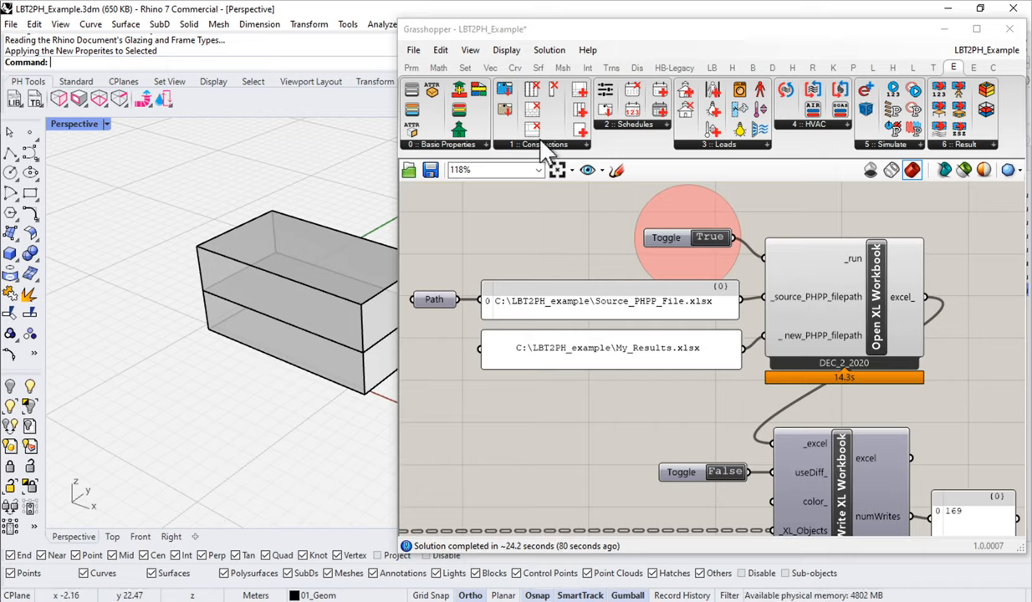
click(538, 144)
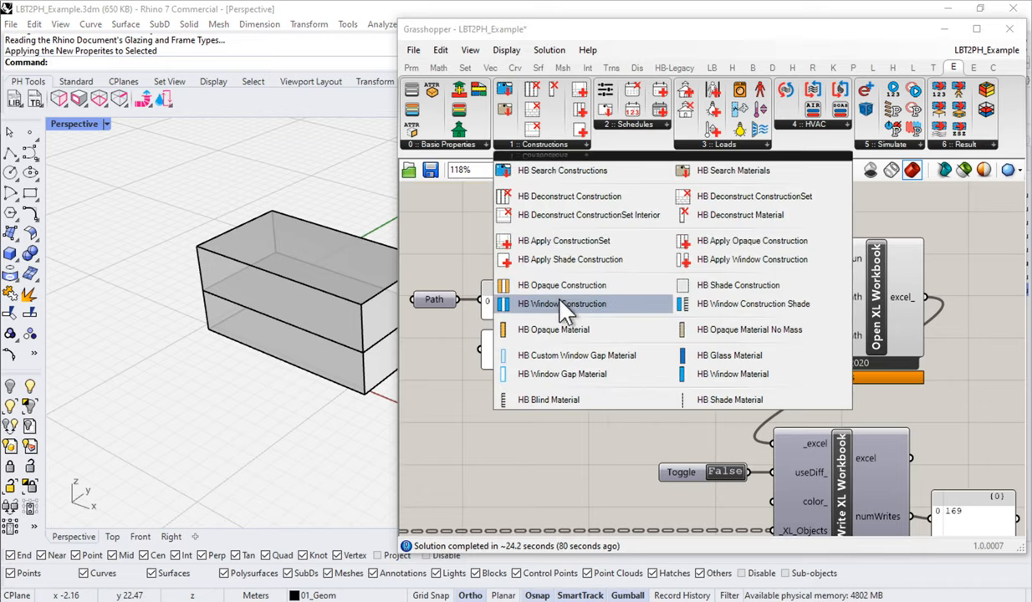